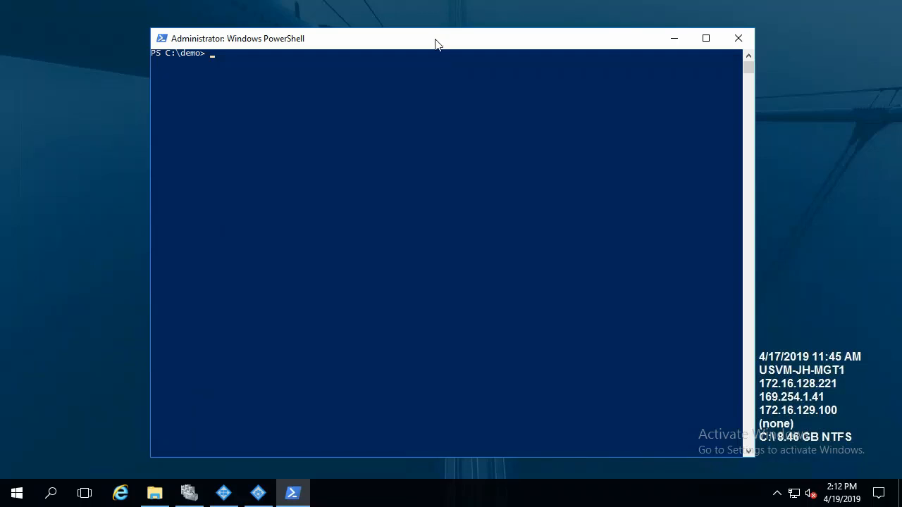
{"action": "mouse_move", "coordinate": [440, 108]}
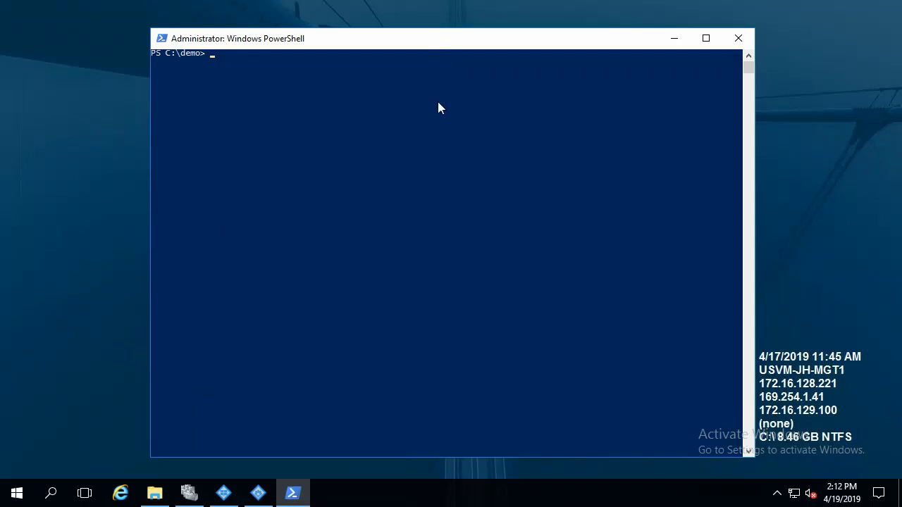
Run Install-Module MilestonePSTools and answer Y to the untrusted-repository prompt.
{"action": "type", "text": "install-Module"}
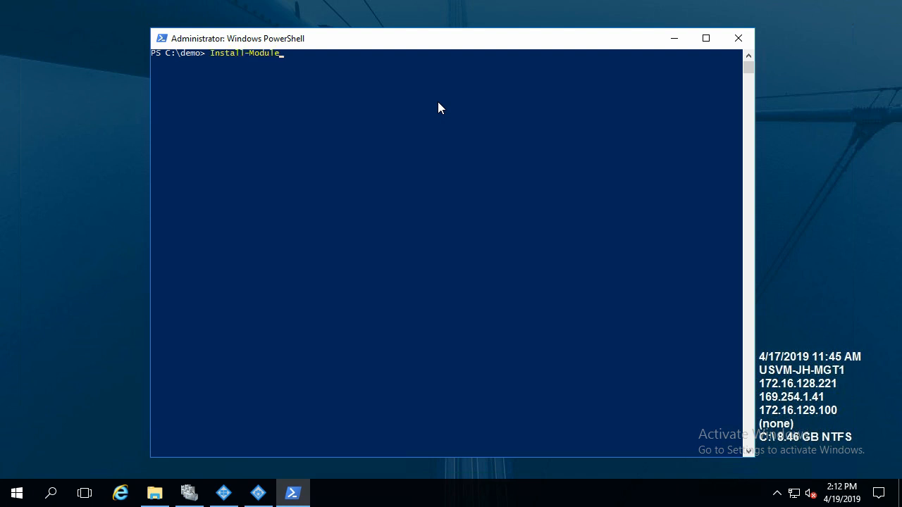
{"action": "type", "text": "MilestonePS"}
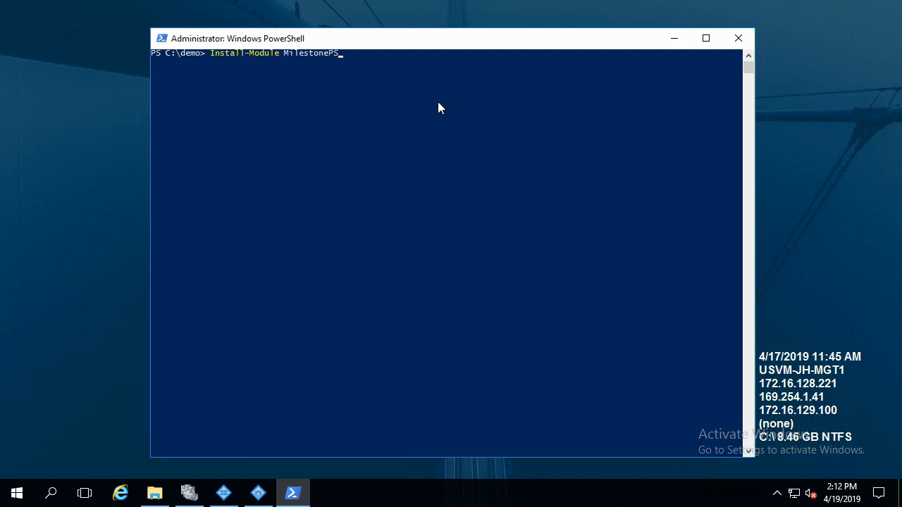
{"action": "type", "text": "Tools"}
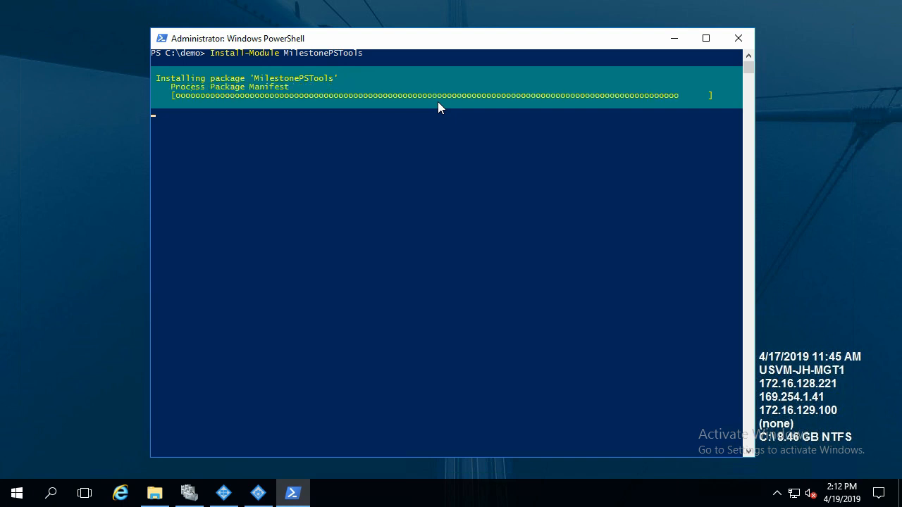
{"action": "type", "text": "y"}
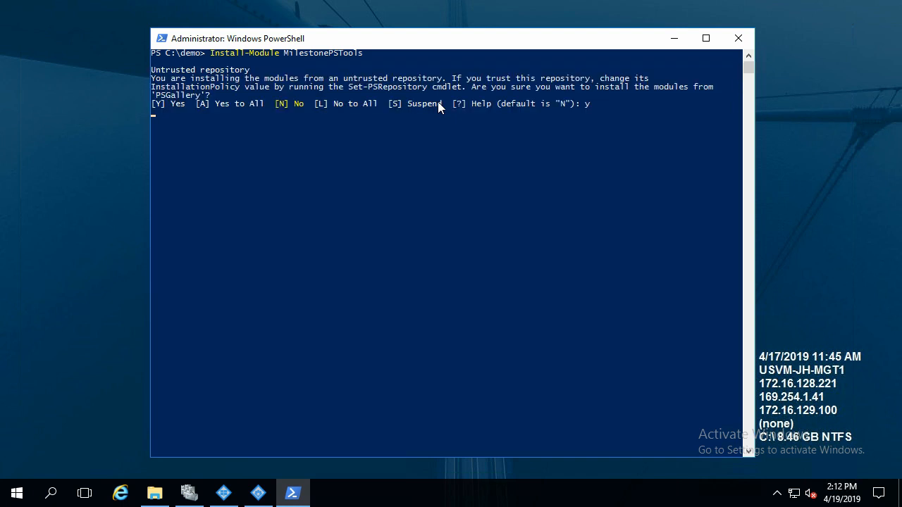
{"action": "key", "text": "Return"}
{"action": "type", "text": "get-"}
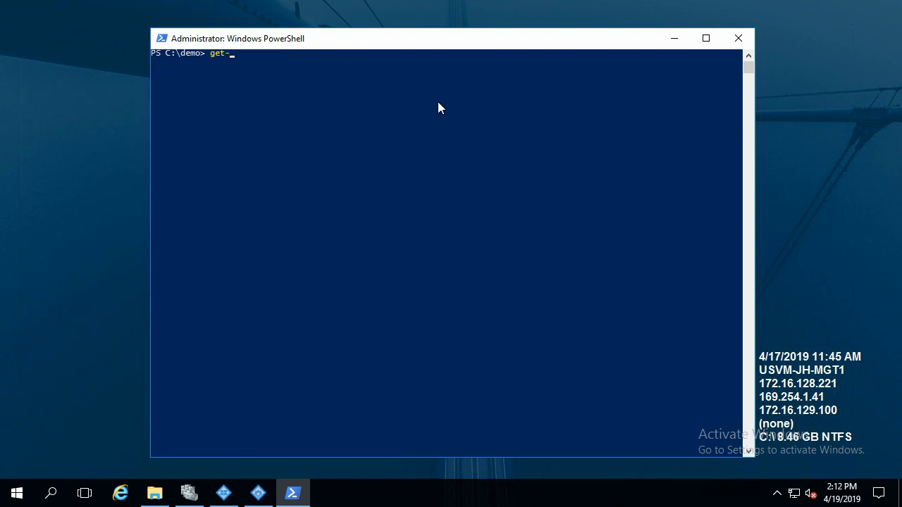
List loaded modules, then Import-Module MilestonePSTools so version 1.0.11 appears.
{"action": "key", "text": "Return"}
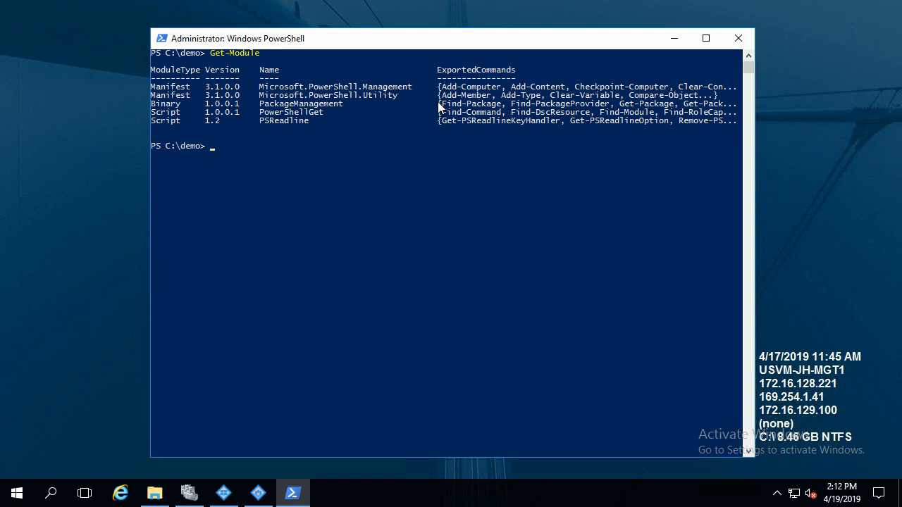
{"action": "type", "text": "i"}
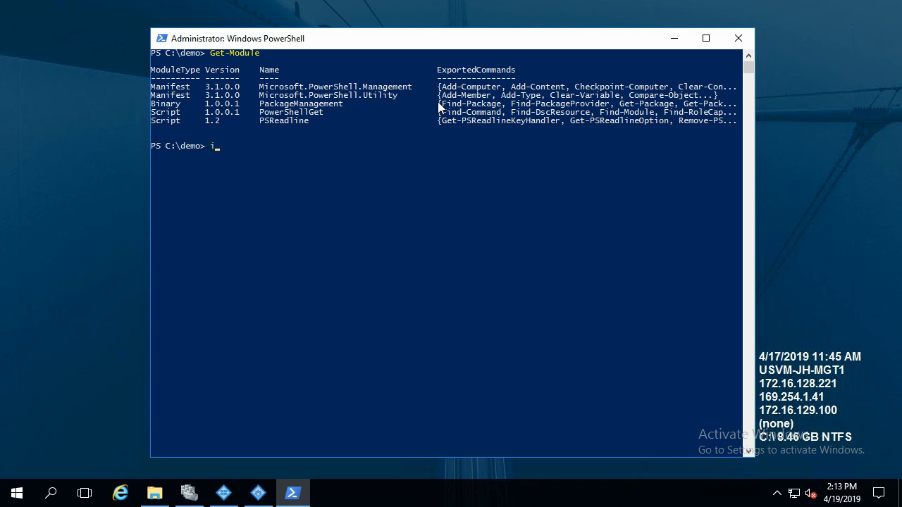
{"action": "type", "text": "mport-A"}
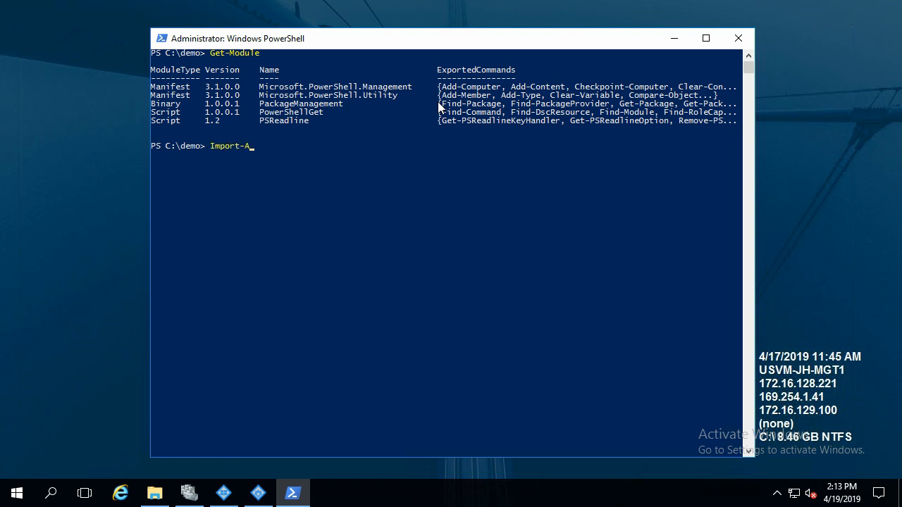
{"action": "type", "text": "Module"}
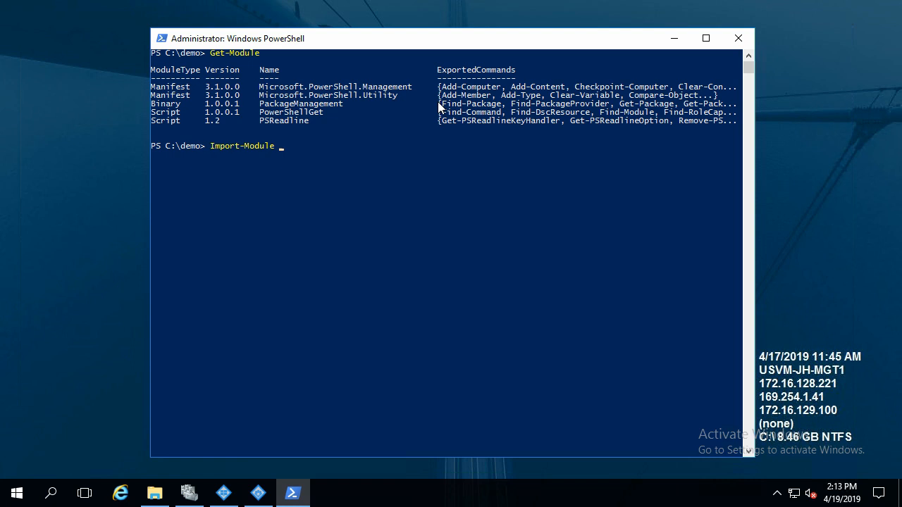
{"action": "type", "text": "MilestonePSTo"}
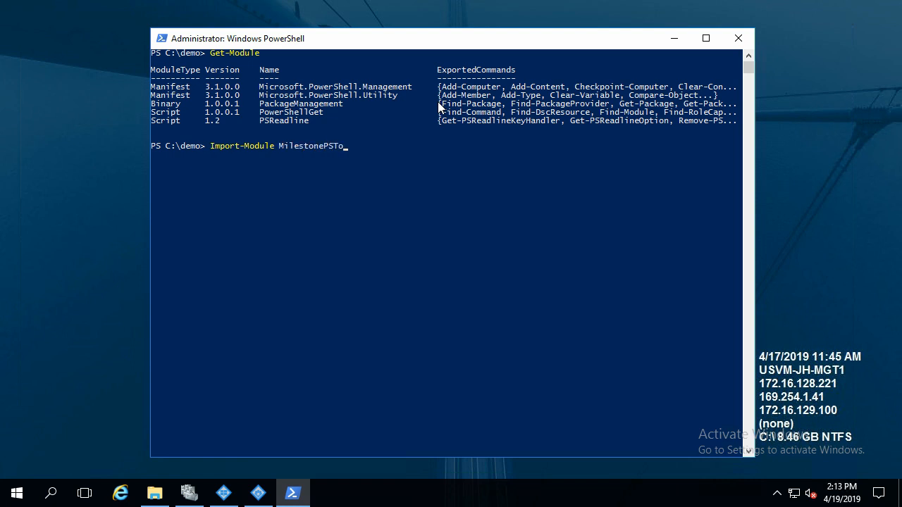
{"action": "key", "text": "Return"}
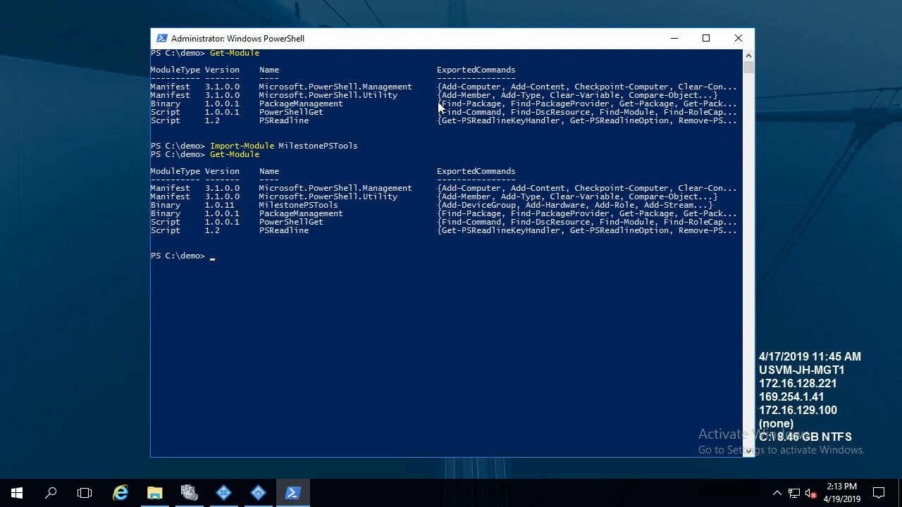
{"action": "mouse_move", "coordinate": [264, 206]}
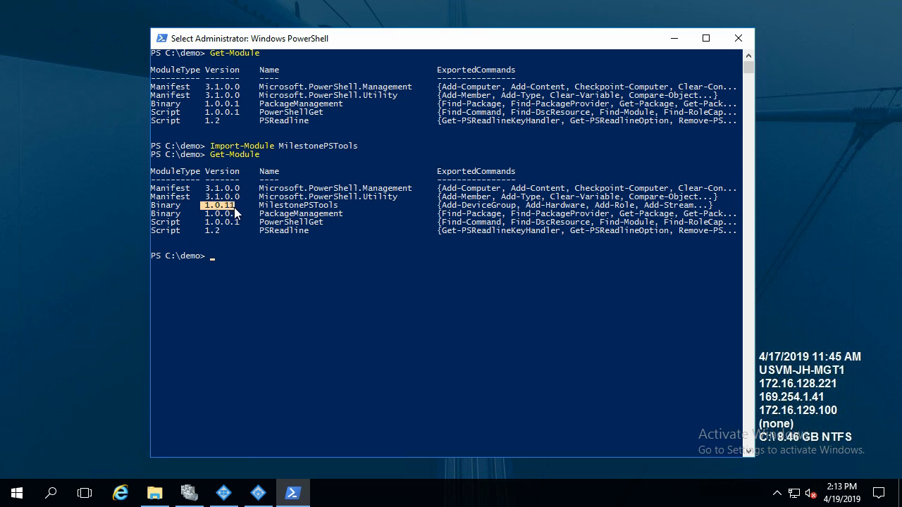
{"action": "mouse_move", "coordinate": [425, 165]}
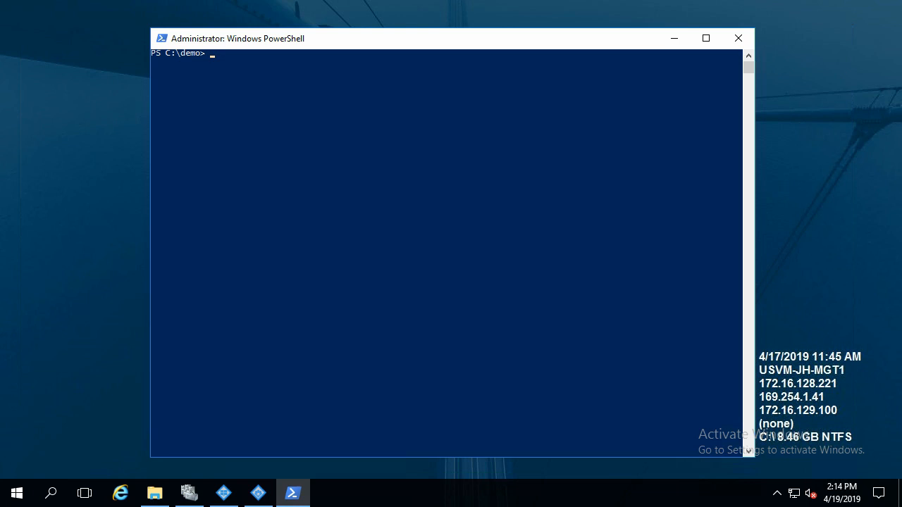
{"action": "mouse_move", "coordinate": [451, 44]}
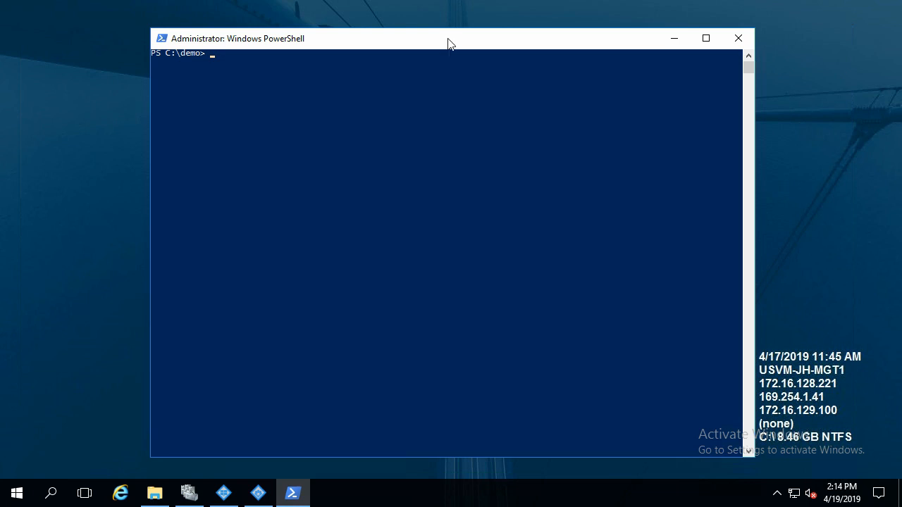
{"action": "mouse_move", "coordinate": [444, 145]}
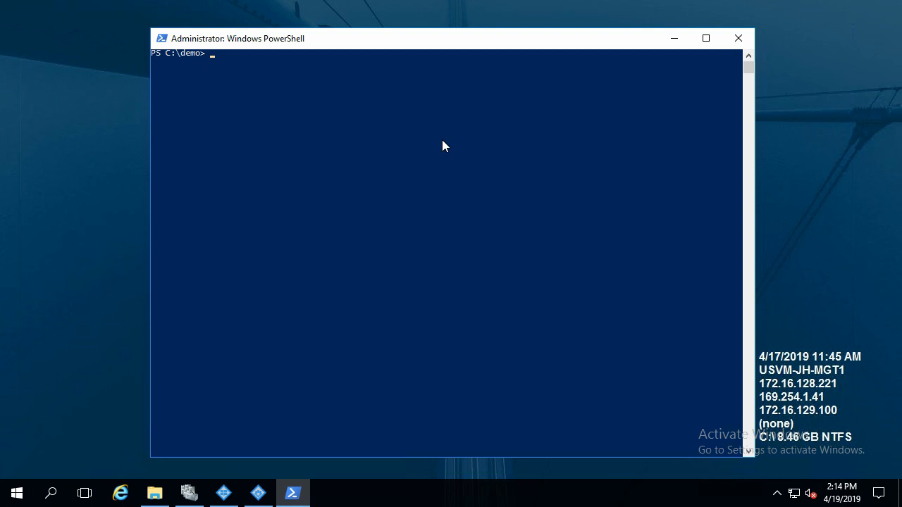
Run Connect-ManagementServer -Server xprotect to connect the session to the management server.
{"action": "type", "text": "connect-m"}
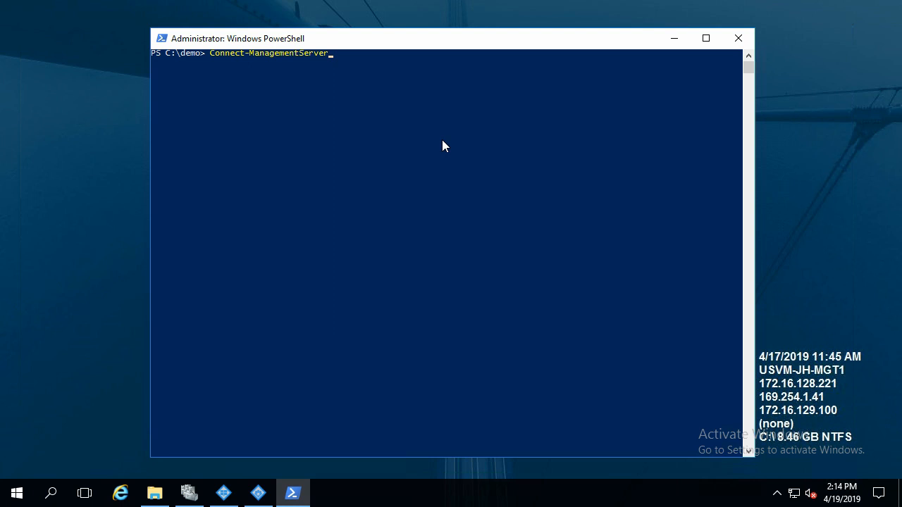
{"action": "type", "text": "-Server"}
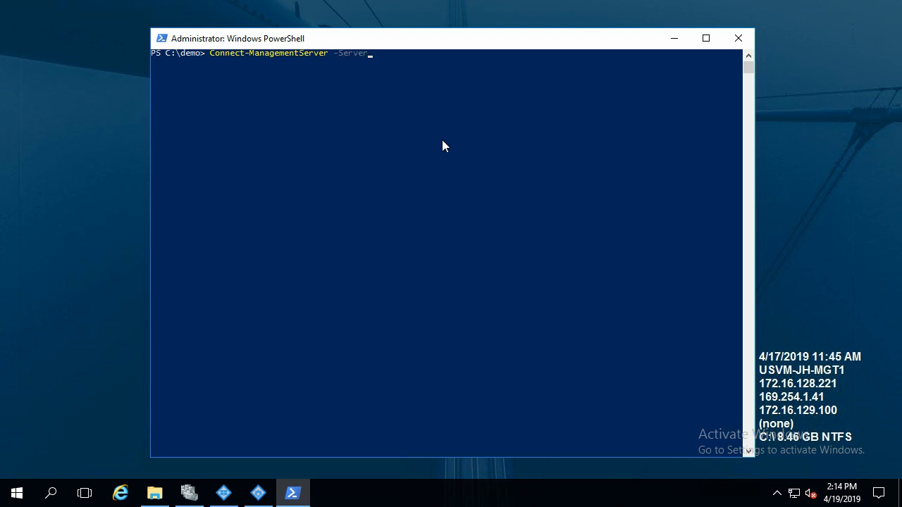
{"action": "type", "text": "xprotect"}
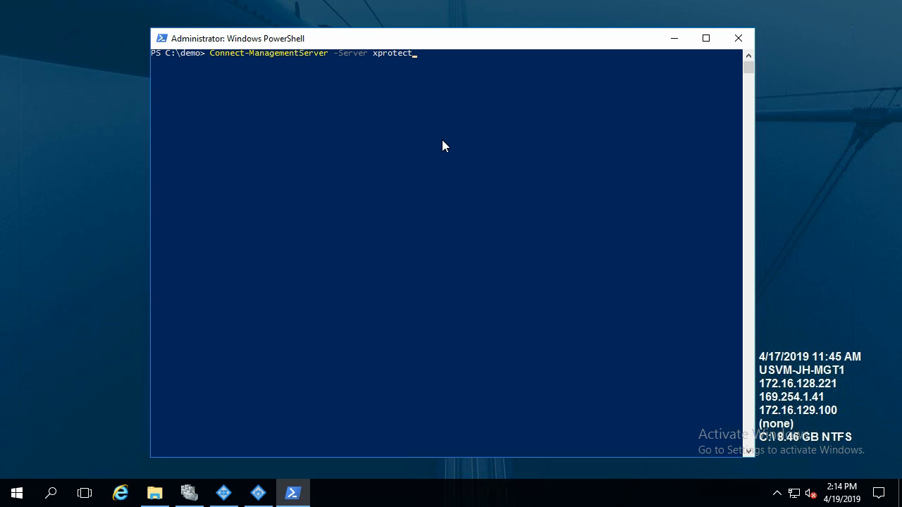
{"action": "key", "text": "Return"}
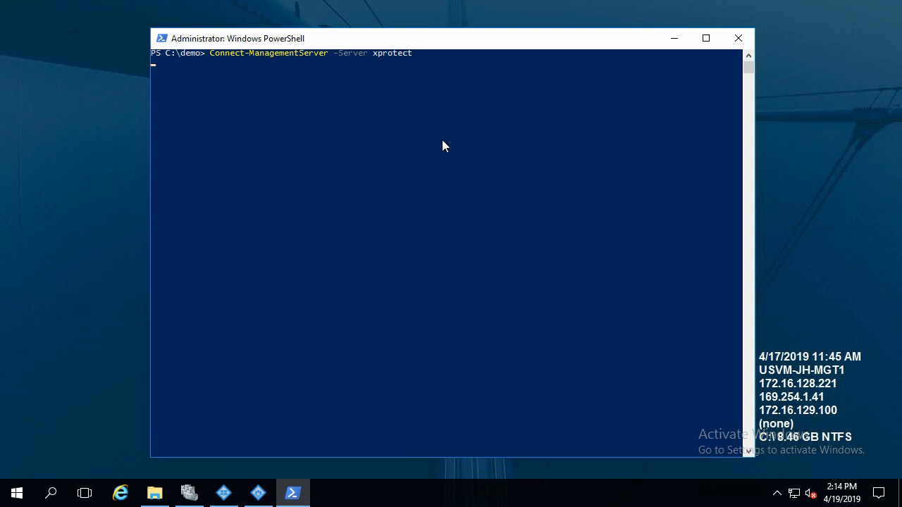
{"action": "key", "text": "Return"}
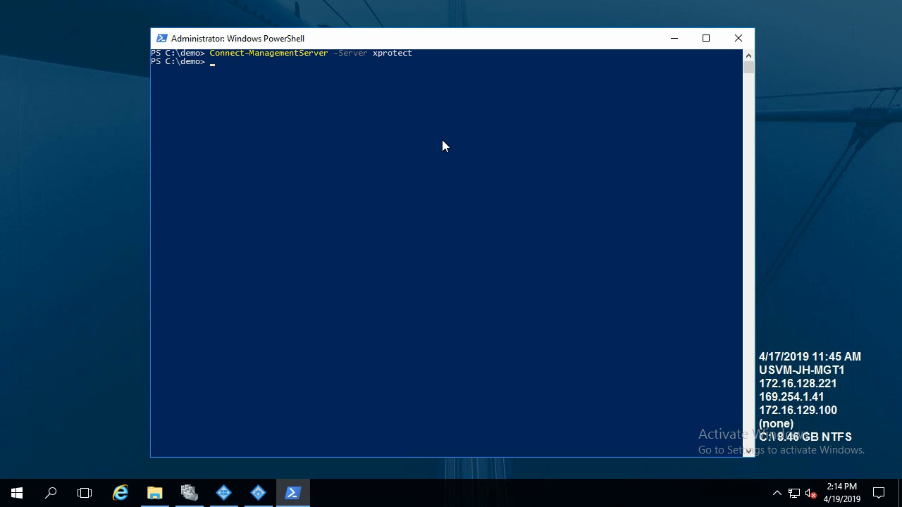
{"action": "type", "text": "get-m"}
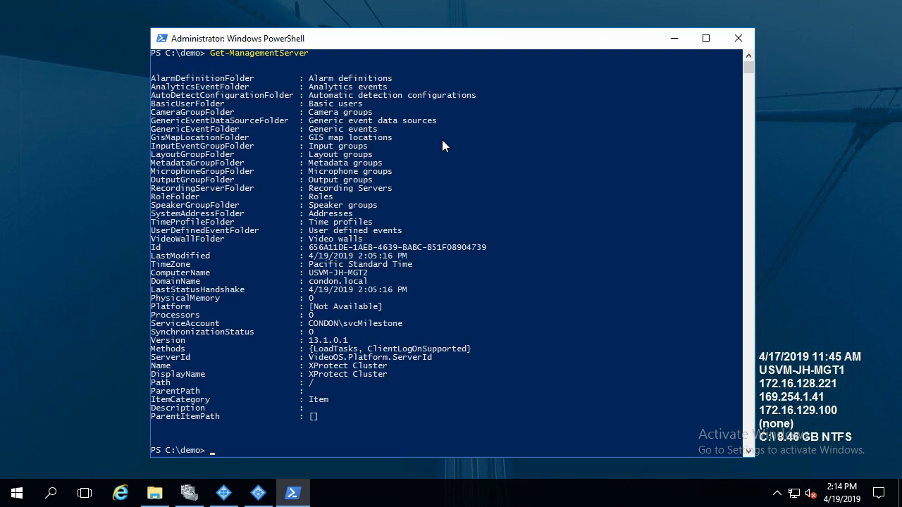
{"action": "mouse_move", "coordinate": [339, 340]}
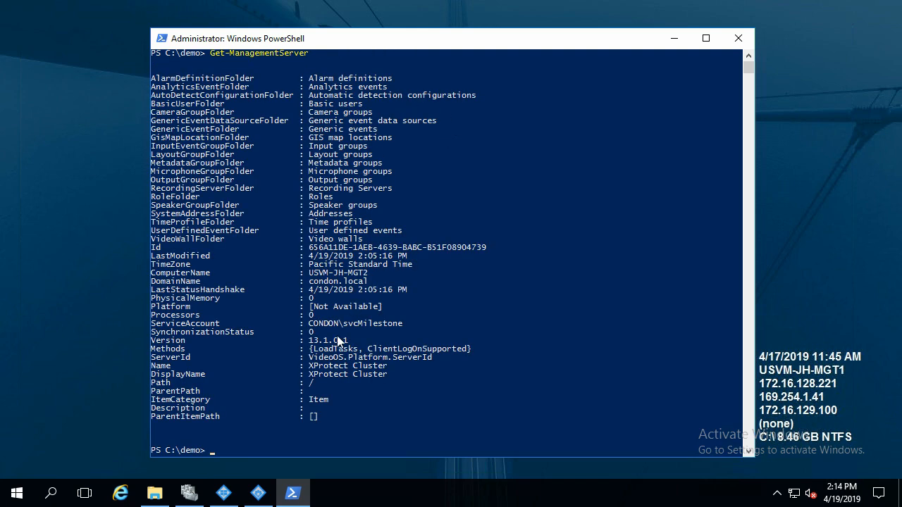
{"action": "mouse_move", "coordinate": [200, 325]}
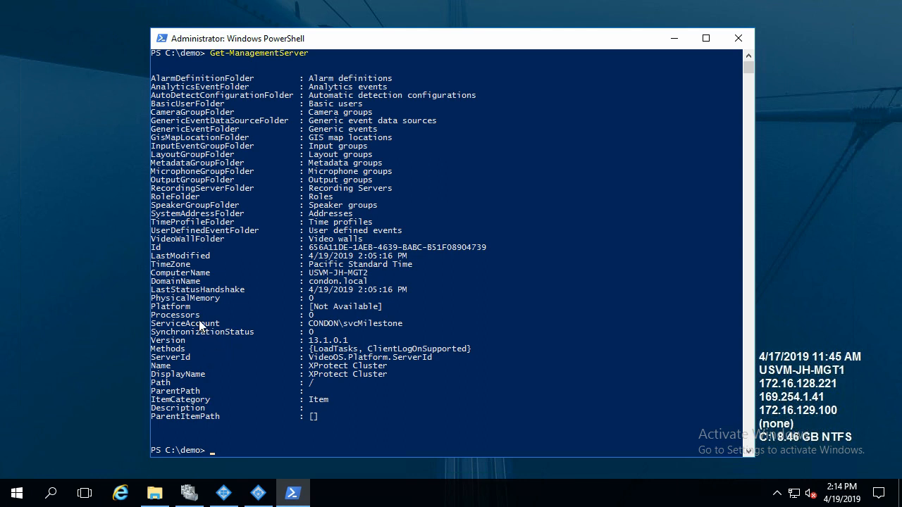
{"action": "mouse_move", "coordinate": [197, 295]}
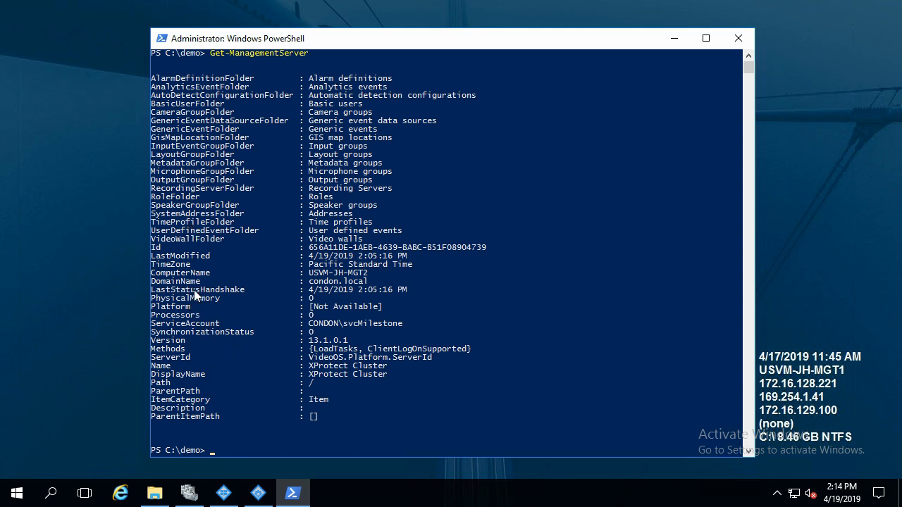
{"action": "mouse_move", "coordinate": [378, 384]}
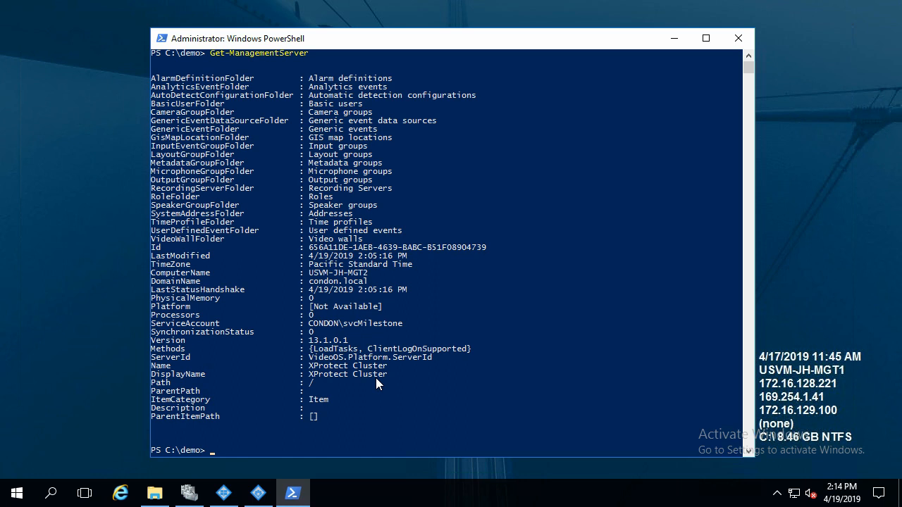
{"action": "mouse_move", "coordinate": [316, 349]}
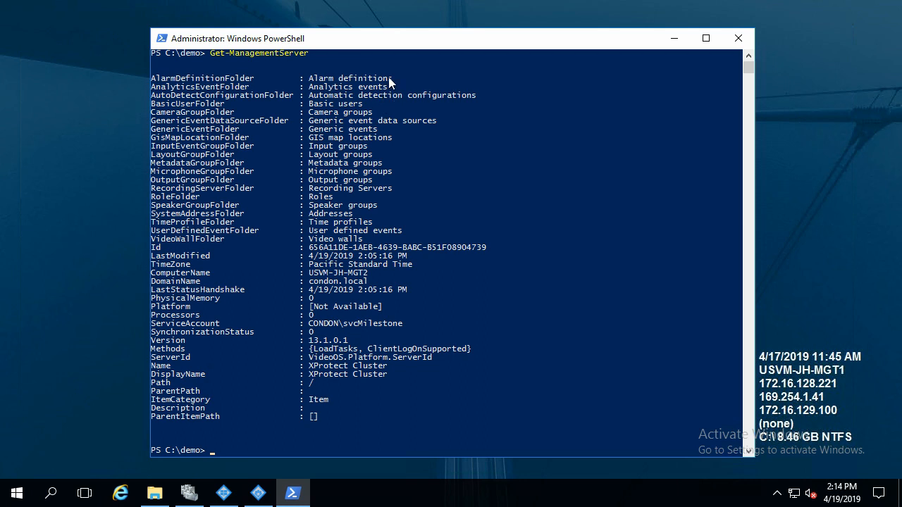
{"action": "mouse_move", "coordinate": [418, 246]}
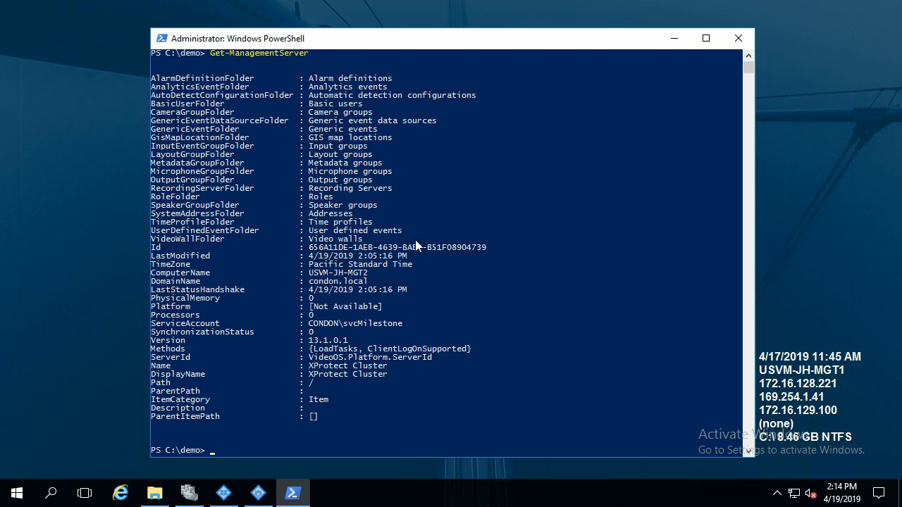
{"action": "mouse_move", "coordinate": [438, 287]}
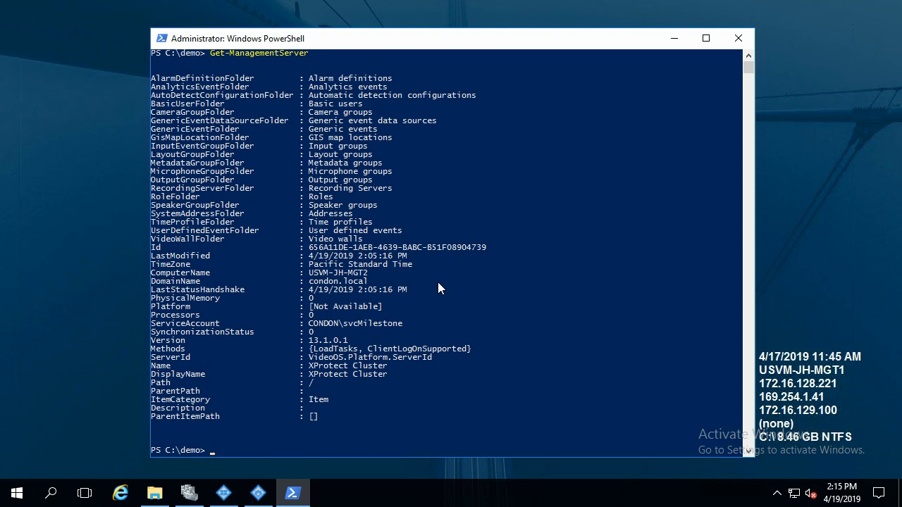
Store Get-ManagementServer in $ms and list $ms.RecordingServerFolder.RecordingServers.
{"action": "type", "text": "$ms ="}
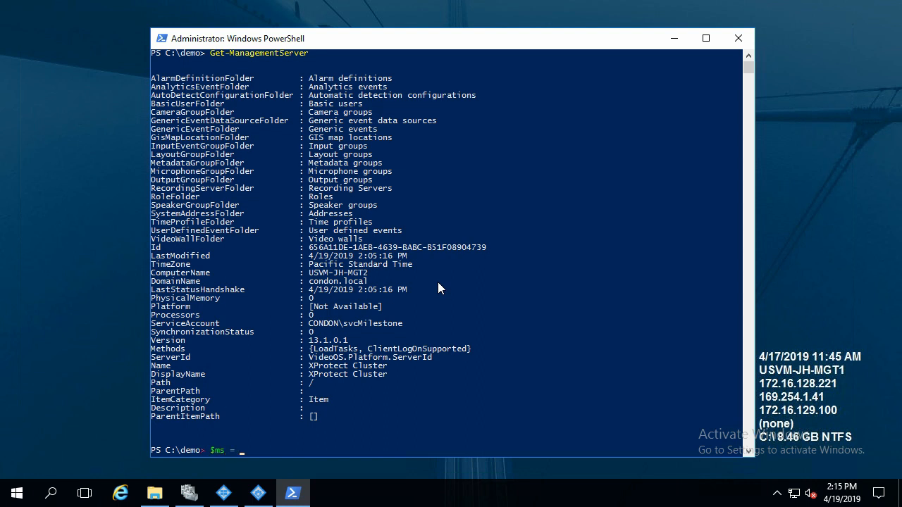
{"action": "type", "text": "Get-ManagementServer"}
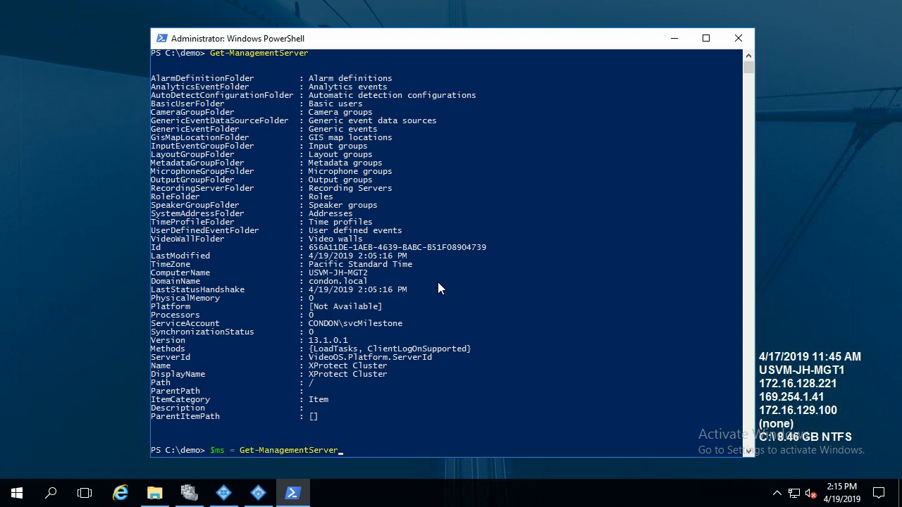
{"action": "key", "text": "Return"}
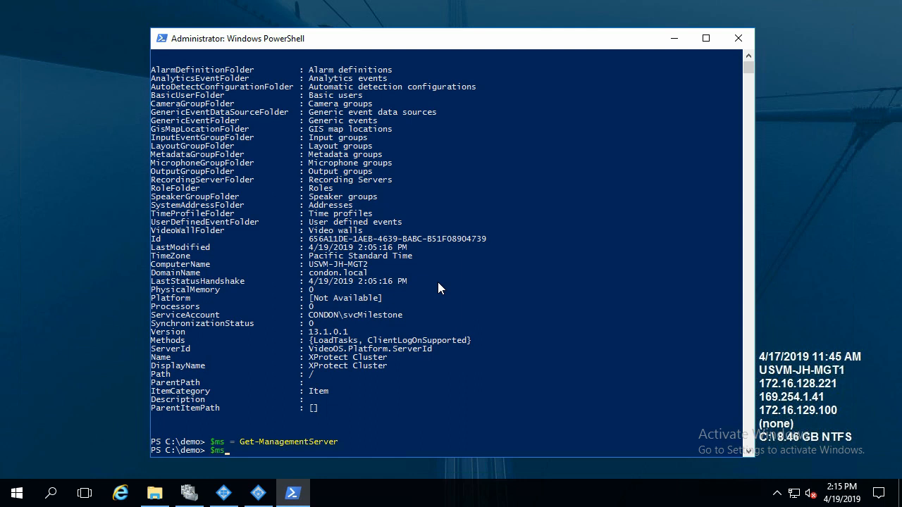
{"action": "type", "text": ".RecordingServerFolder"}
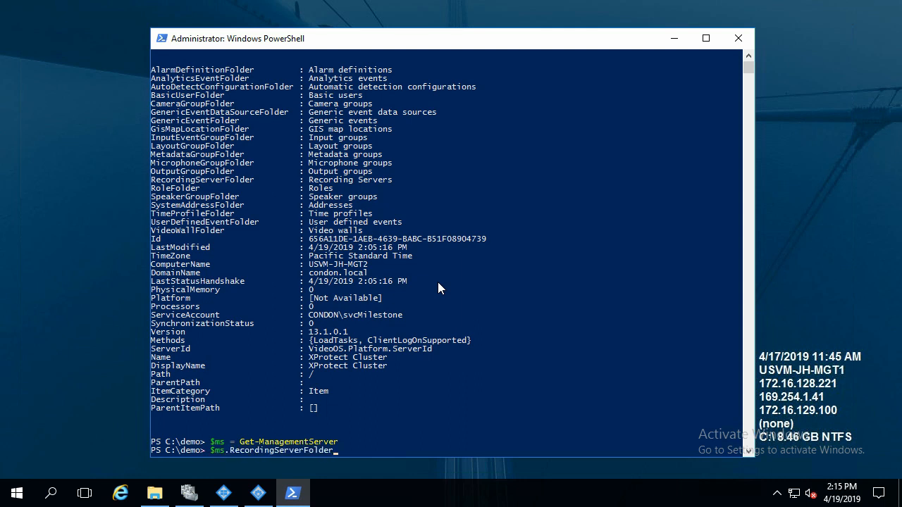
{"action": "type", "text": ".RecordingServers"}
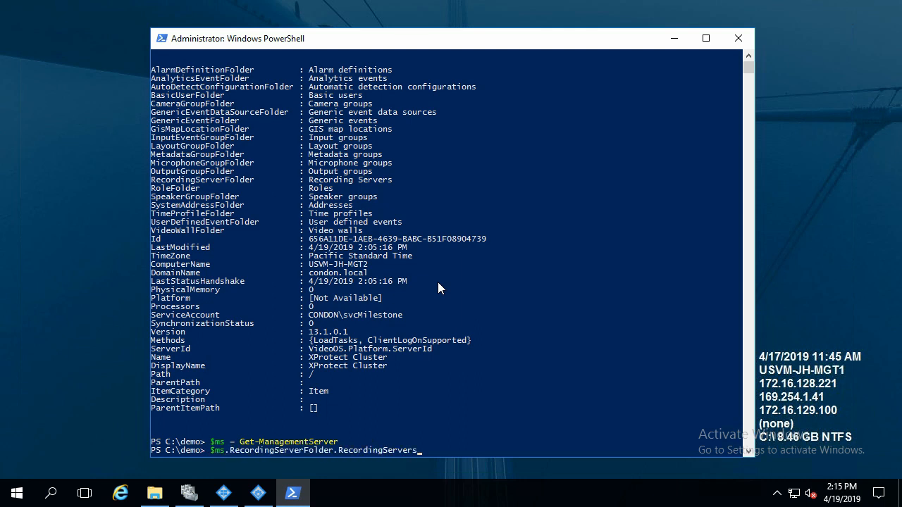
{"action": "key", "text": "Return"}
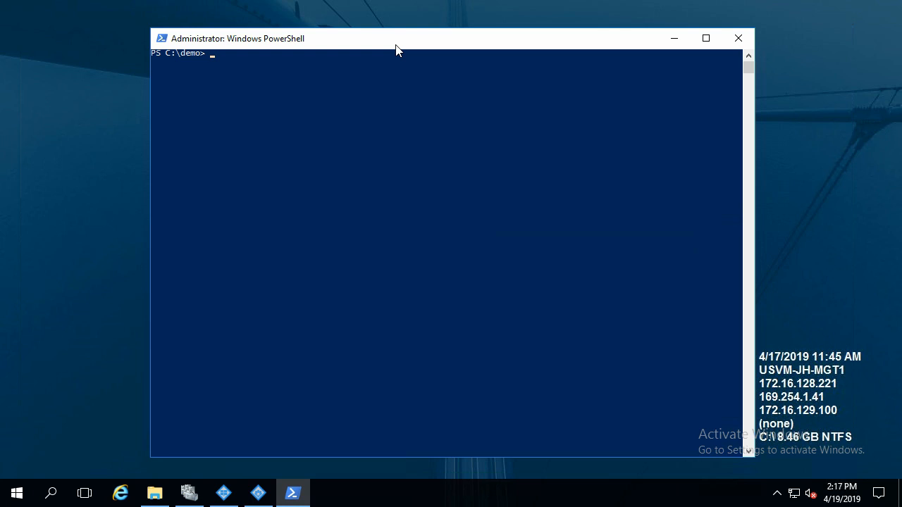
Run Get-Command -Module MilestonePSTools and scroll through the cmdlet list.
{"action": "type", "text": "ge"}
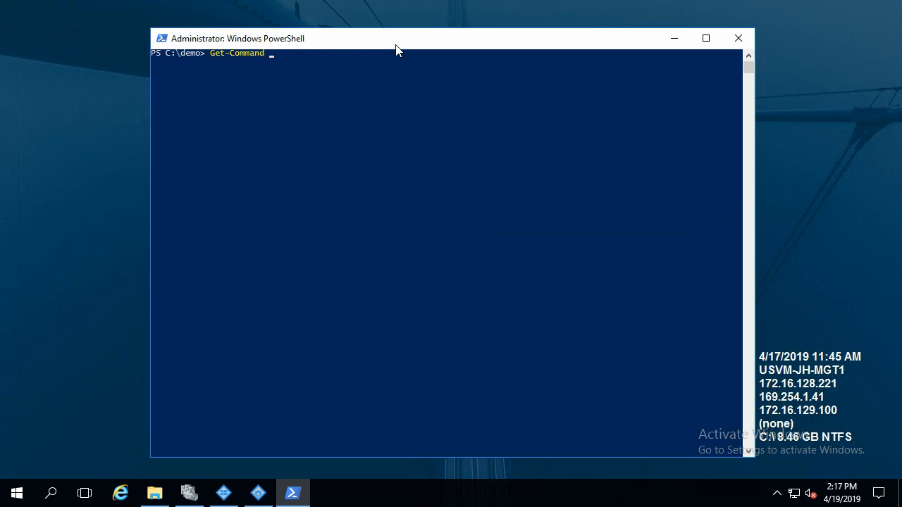
{"action": "type", "text": "-Module"}
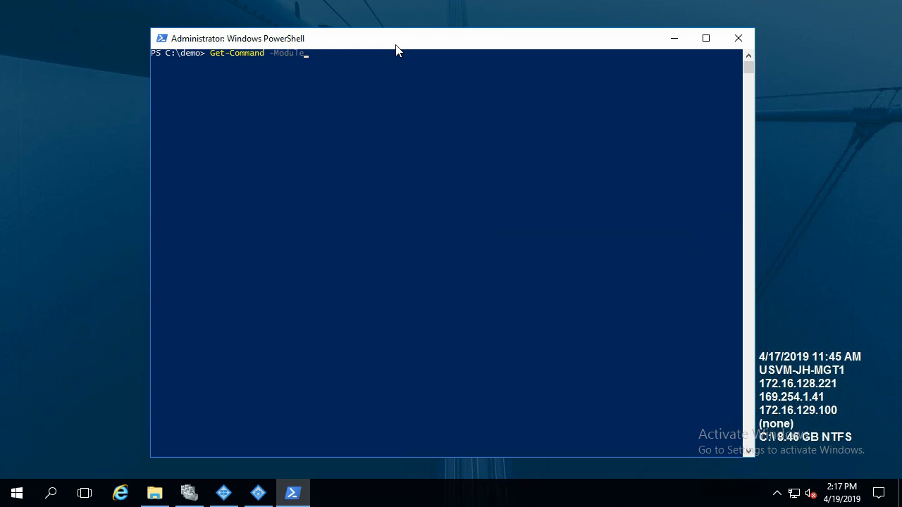
{"action": "type", "text": "MilestonePSToo"}
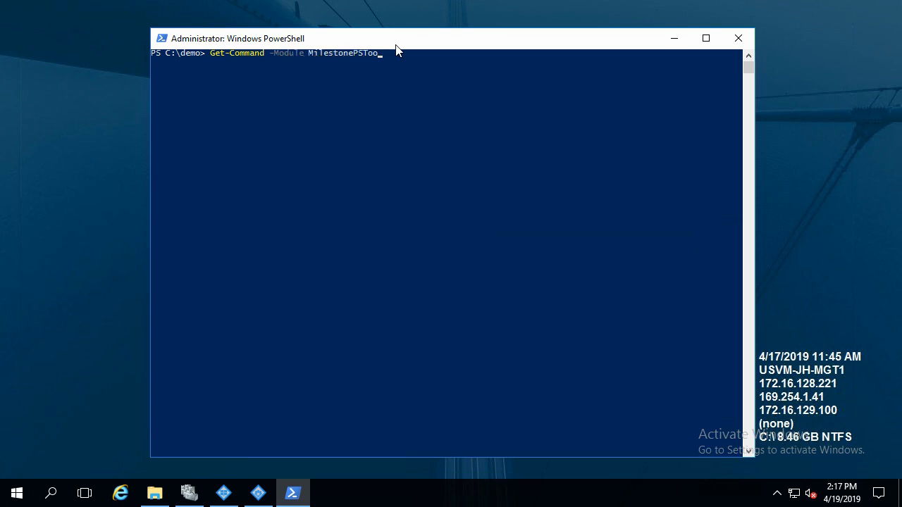
{"action": "key", "text": "Return"}
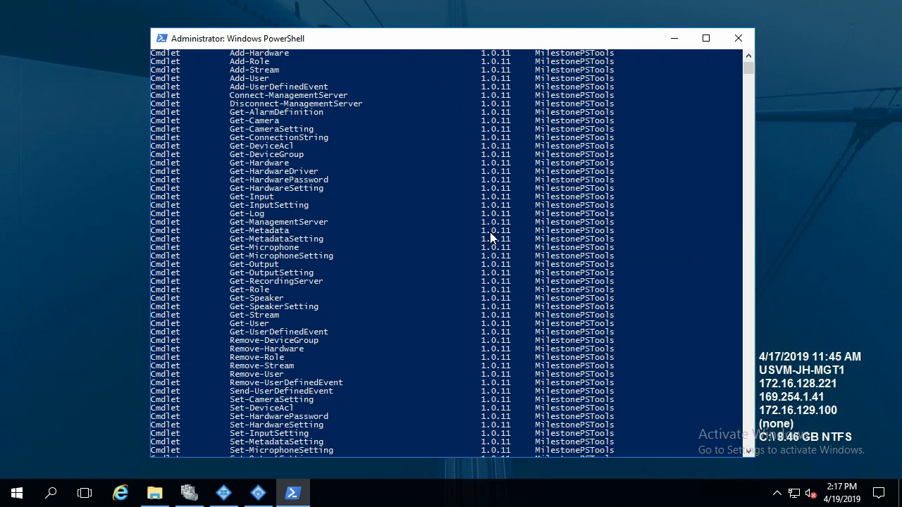
{"action": "scroll", "scroll_direction": "up", "scroll_amount": 3}
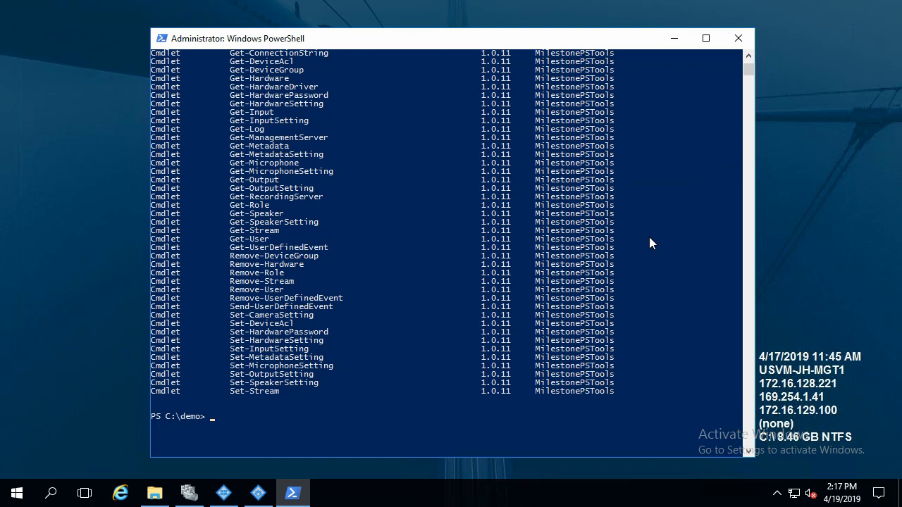
Run Get-RecordingServer for USVM-JH-REC1's details, then pipe it to select Name.
{"action": "type", "text": "get-reco"}
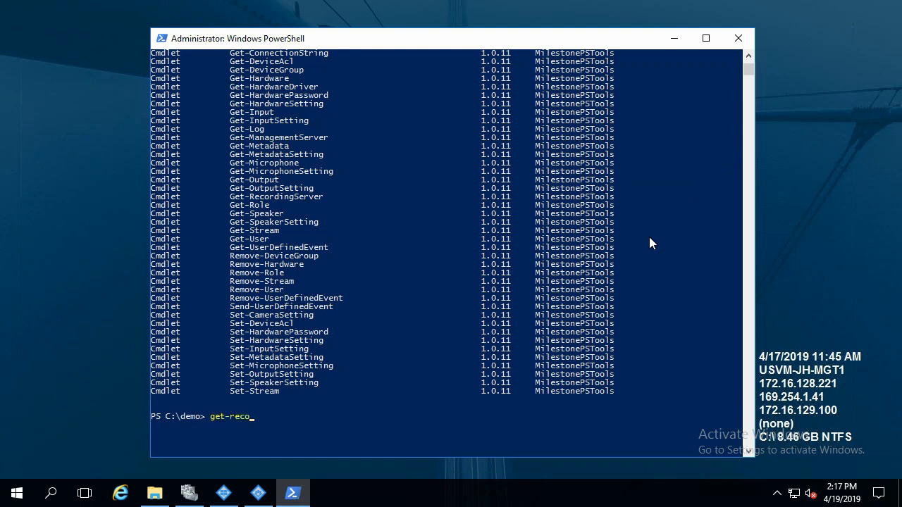
{"action": "key", "text": "Tab"}
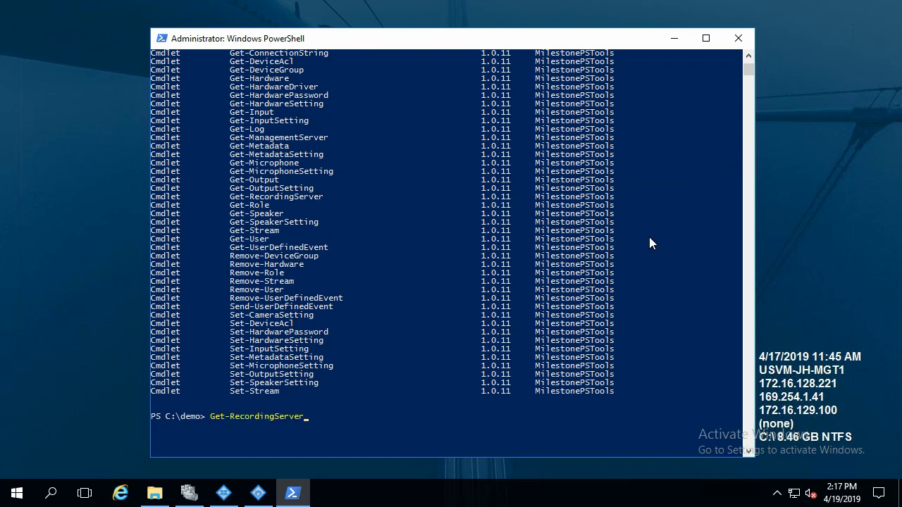
{"action": "key", "text": "Return"}
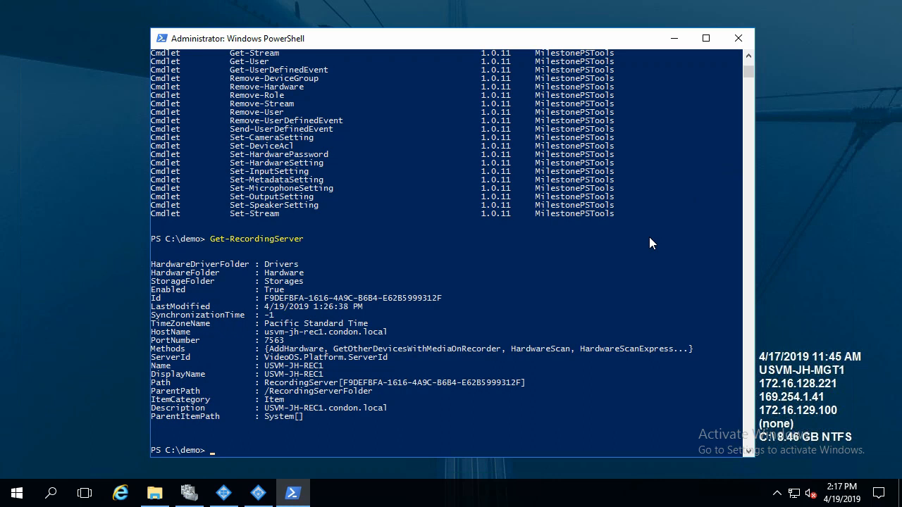
{"action": "type", "text": "Get-RecordingServer"}
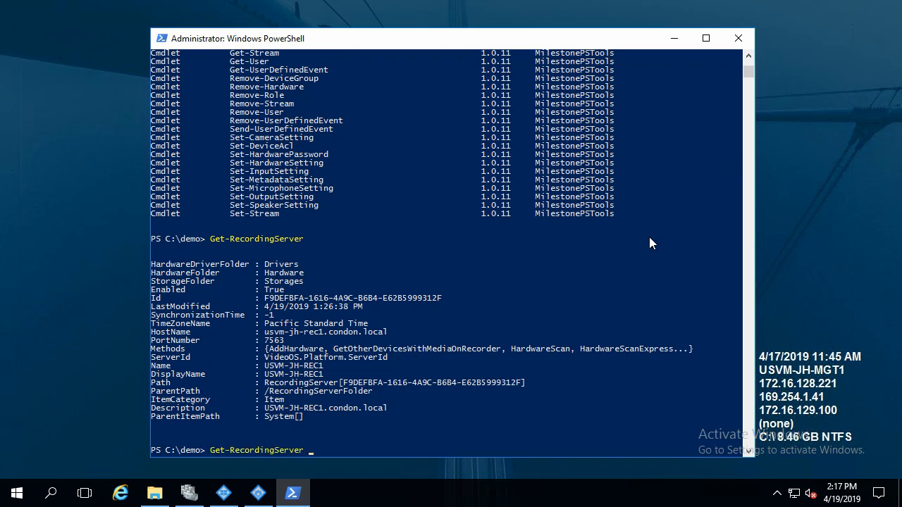
{"action": "type", "text": "| select"}
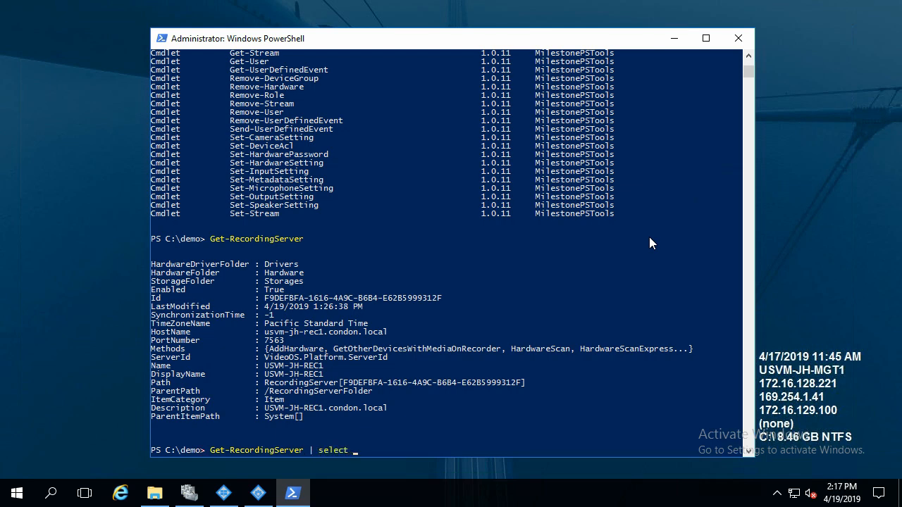
{"action": "type", "text": "Name"}
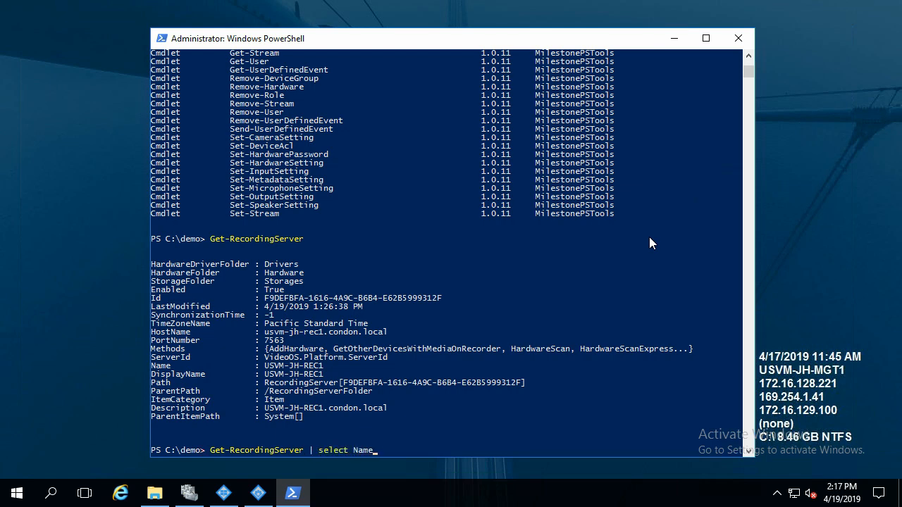
{"action": "key", "text": "Return"}
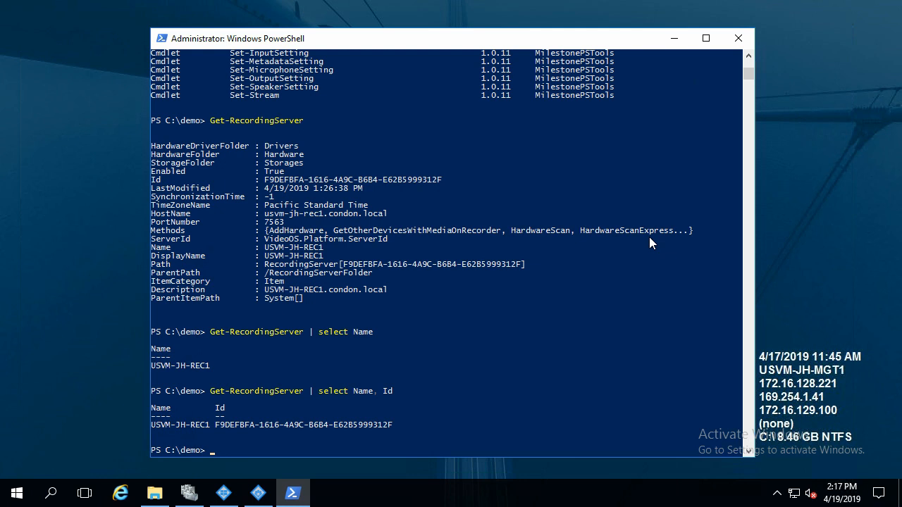
Select the recording server's Name and Id, then filter with -Name rec* and *rec*.
{"action": "type", "text": "Get-RecordingServer | select Name, Id"}
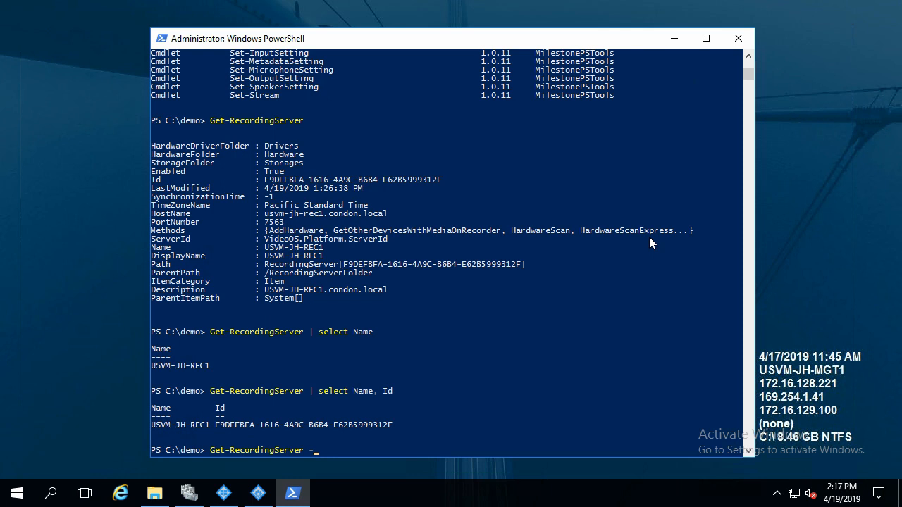
{"action": "type", "text": "-Name"}
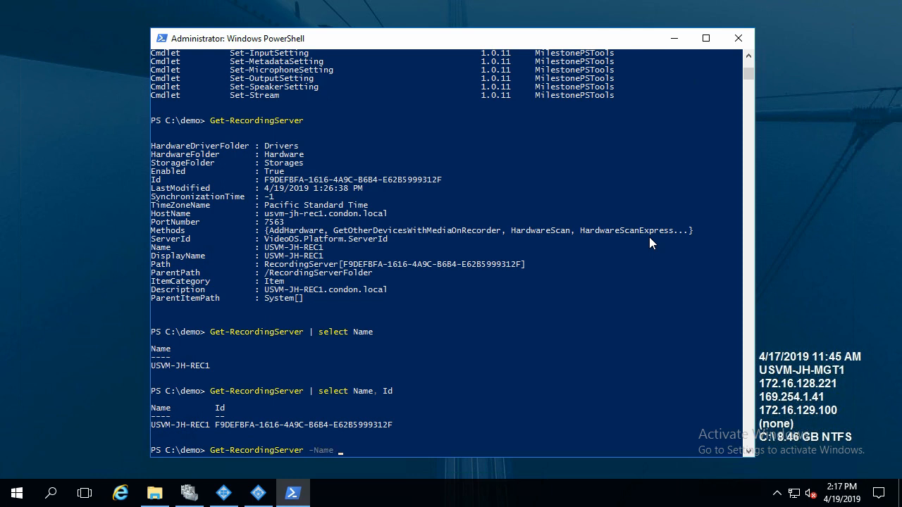
{"action": "type", "text": "rec"}
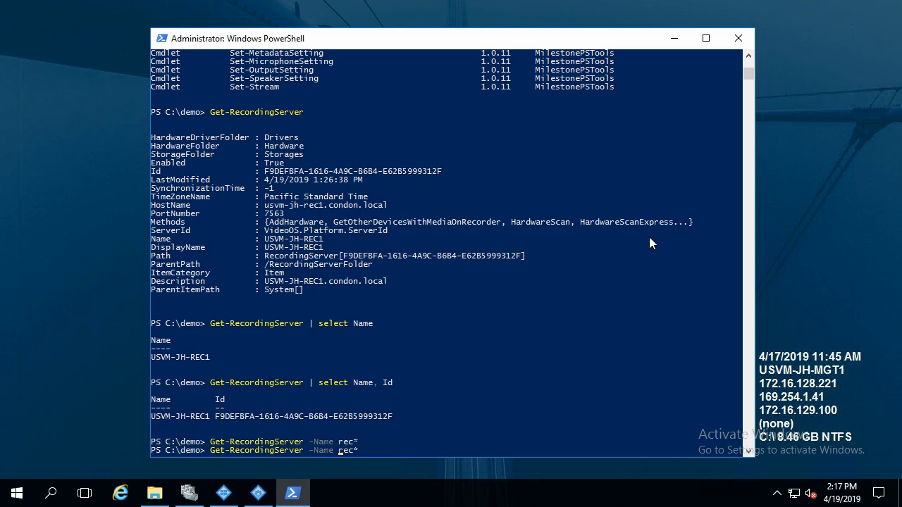
{"action": "type", "text": "*"}
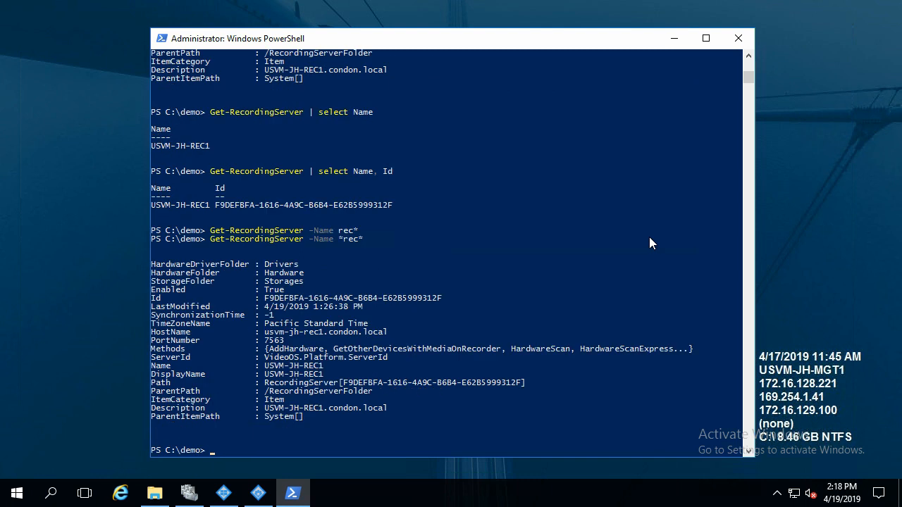
{"action": "type", "text": "get-h"}
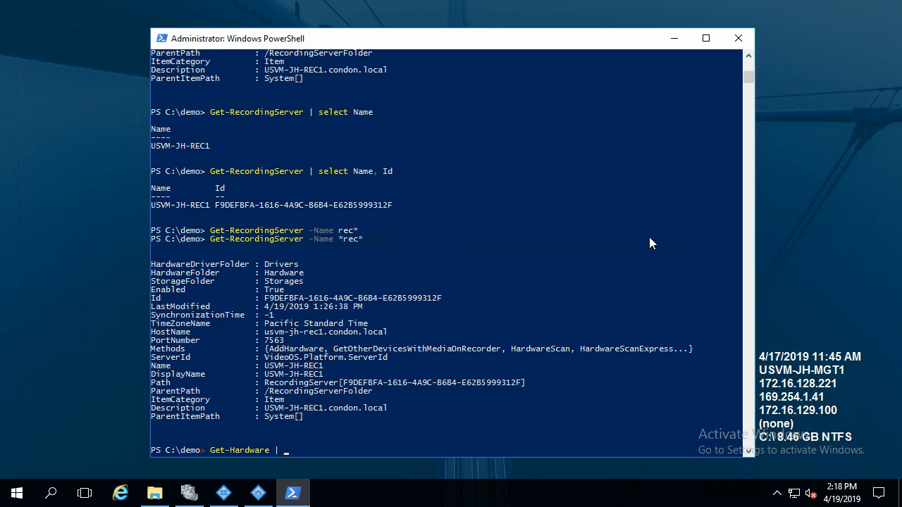
Run Get-Hardware | select Name, Id to list the two Sony cameras.
{"action": "type", "text": "select N"}
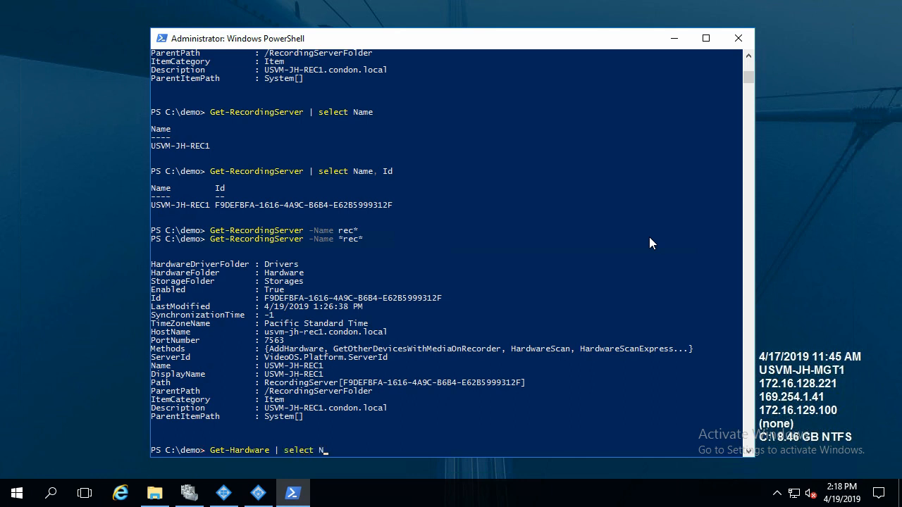
{"action": "key", "text": "Return"}
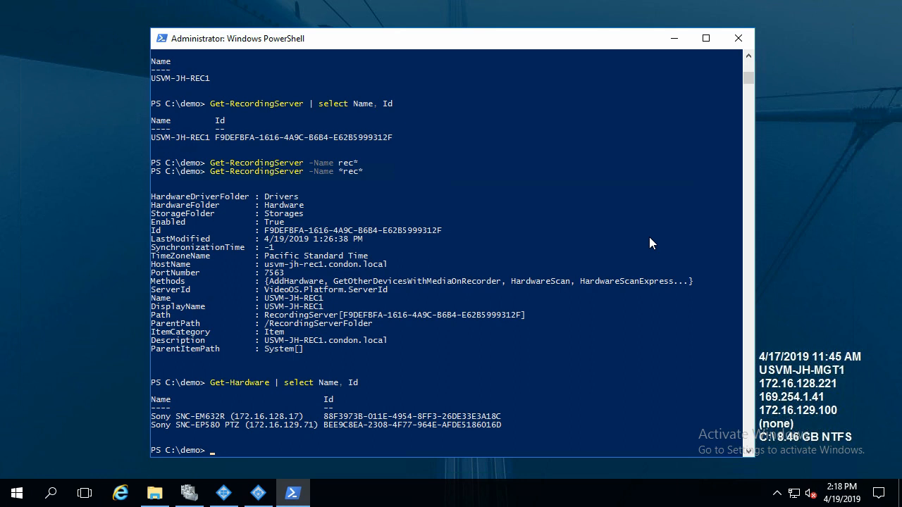
{"action": "type", "text": "Get-RecordingServer"}
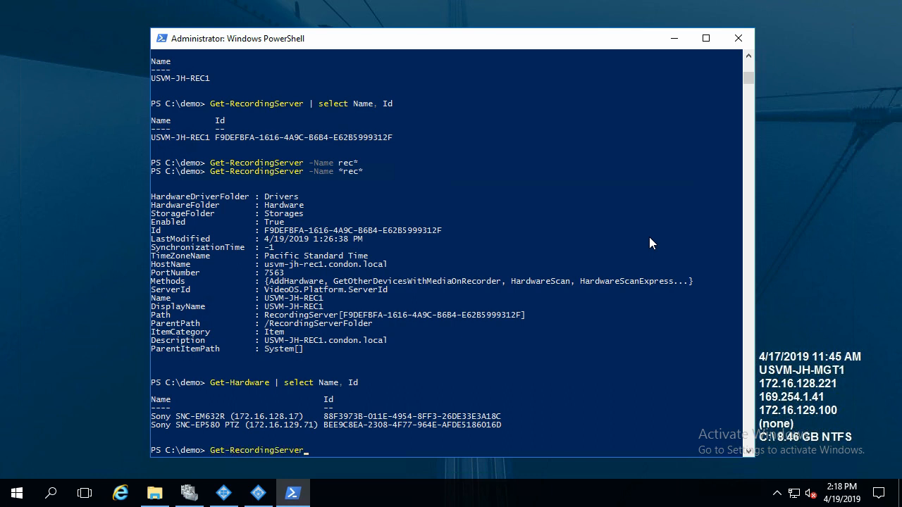
Pipe Get-RecordingServer -Name *rec* into Get-Hardware | select Name, Id.
{"action": "type", "text": "-Name"}
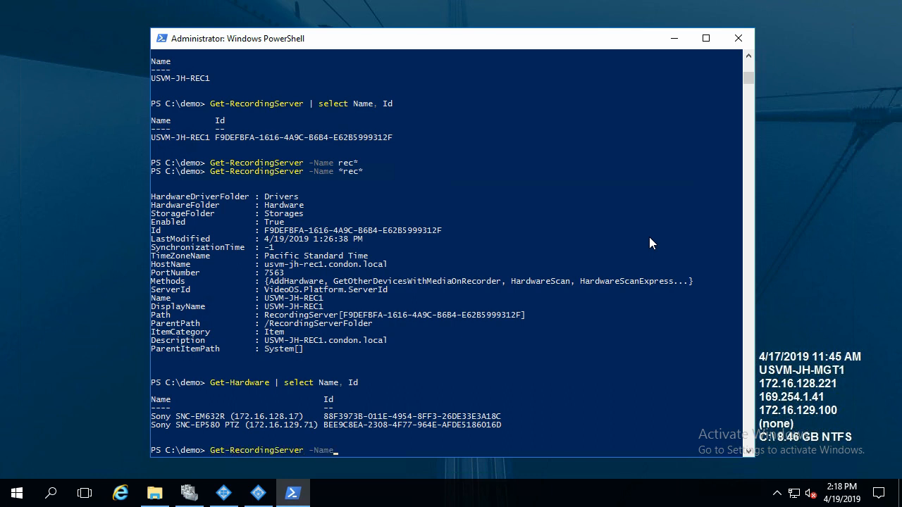
{"action": "type", "text": "*rec*"}
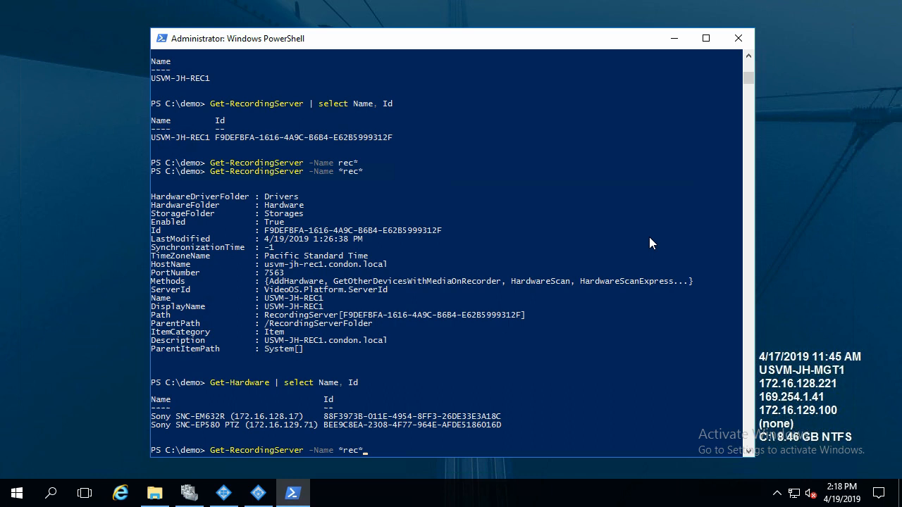
{"action": "type", "text": "| ge"}
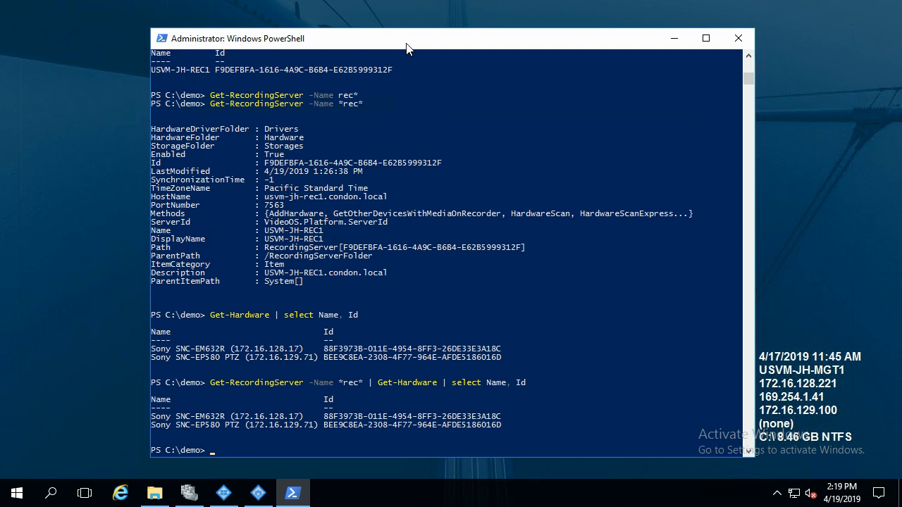
{"action": "mouse_move", "coordinate": [425, 128]}
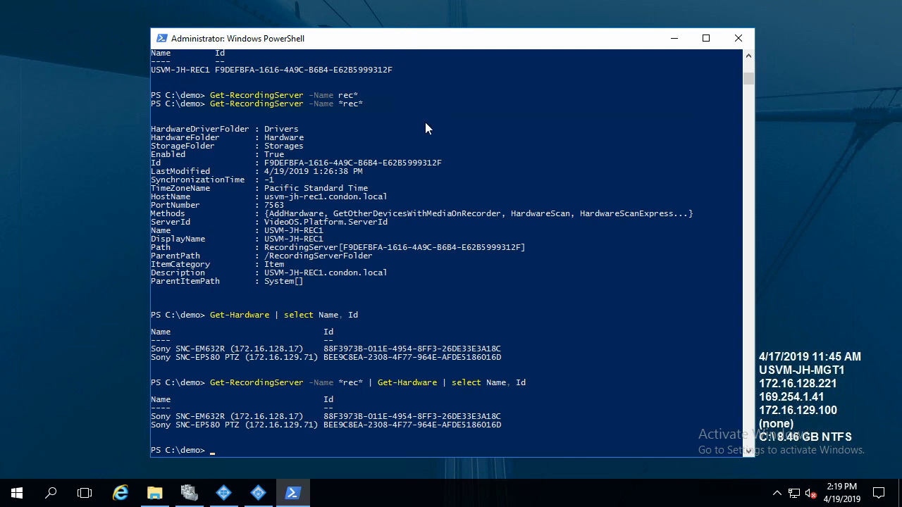
Store Get-Hardware in $hw and list camera names with $hw | Get-Camera | select Name.
{"action": "type", "text": "$hw"}
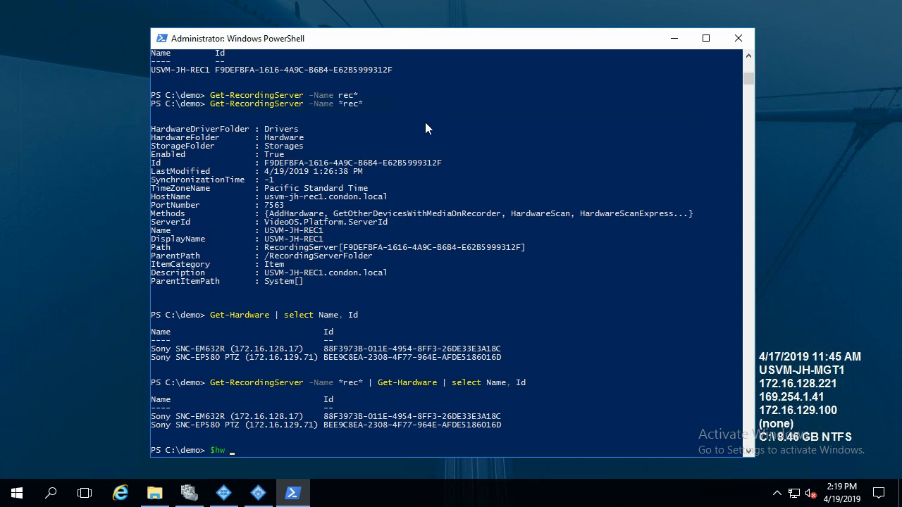
{"action": "type", "text": "= Get-Hardware"}
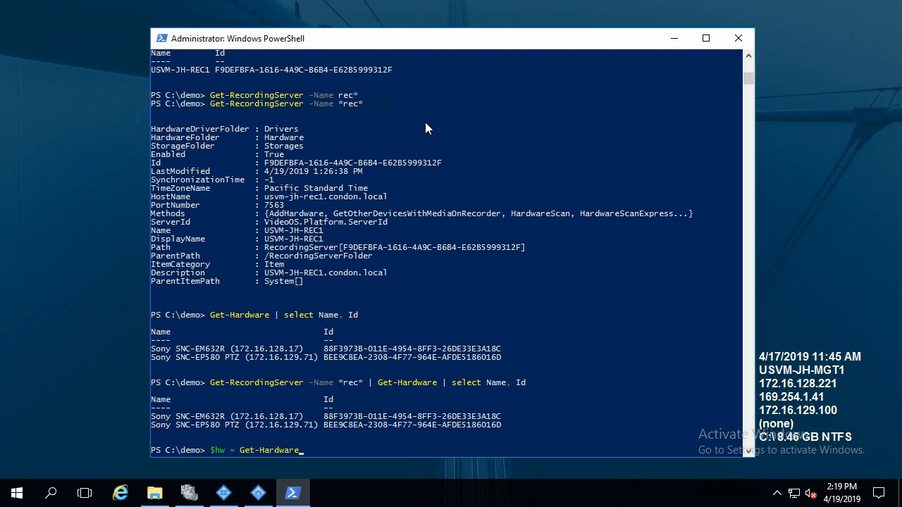
{"action": "key", "text": "Return"}
{"action": "type", "text": "$hw | gg"}
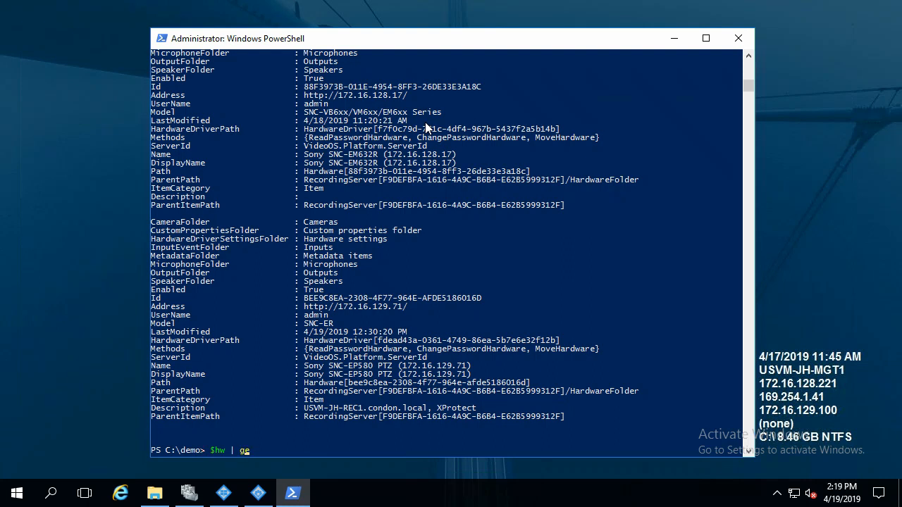
{"action": "type", "text": "et-Camera"}
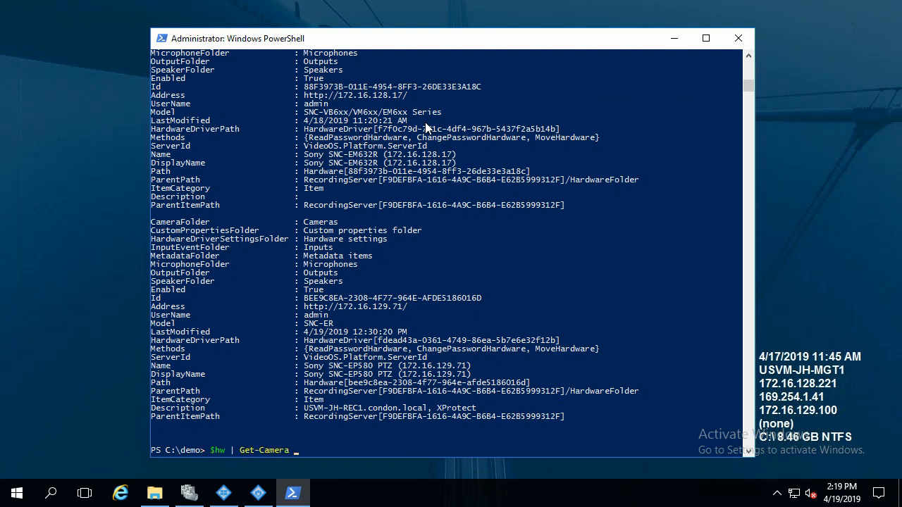
{"action": "type", "text": "-Name"}
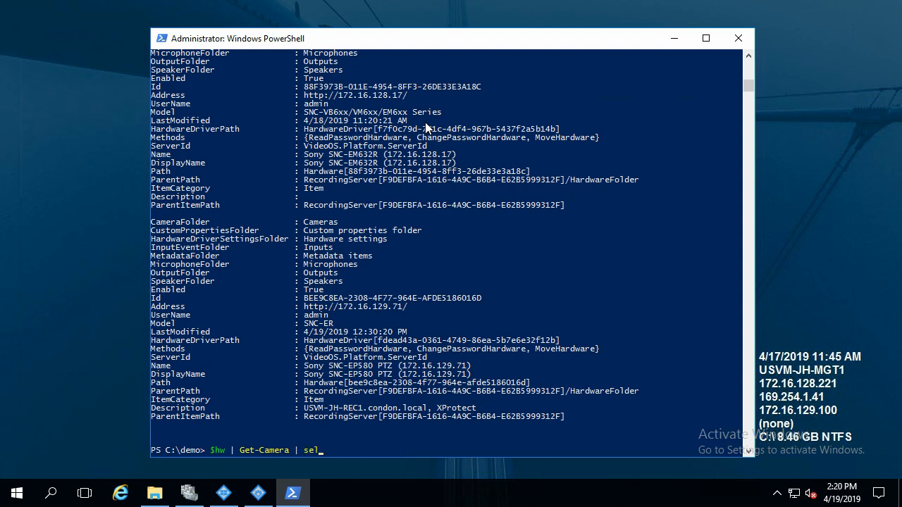
{"action": "type", "text": "ect Name"}
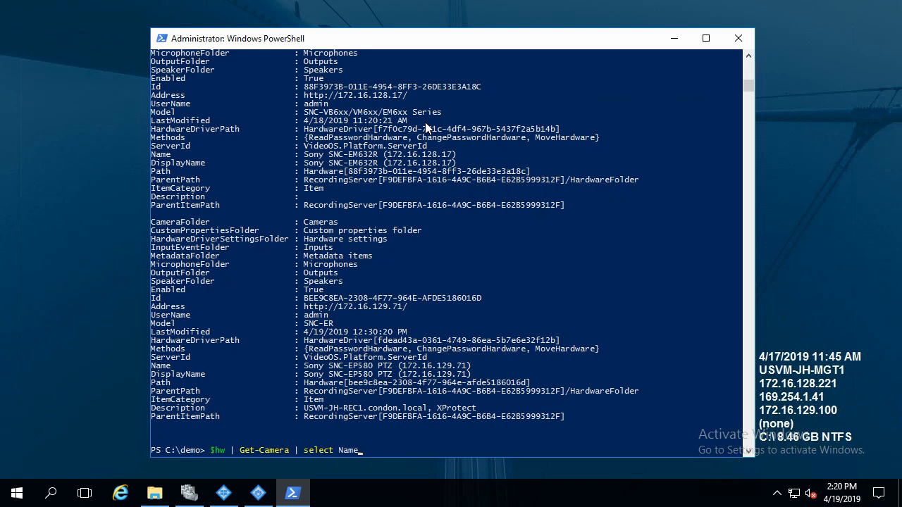
{"action": "key", "text": "Return"}
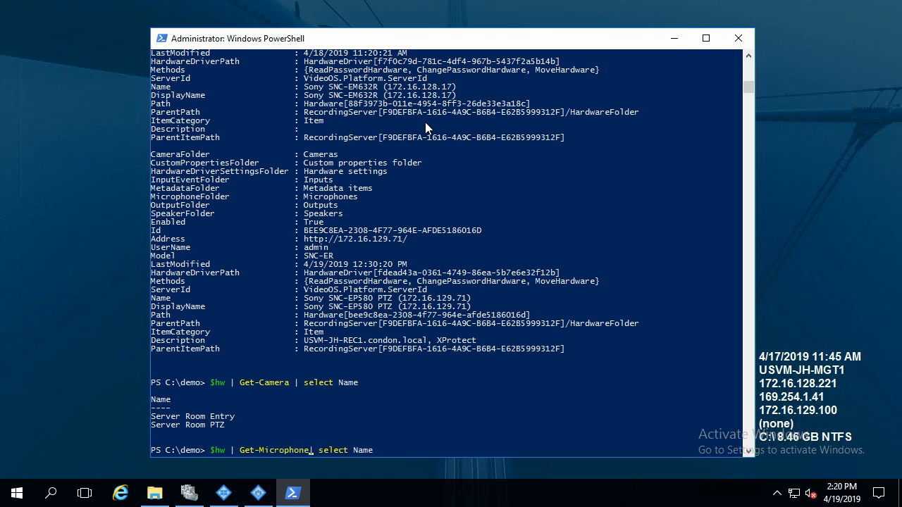
List microphone and input names with $hw | Get-Microphone and $hw | Get-Input | select Name.
{"action": "key", "text": "Return"}
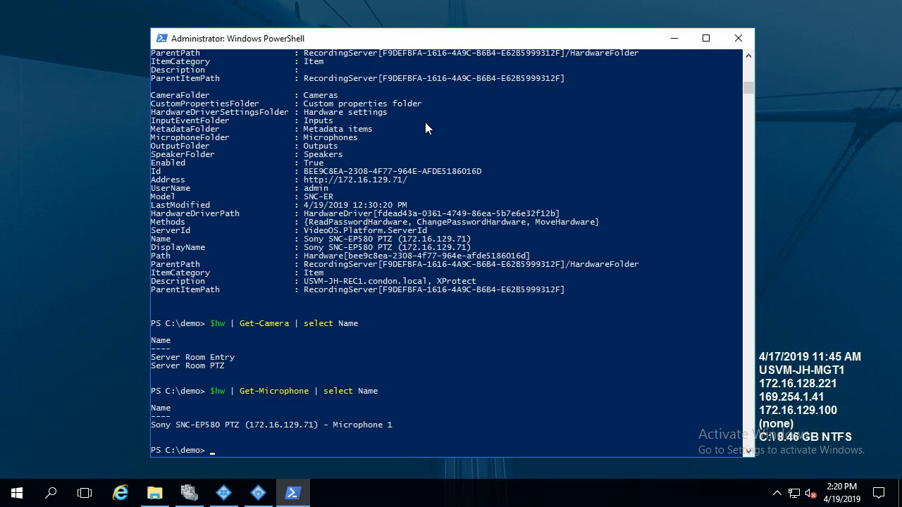
{"action": "type", "text": "$hw | Get-Microphone | select Name"}
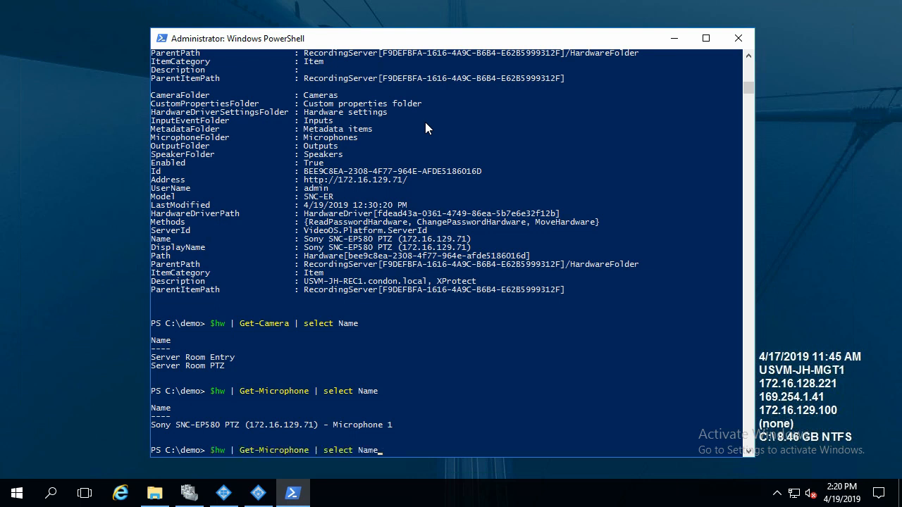
{"action": "key", "text": "Escape"}
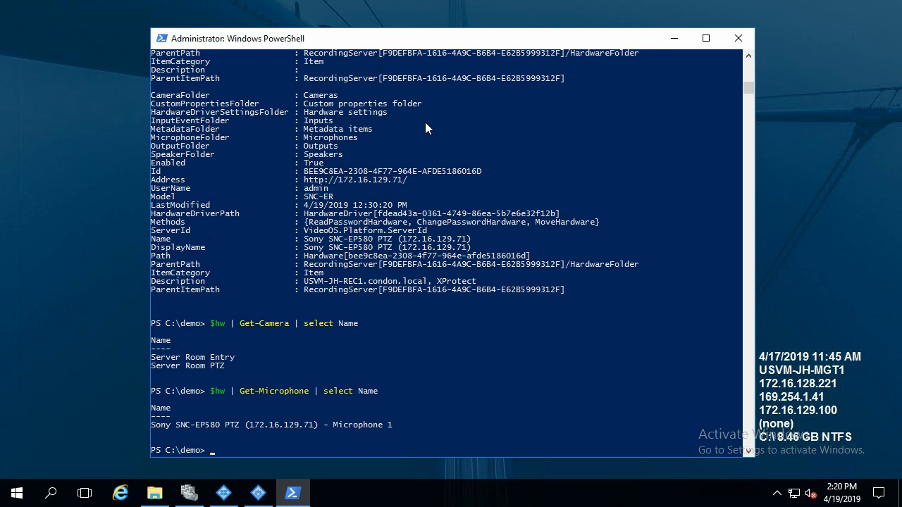
{"action": "type", "text": "$hw | get-InitiatorI"}
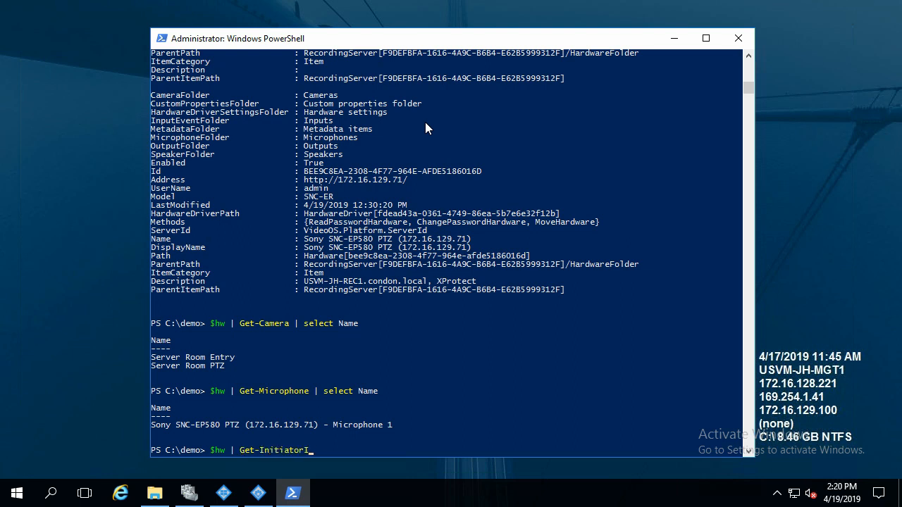
{"action": "type", "text": "Get-Input"}
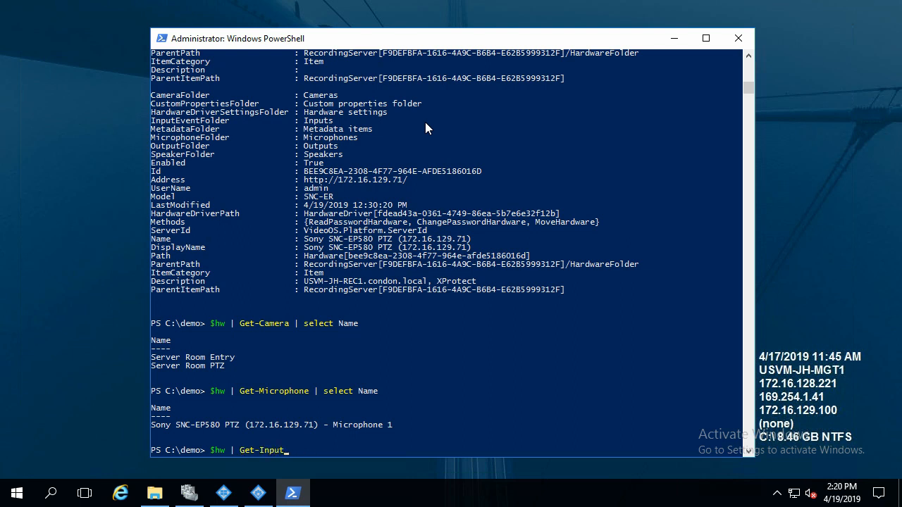
{"action": "type", "text": "| se"}
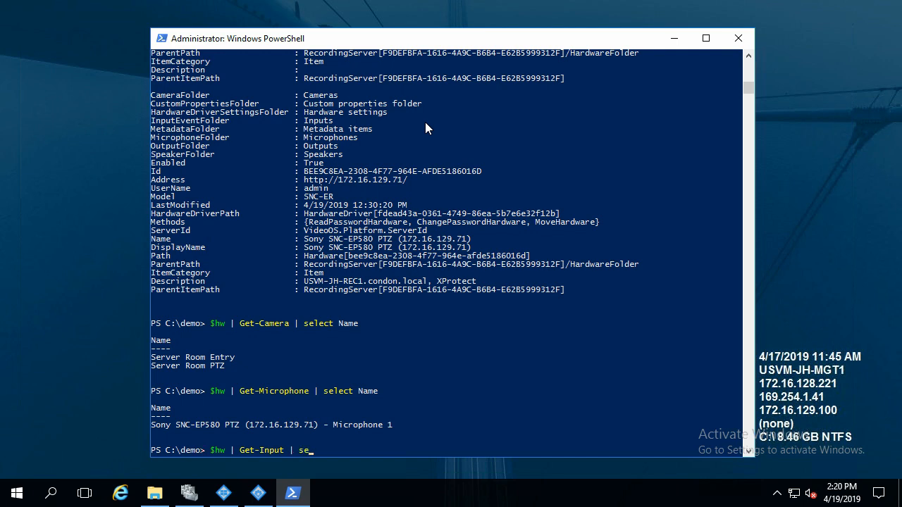
{"action": "key", "text": "Return"}
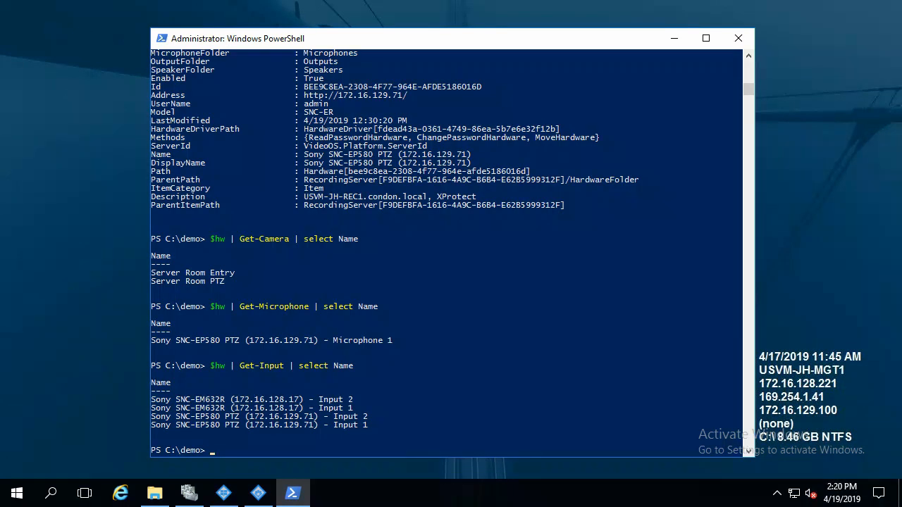
{"action": "mouse_move", "coordinate": [477, 171]}
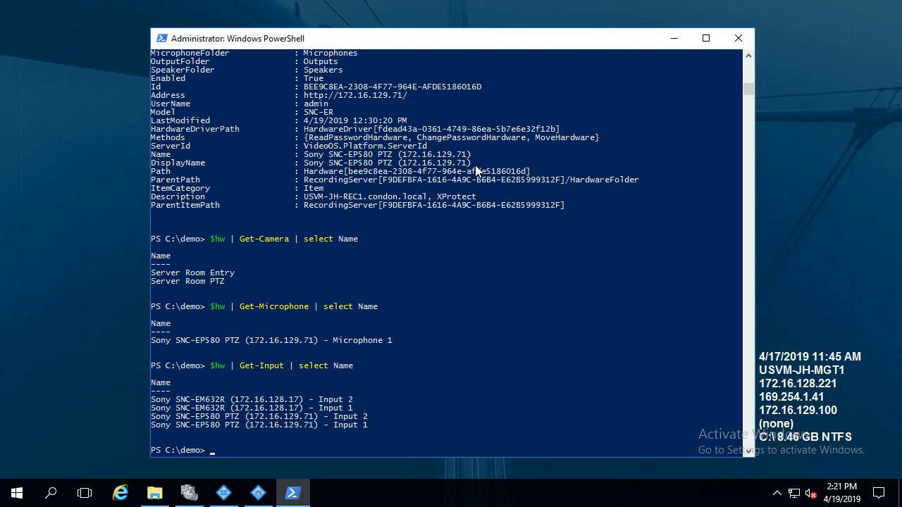
Query channel 0 of $hw[0] with Get-Camera, returning the name Server Room Entry.
{"action": "type", "text": "$h"}
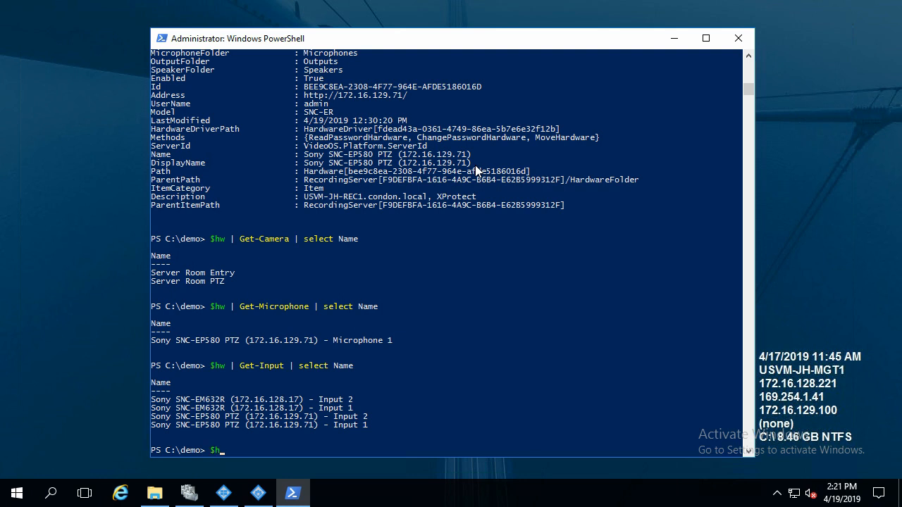
{"action": "type", "text": "w[0]."}
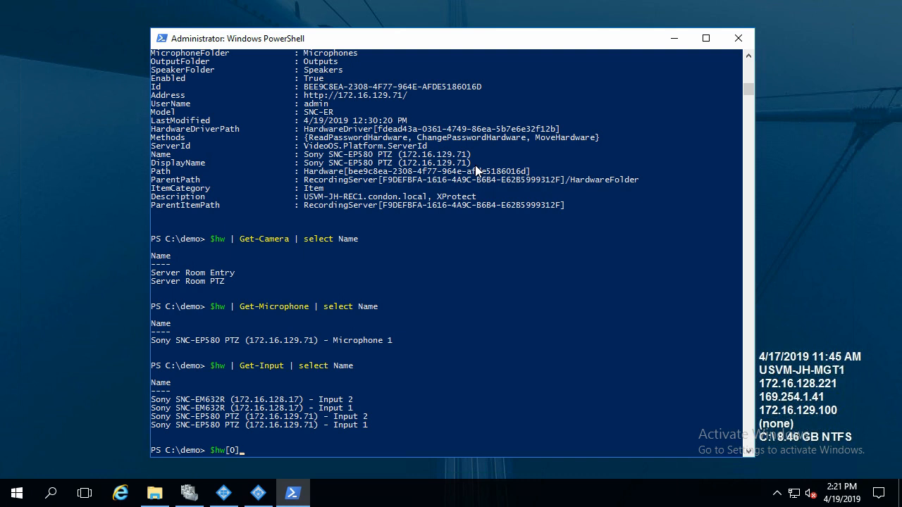
{"action": "type", "text": "| g"}
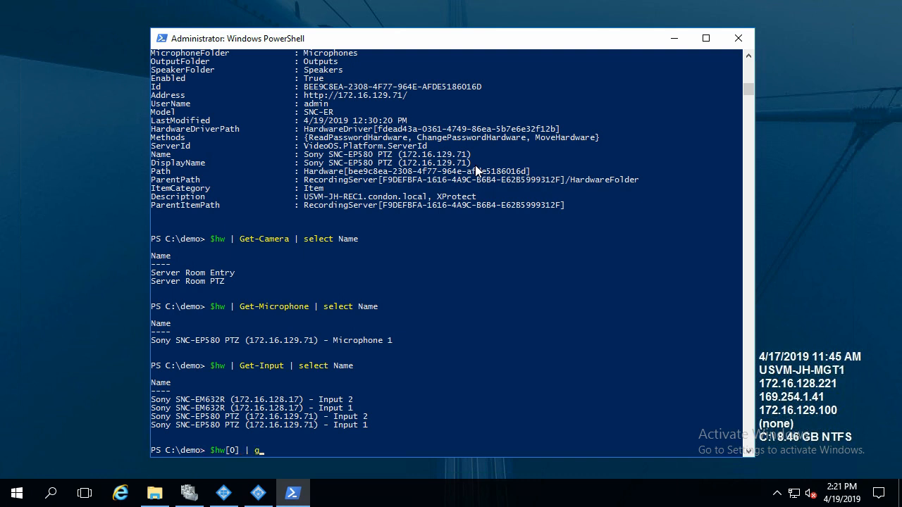
{"action": "type", "text": "et-Camera -c"}
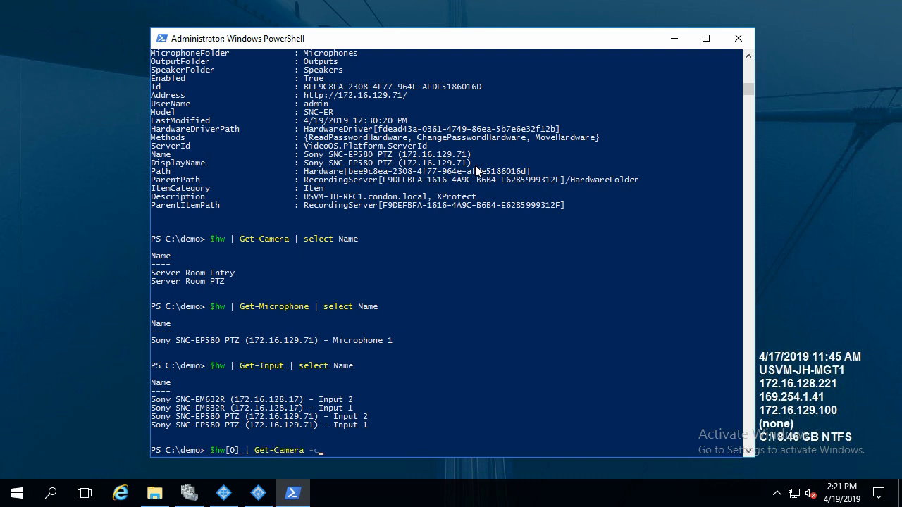
{"action": "type", "text": "hannel 0"}
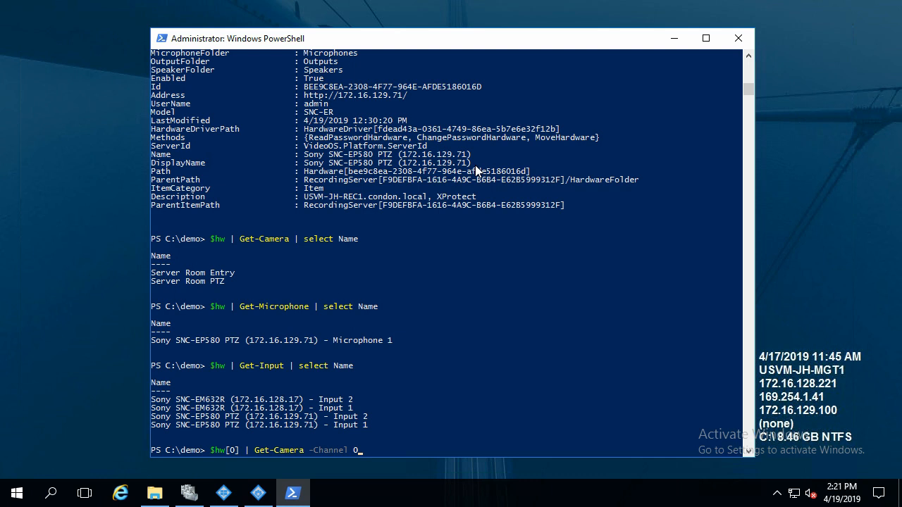
{"action": "type", "text": "| select Name"}
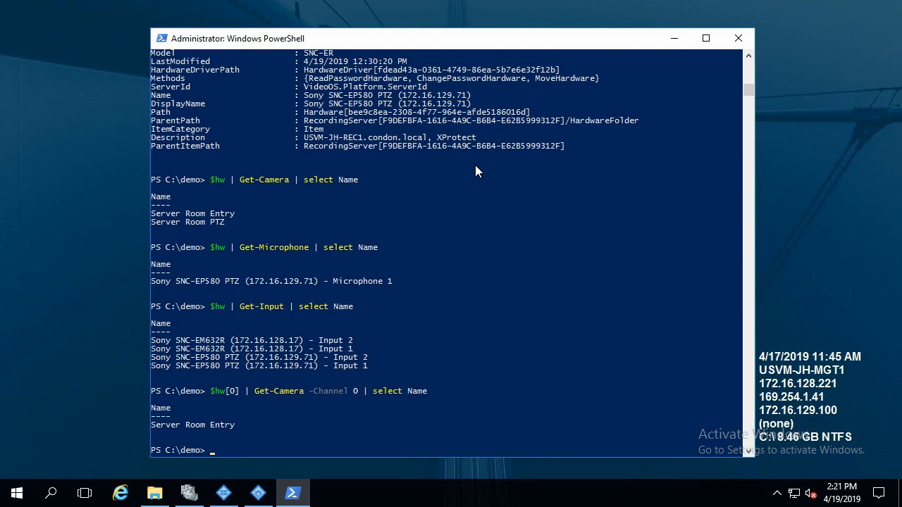
{"action": "type", "text": "$hw[0] | Get-Camera -Channel 0 | select Name"}
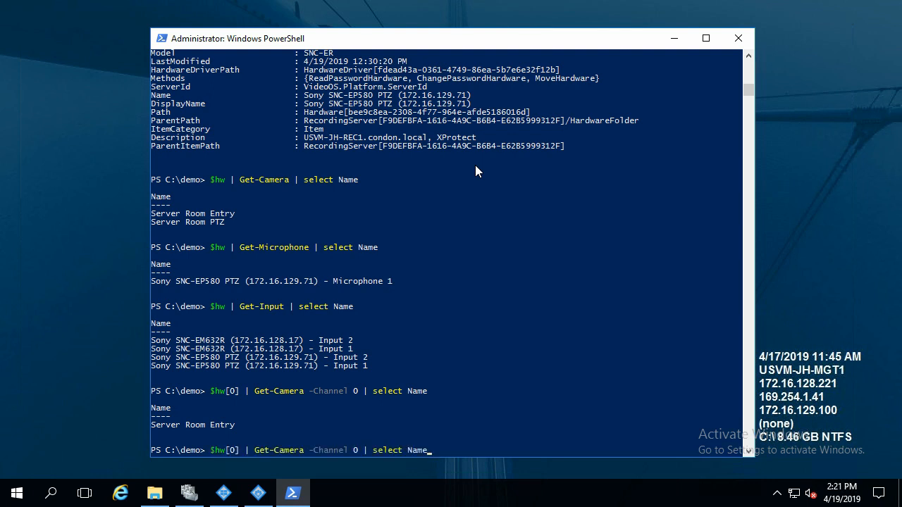
Rerun the query for channel 1, which fails with a no-matching-element error.
{"action": "type", "text": "1"}
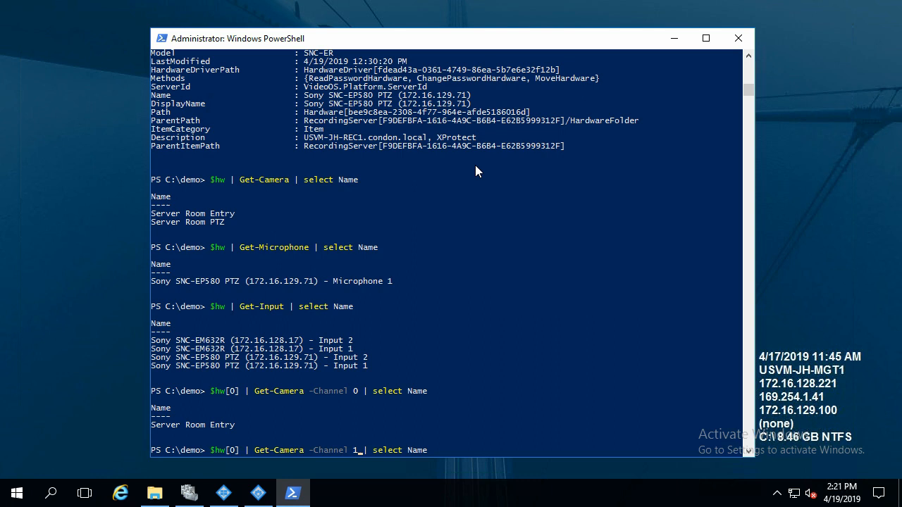
{"action": "key", "text": "Return"}
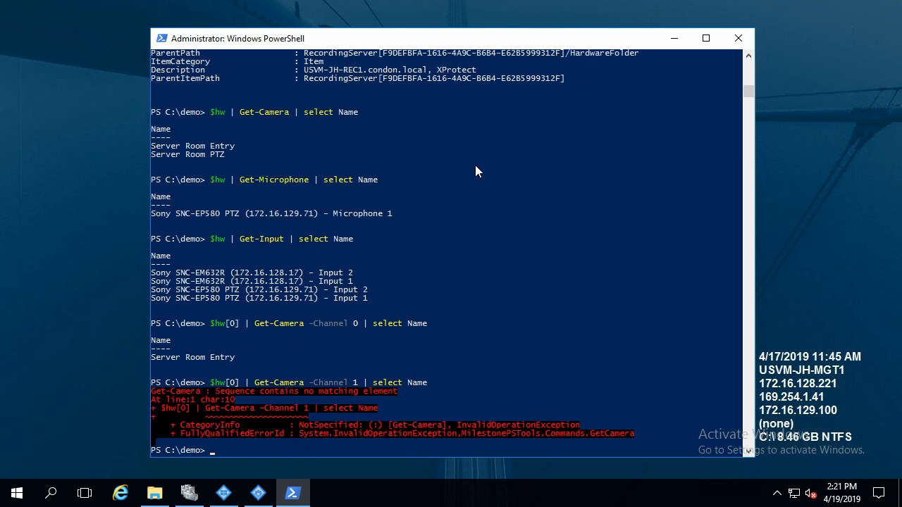
{"action": "type", "text": "$hw[0] | Get-Camera -Channel 1 | select Name"}
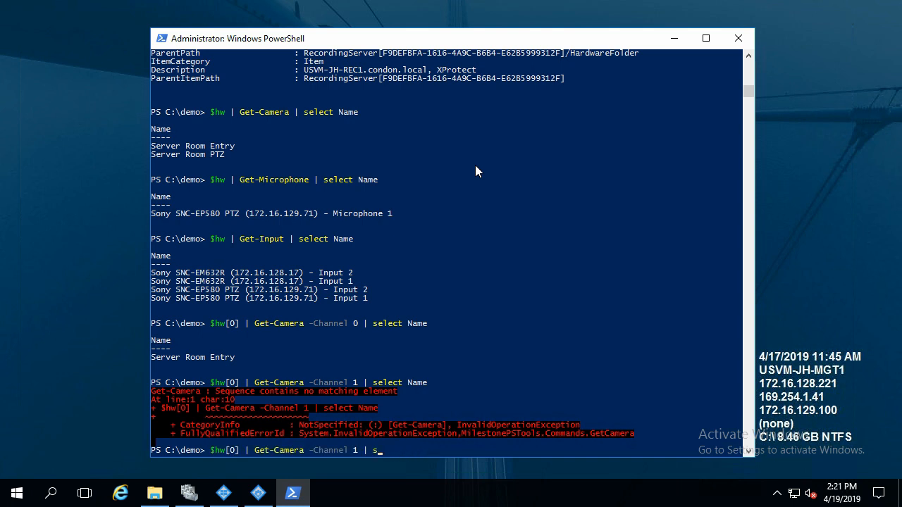
{"action": "key", "text": "Backspace"}
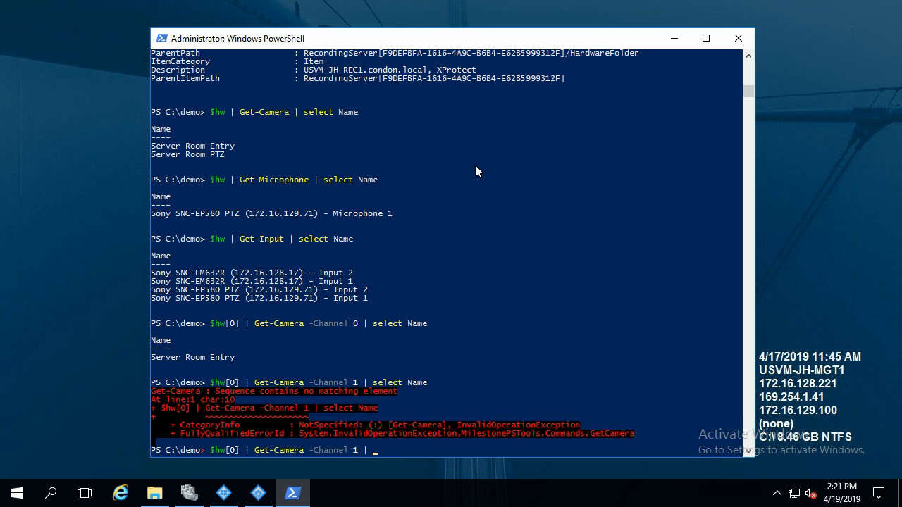
Show the channel 0 camera's general settings (brightness 5, RTSP port 554) via Get-CameraSetting -General.
{"action": "type", "text": "get-cameraSetting"}
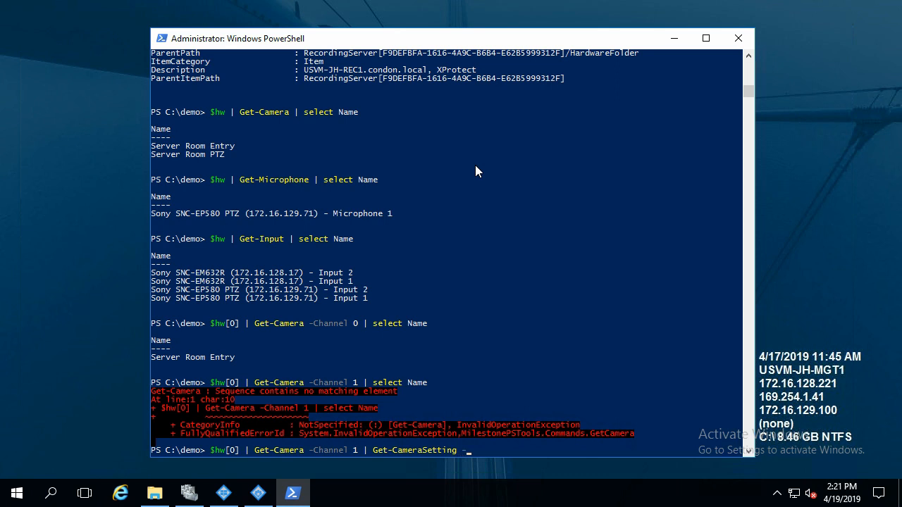
{"action": "type", "text": "-General"}
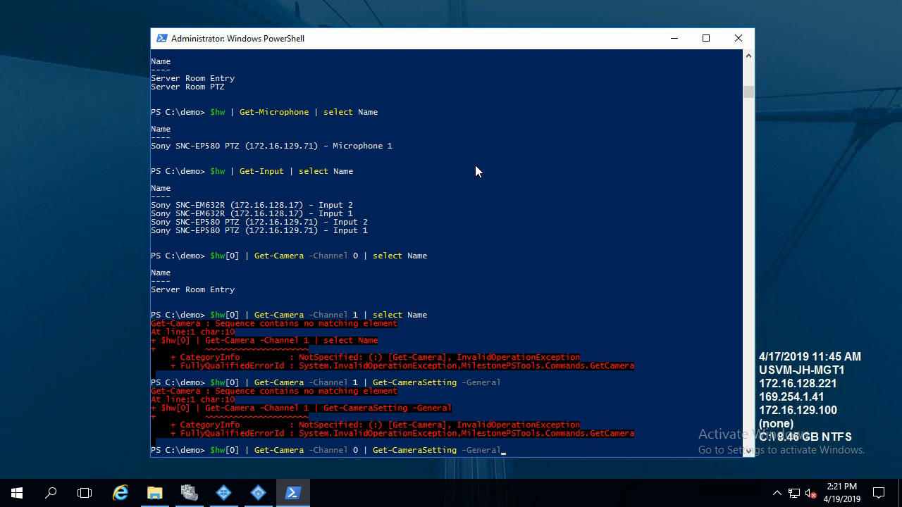
{"action": "key", "text": "Return"}
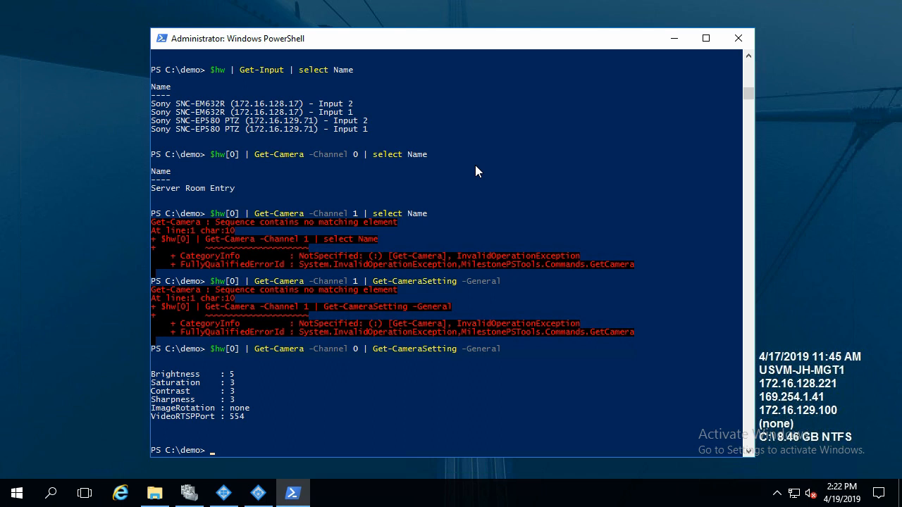
{"action": "type", "text": "$hw[0] | Get-Camera -Channel 0 | Get-CameraSetting -General"}
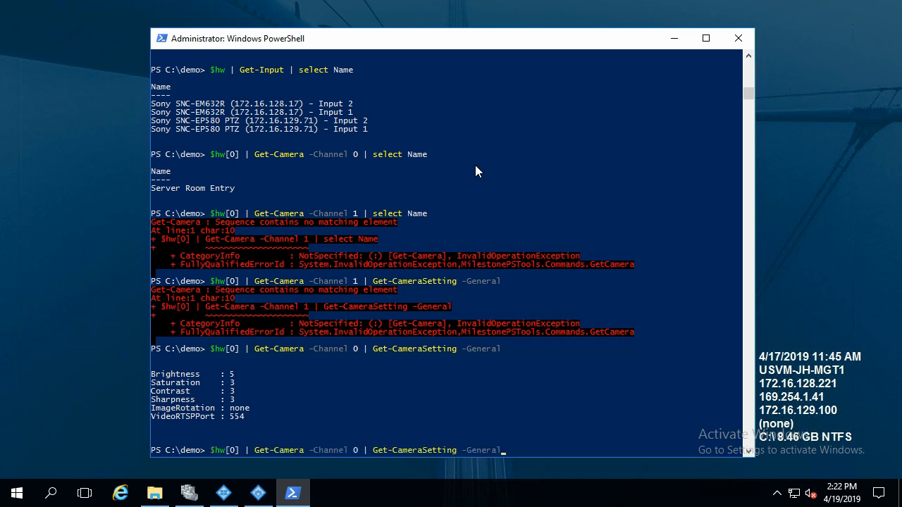
Show the camera's stream settings, then narrow to stream 0: 1280x720, 8 FPS, h264.
{"action": "type", "text": "-ste"}
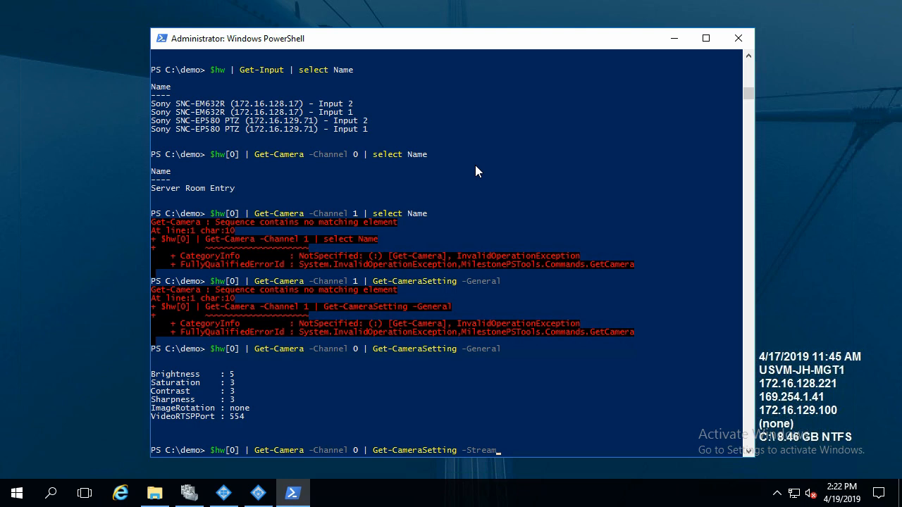
{"action": "key", "text": "Return"}
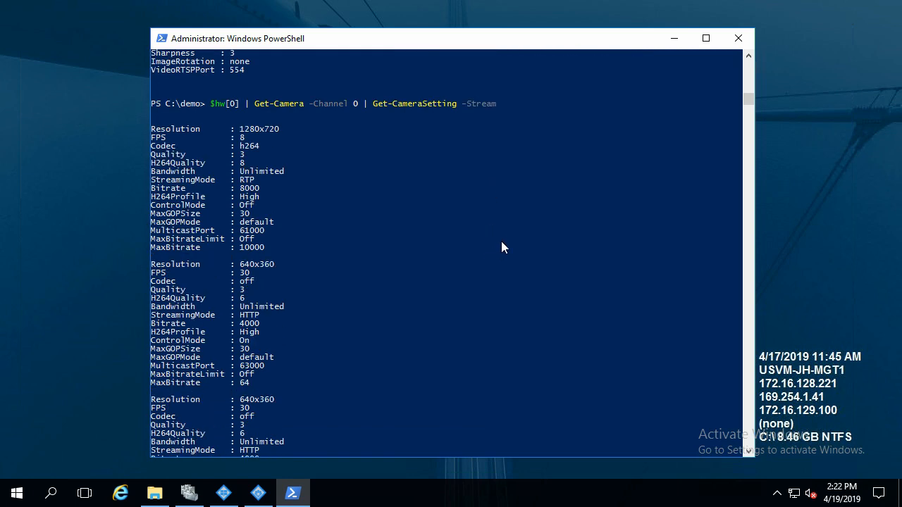
{"action": "scroll", "scroll_direction": "down", "scroll_amount": 3}
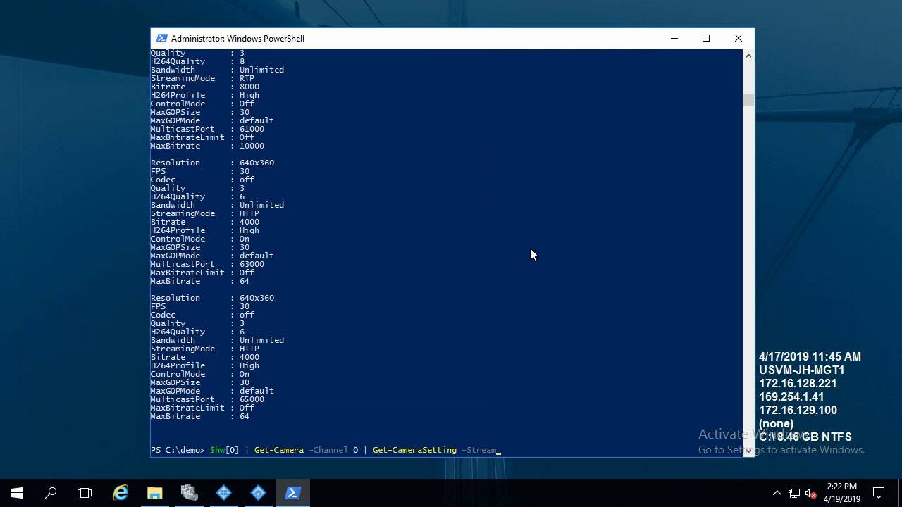
{"action": "type", "text": "StreamNumber"}
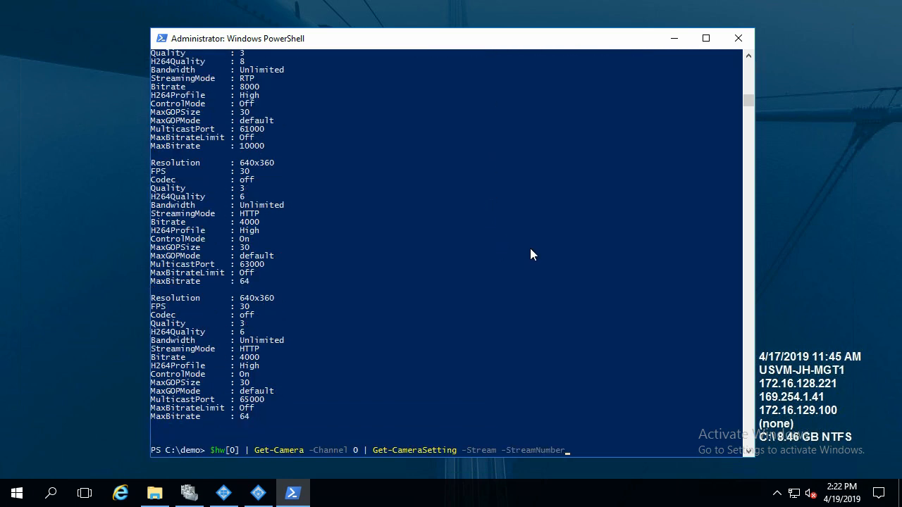
{"action": "type", "text": "0"}
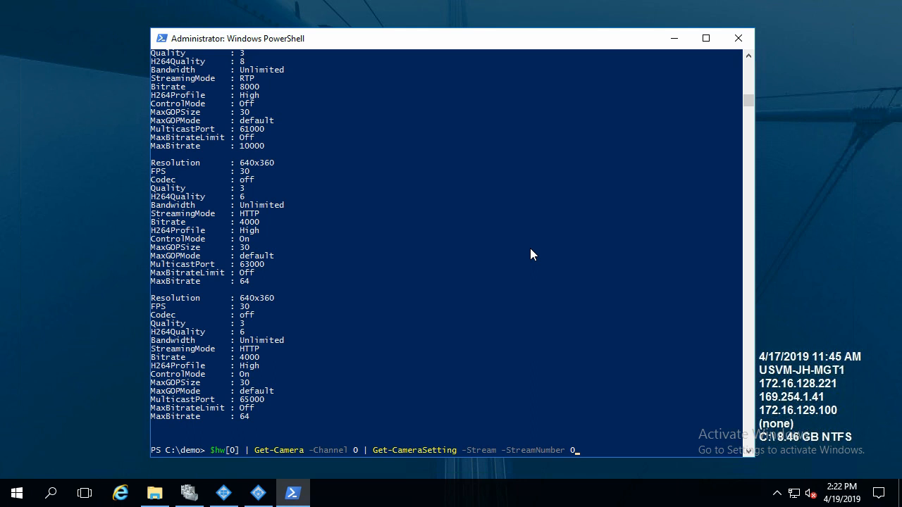
{"action": "key", "text": "Return"}
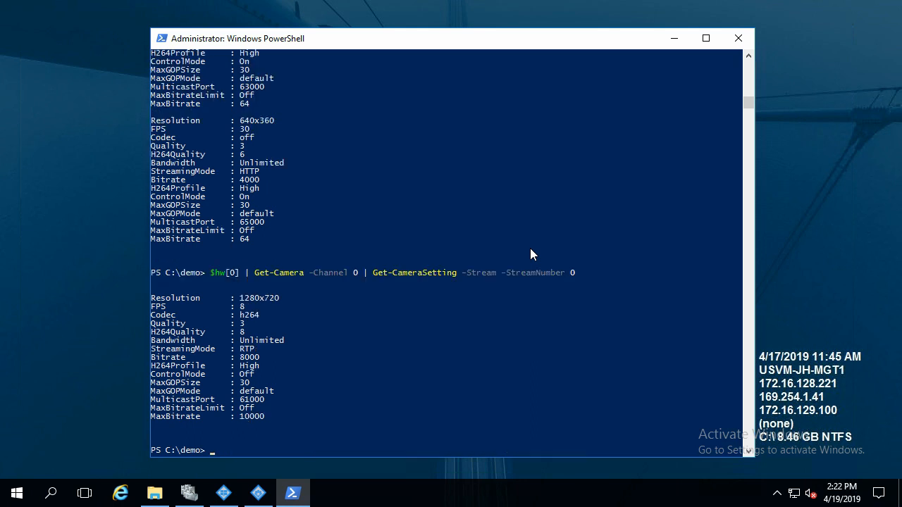
{"action": "mouse_move", "coordinate": [531, 326]}
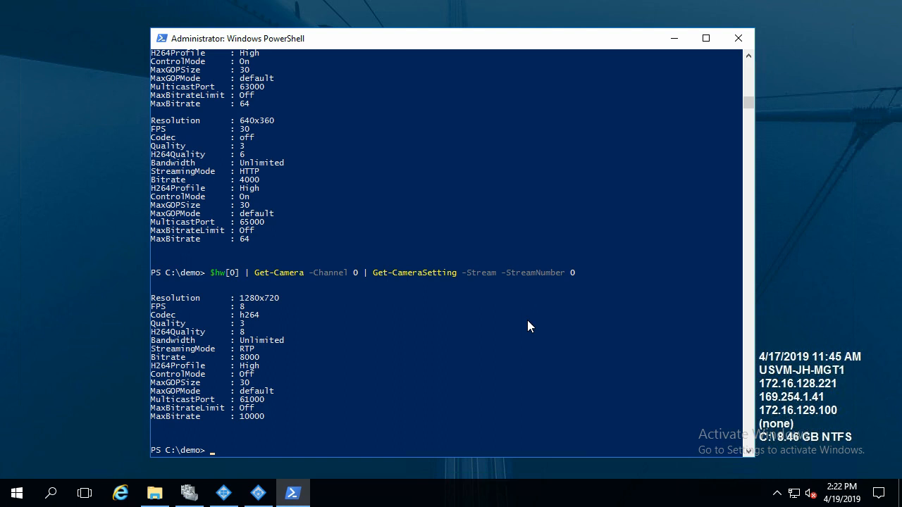
{"action": "mouse_move", "coordinate": [610, 344]}
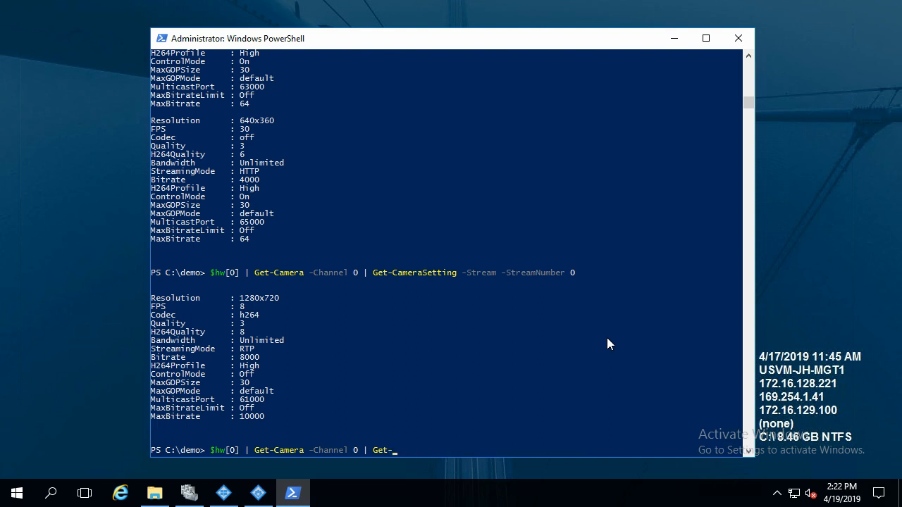
Set stream 0's FPS to 15 on the channel 0 camera with Set-CameraSetting.
{"action": "type", "text": "Set-CameraSetting"}
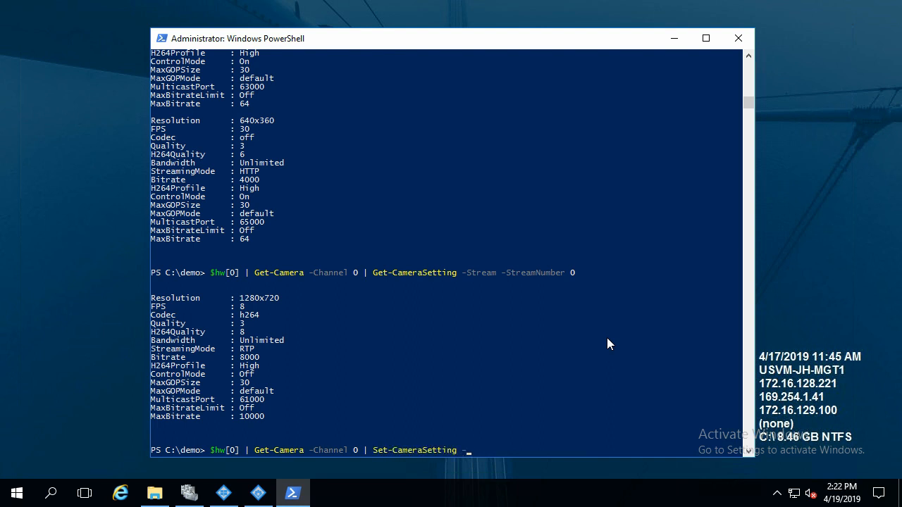
{"action": "type", "text": "-Stream"}
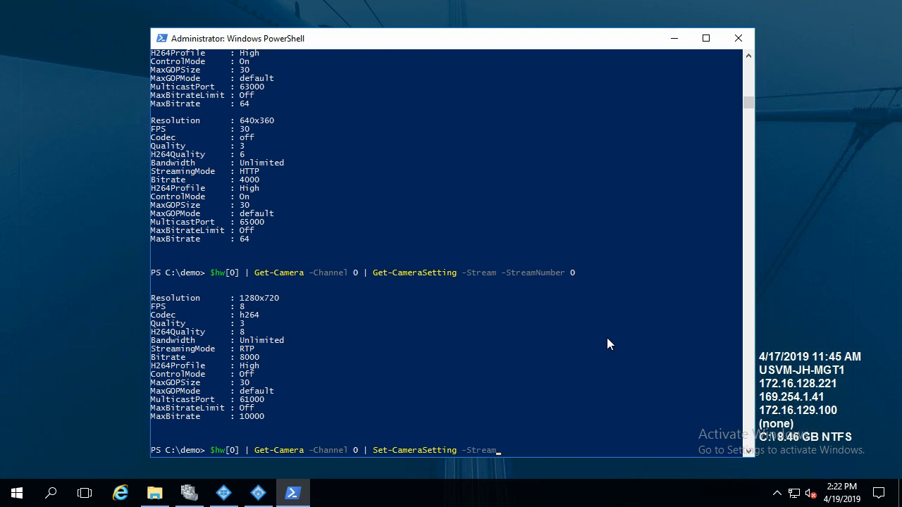
{"action": "type", "text": "-StreamNumber 0"}
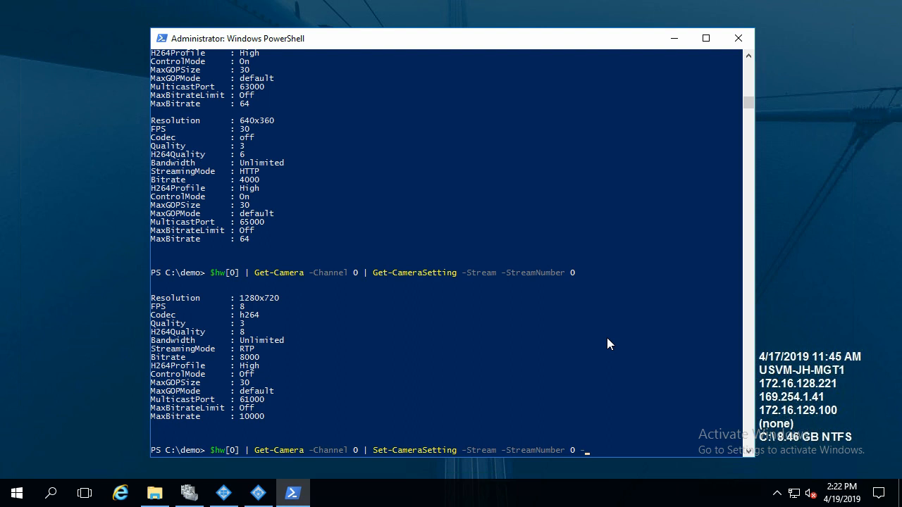
{"action": "type", "text": "-Name"}
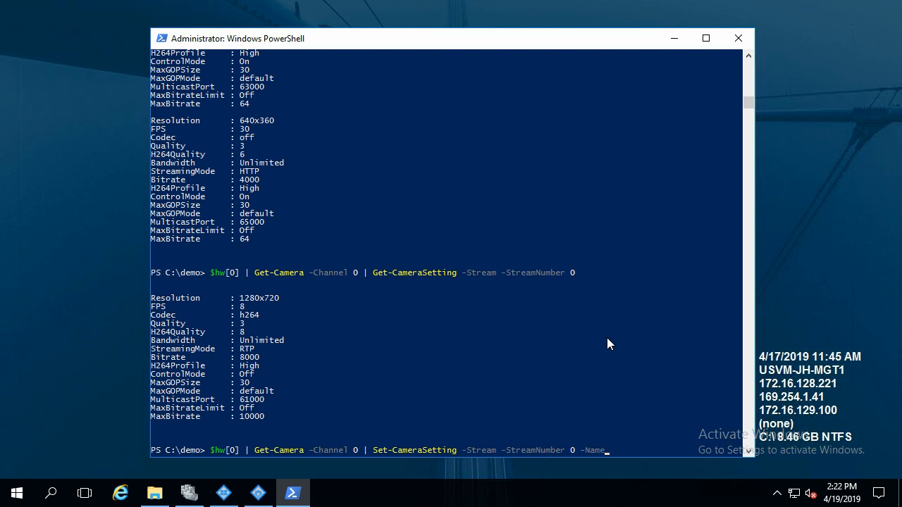
{"action": "type", "text": "FPS"}
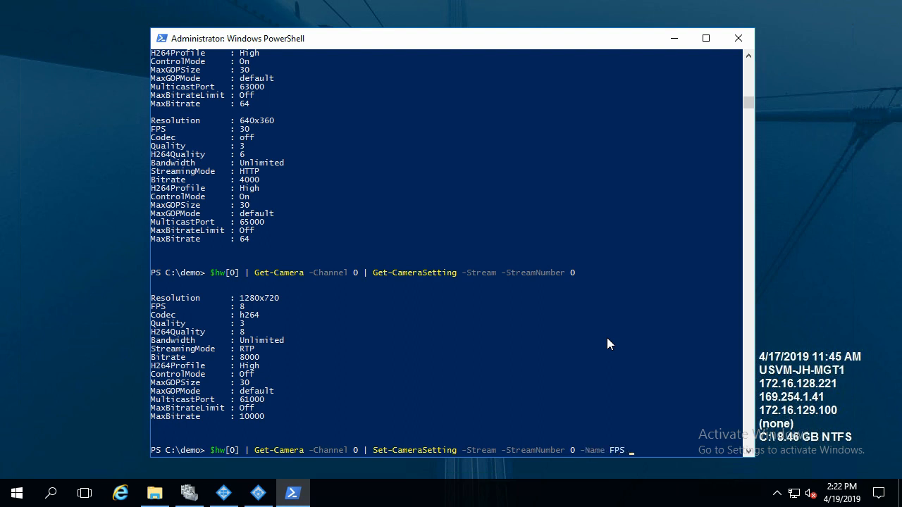
{"action": "type", "text": "-Value"}
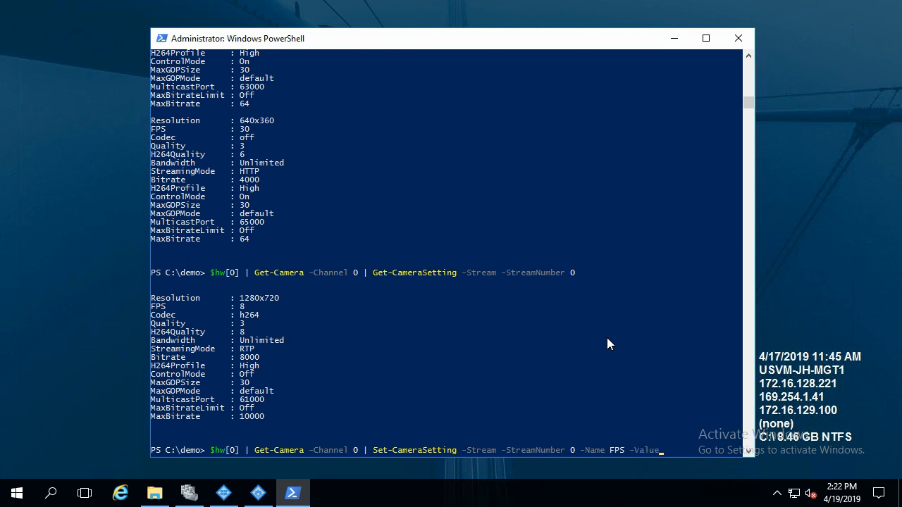
{"action": "type", "text": "15"}
{"action": "type", "text": "$hw[0] | Get-Camera -Channel 0 | Get-CameraSetting -Stream -StreamNumber 0 "}
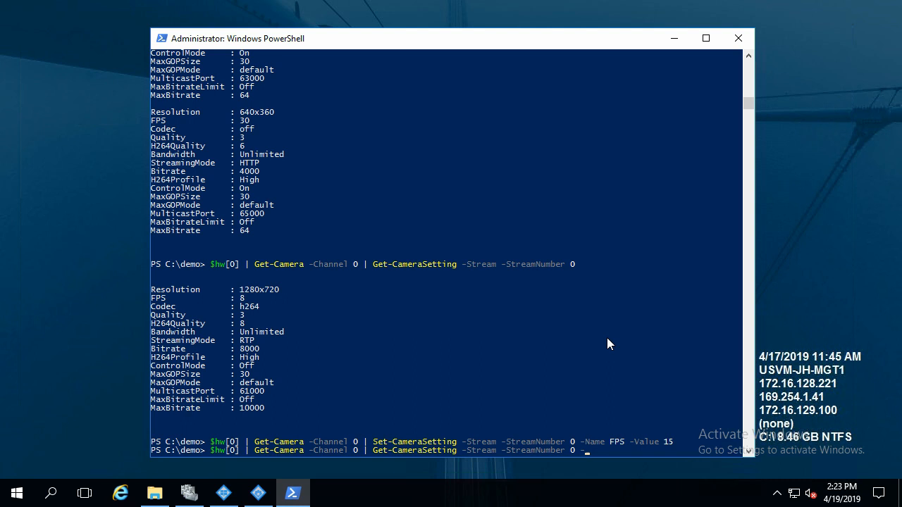
Verify the FPS value reads 15, then revert it to 8 and confirm.
{"action": "type", "text": "-Name FPS"}
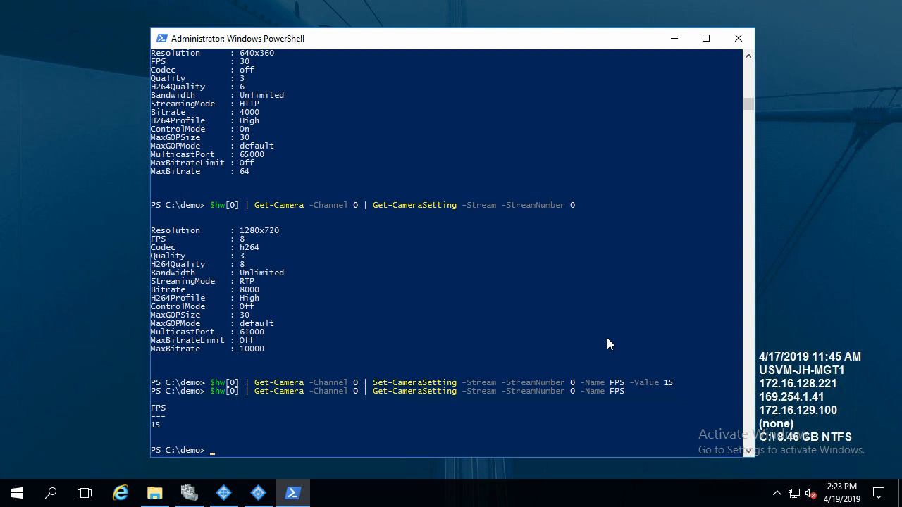
{"action": "type", "text": "$hw[0] | Get-Camera -Channel 0 | Set-CameraSetting -Stream -StreamNumber 0 -Name FPS -Value 15"}
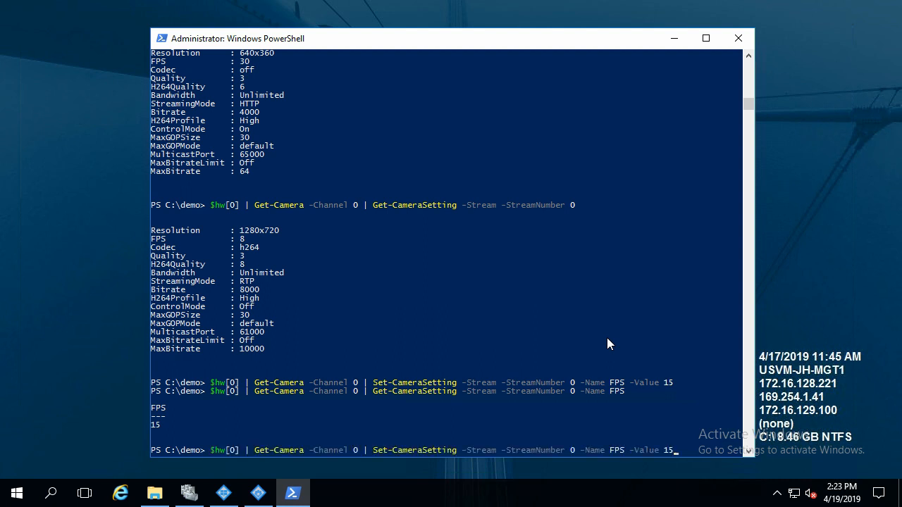
{"action": "type", "text": "8"}
{"action": "key", "text": "Return"}
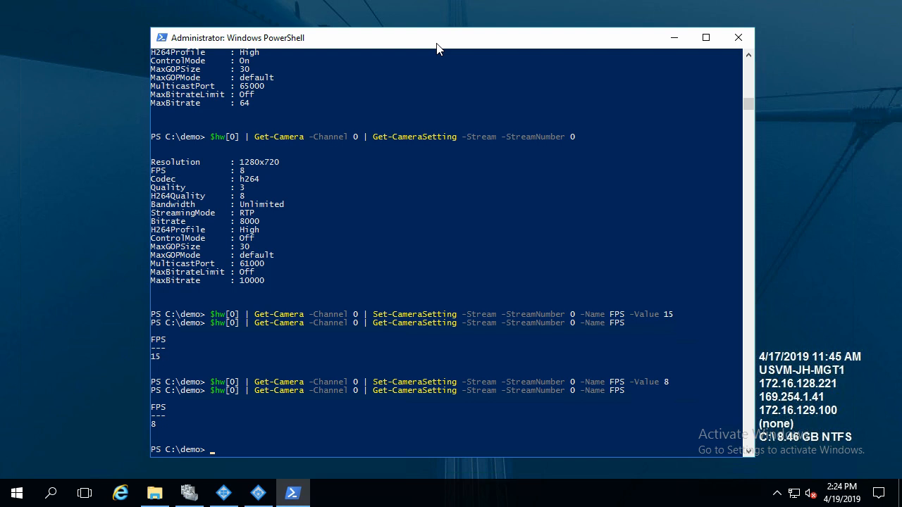
Create a role named Demo into $role with Add-Role and display its properties.
{"action": "type", "text": "add-"}
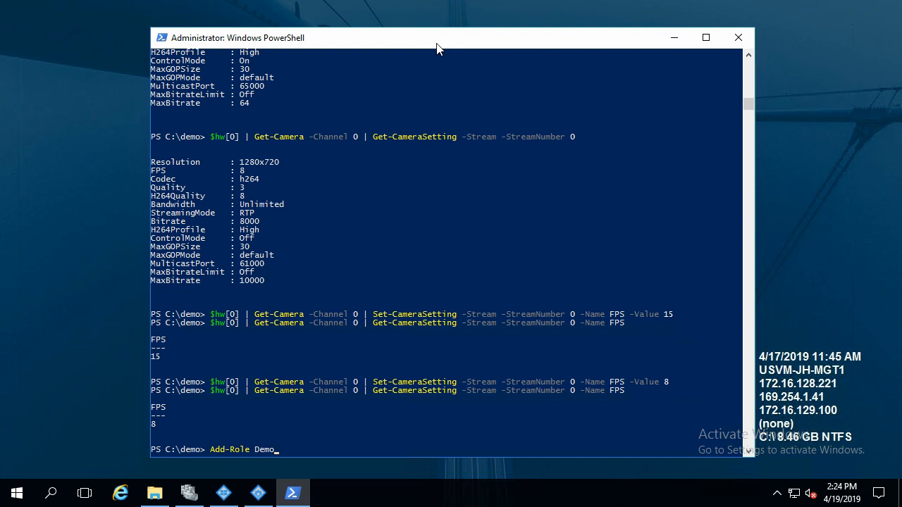
{"action": "type", "text": "$role"}
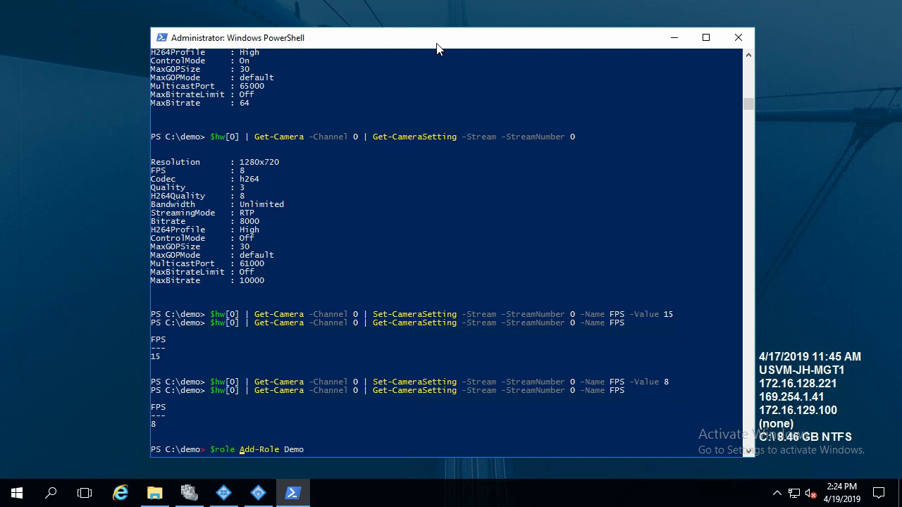
{"action": "type", "text": "="}
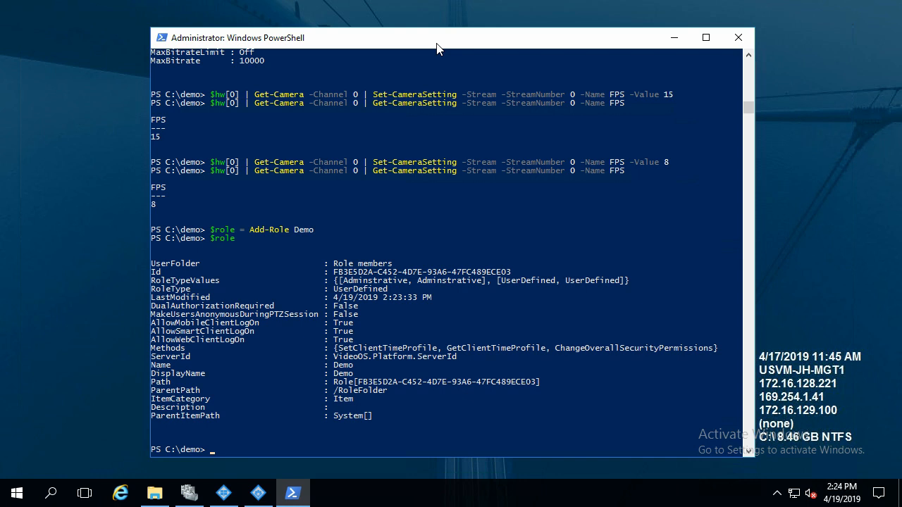
Add the domain account condon\jh to the Demo role with Add-User -AccountName.
{"action": "type", "text": "$role |"}
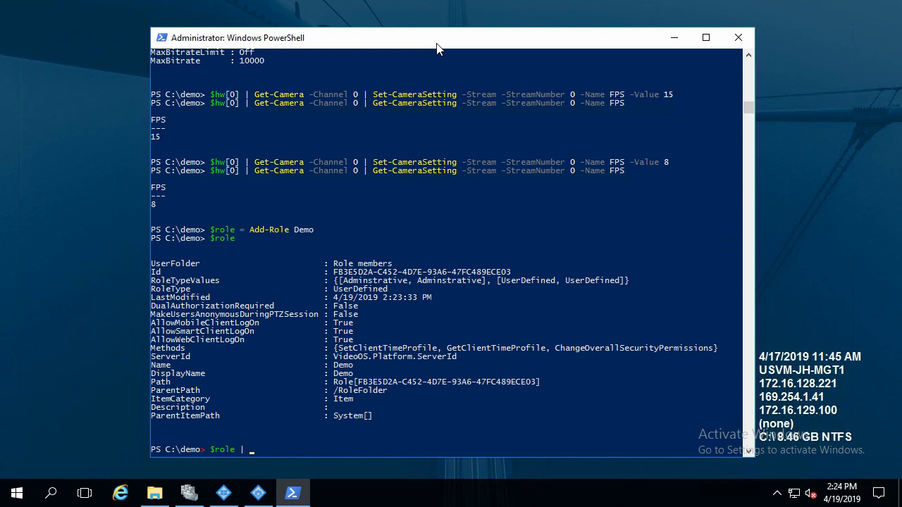
{"action": "type", "text": "a"}
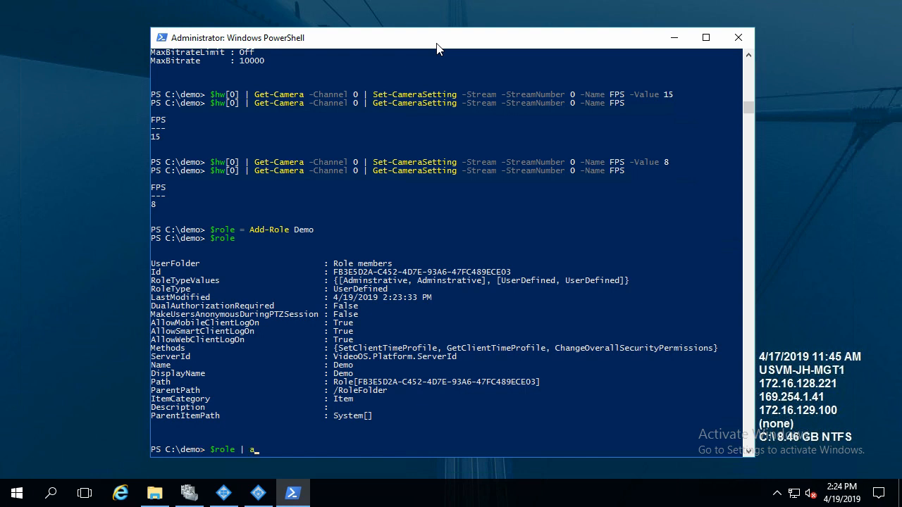
{"action": "type", "text": "Add-User"}
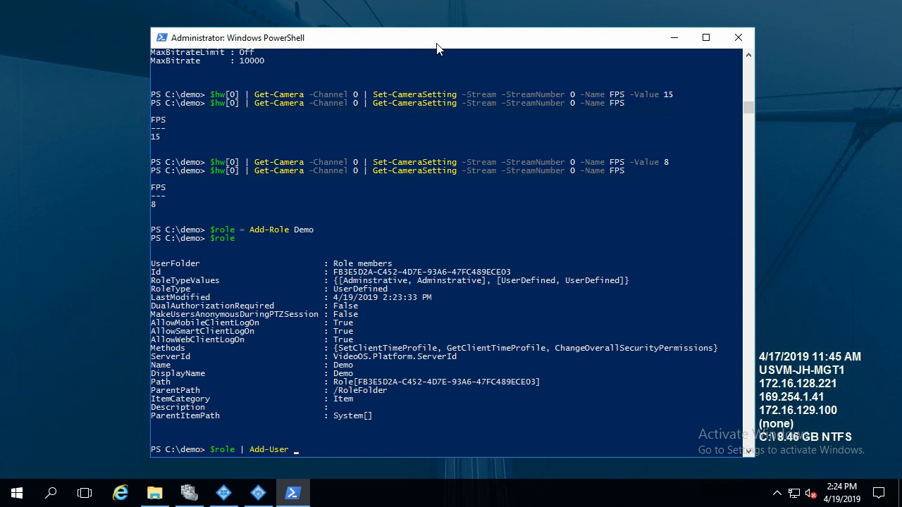
{"action": "type", "text": "-AccountName"}
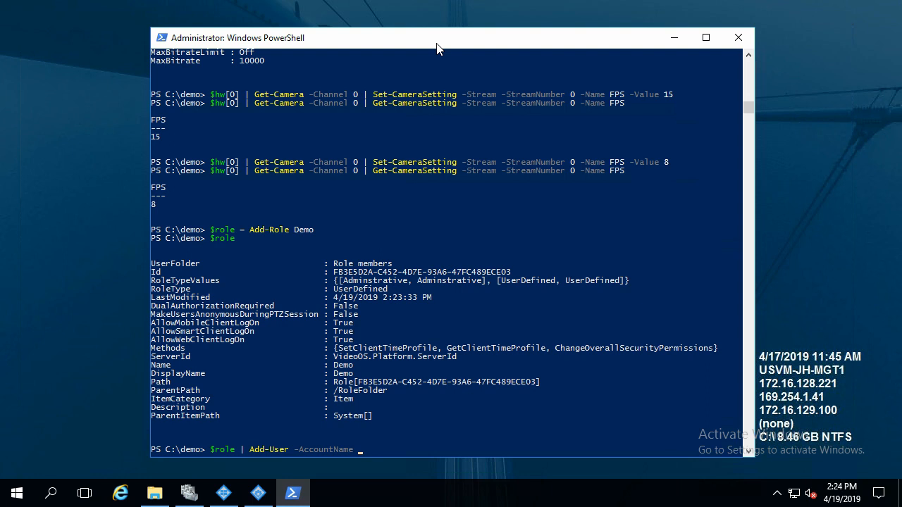
{"action": "type", "text": "condon\\jh"}
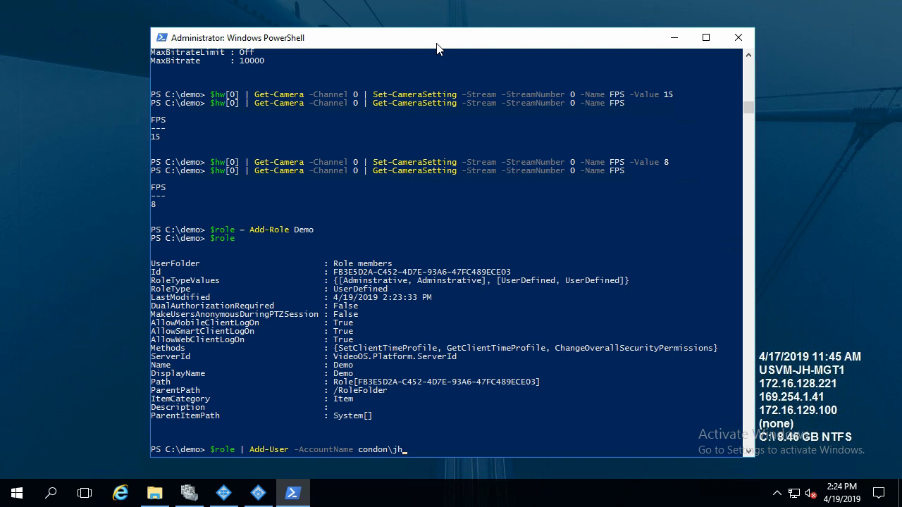
{"action": "key", "text": "Return"}
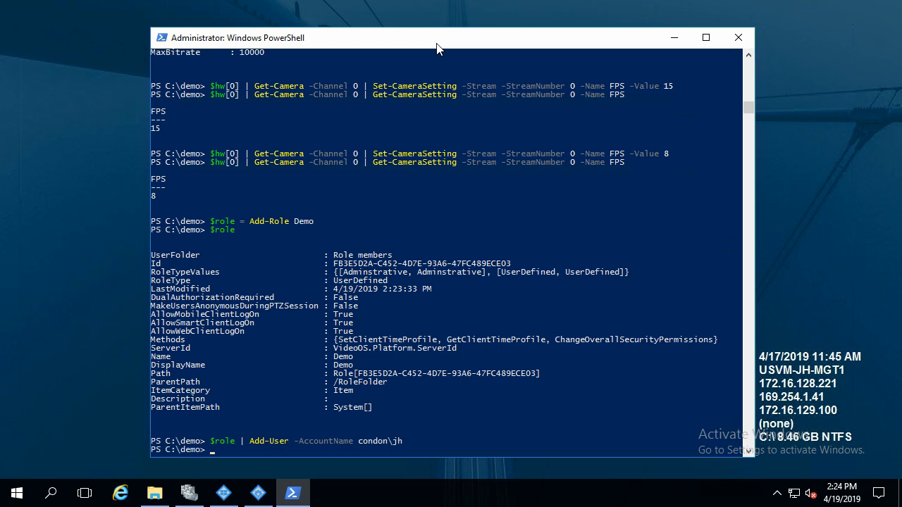
Confirm jh is a Demo role member with Get-User, then list both Sony hardware devices via $hw.
{"action": "type", "text": "$role | get-u"}
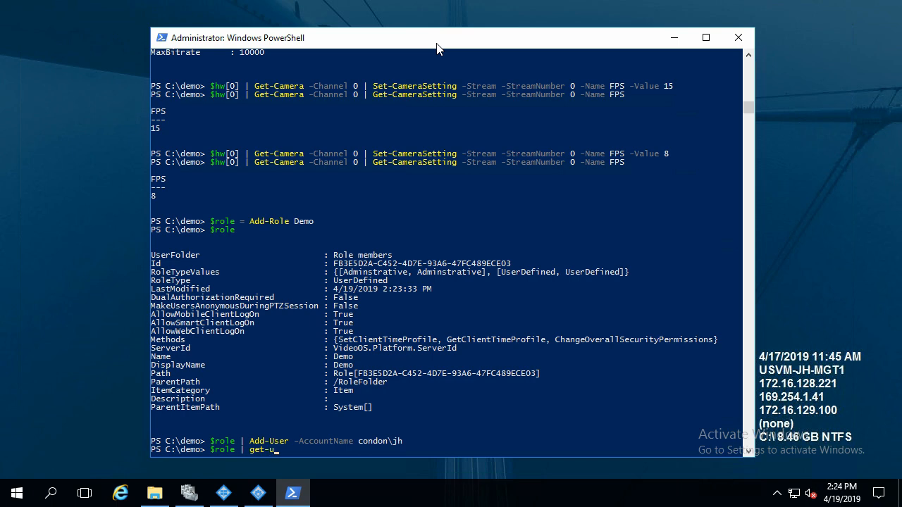
{"action": "key", "text": "Return"}
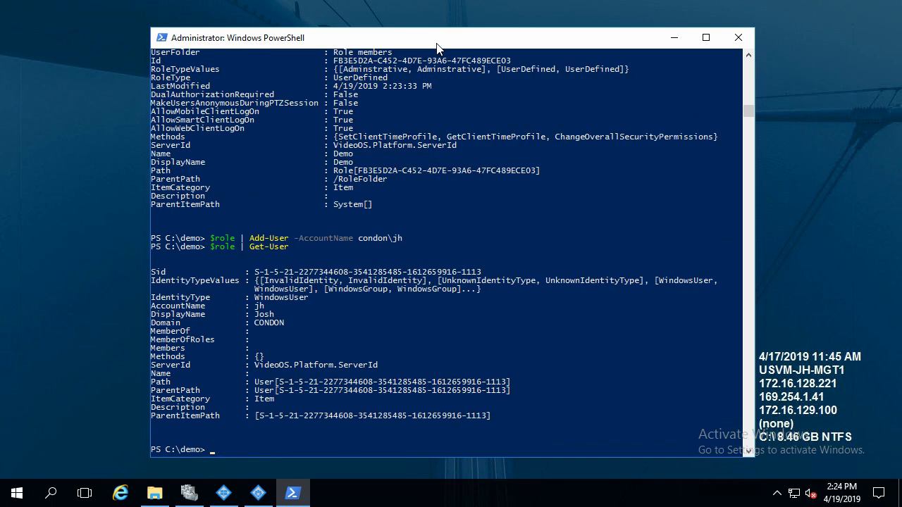
{"action": "mouse_move", "coordinate": [675, 67]}
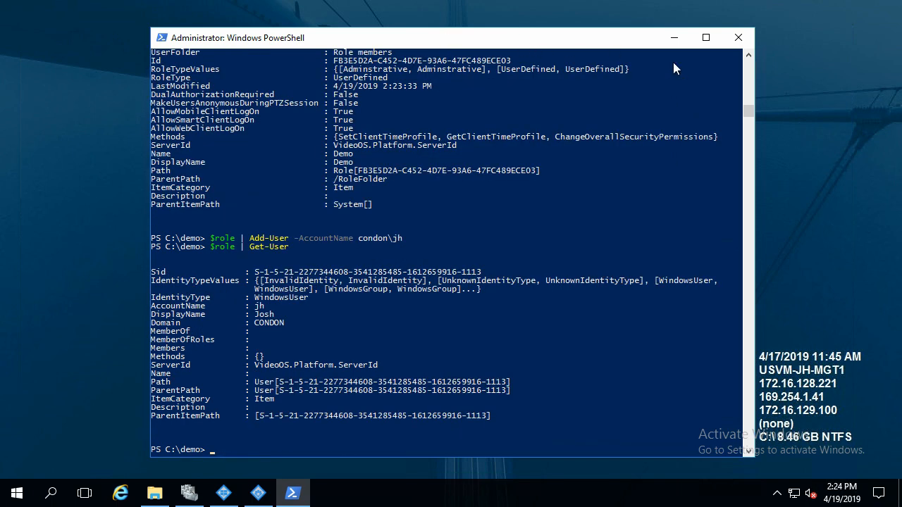
{"action": "mouse_move", "coordinate": [277, 277]}
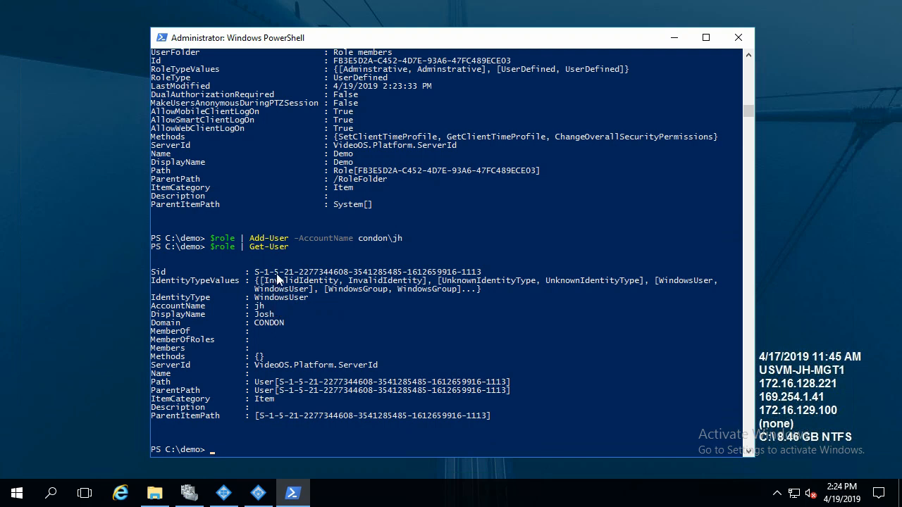
{"action": "mouse_move", "coordinate": [377, 275]}
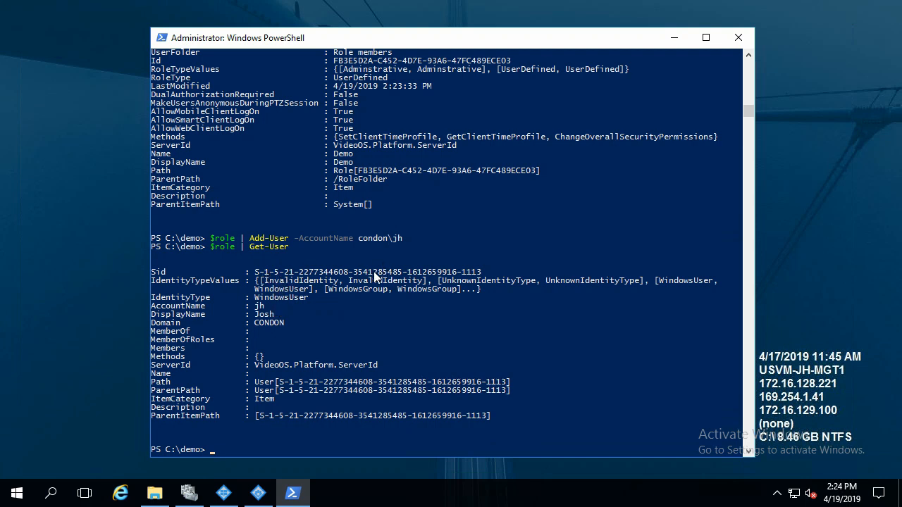
{"action": "mouse_move", "coordinate": [509, 301]}
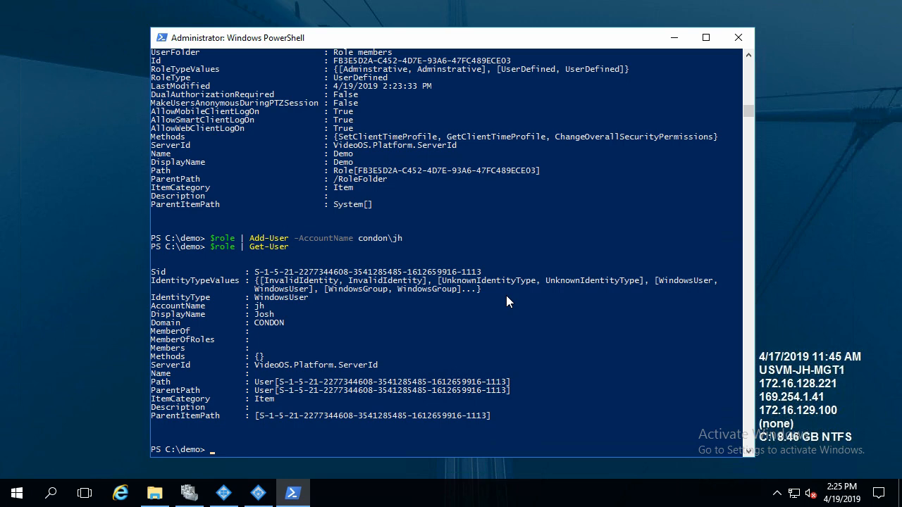
{"action": "type", "text": "$hw"}
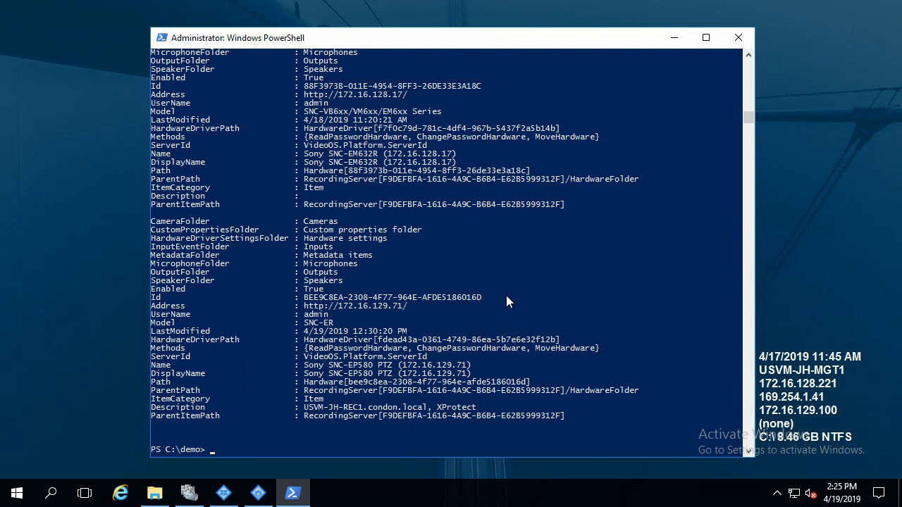
Clear the console and list $hw[0]'s Demo role ACLs with Get-DeviceAcl, every permission False.
{"action": "type", "text": "cls"}
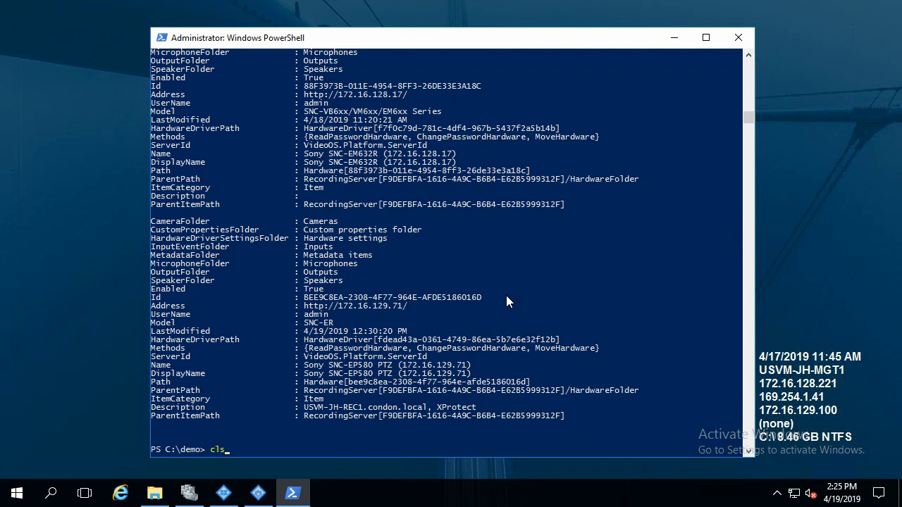
{"action": "key", "text": "Return"}
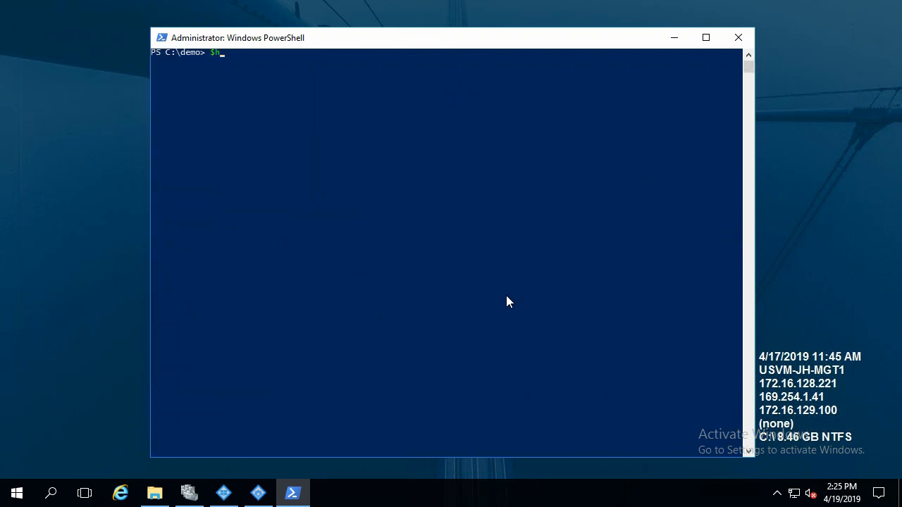
{"action": "type", "text": "w[0] | get-devi"}
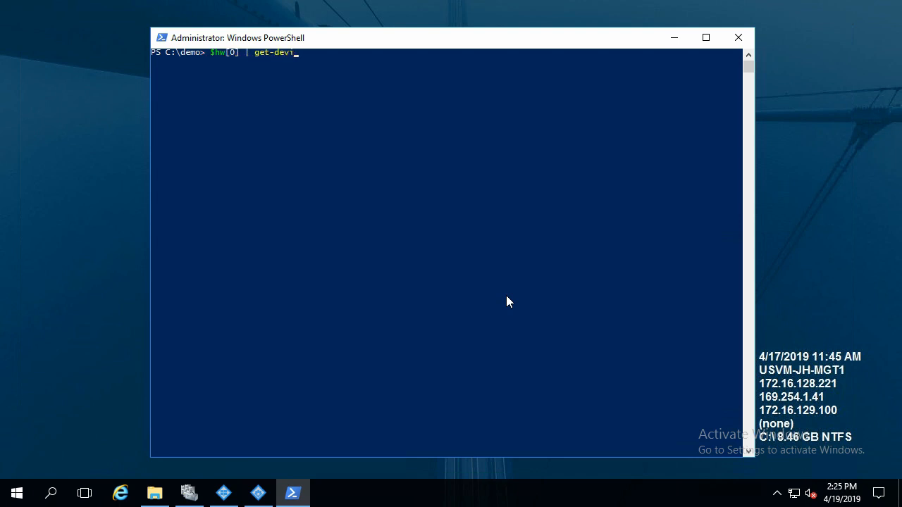
{"action": "type", "text": "Get-DeviceAcl"}
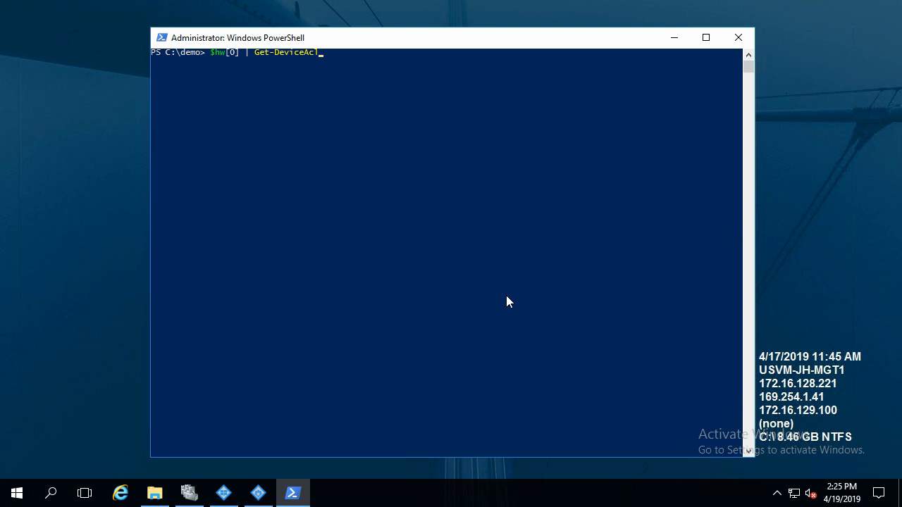
{"action": "type", "text": "-RoleName"}
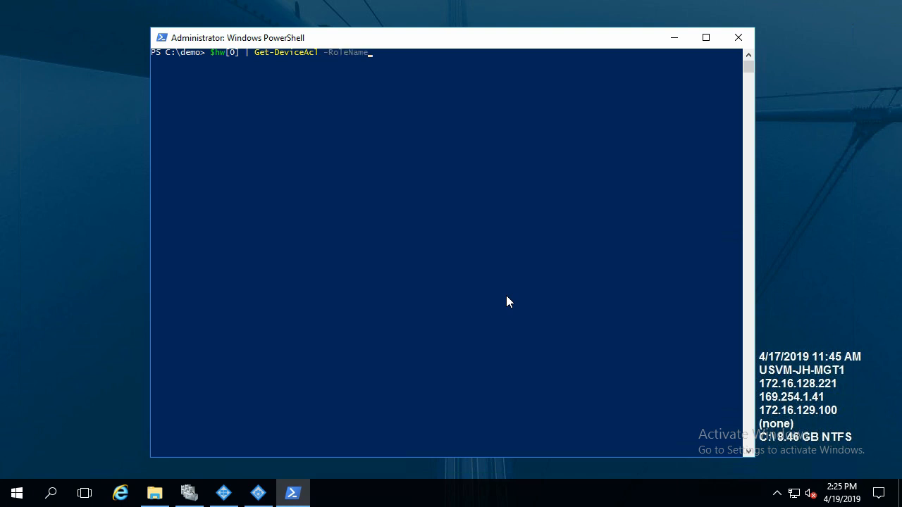
{"action": "type", "text": "RT"}
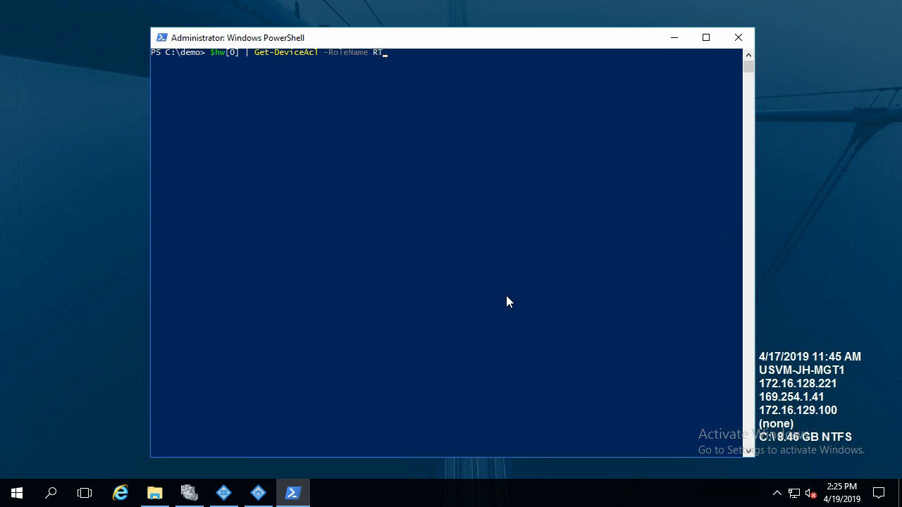
{"action": "type", "text": "Demo"}
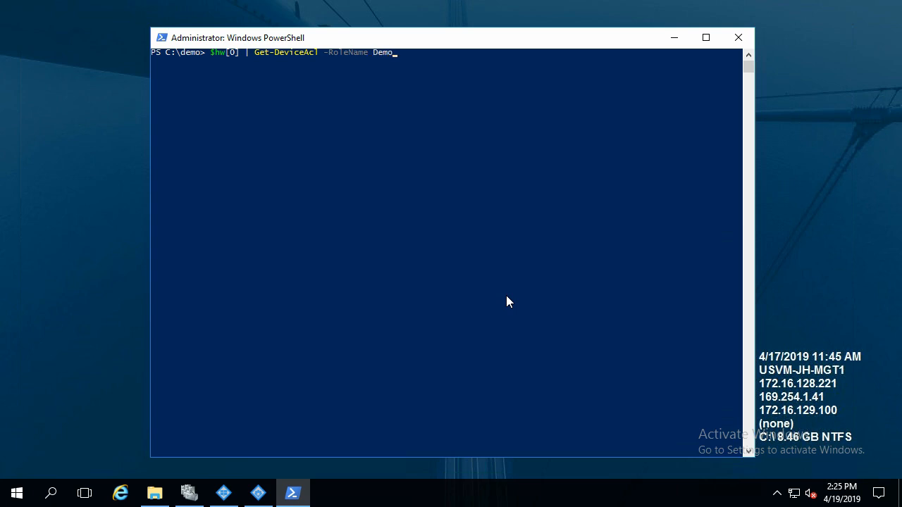
{"action": "key", "text": "Return"}
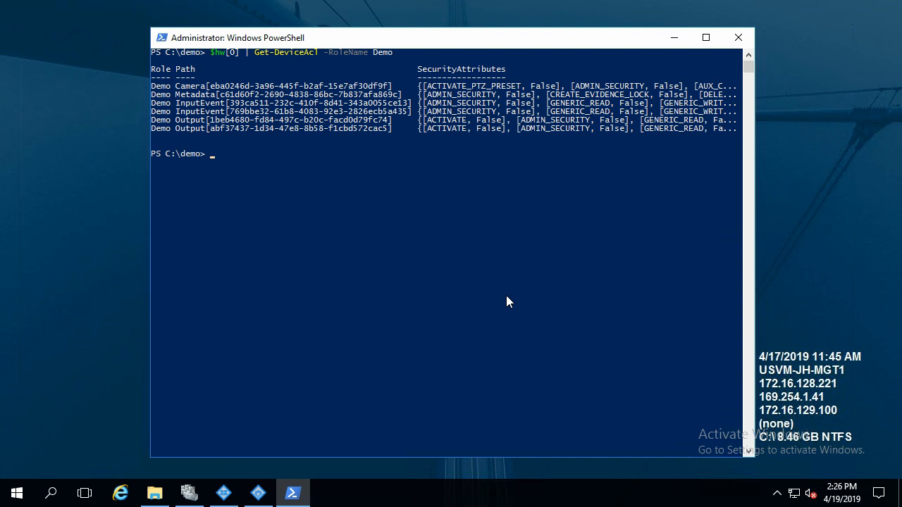
{"action": "mouse_move", "coordinate": [515, 99]}
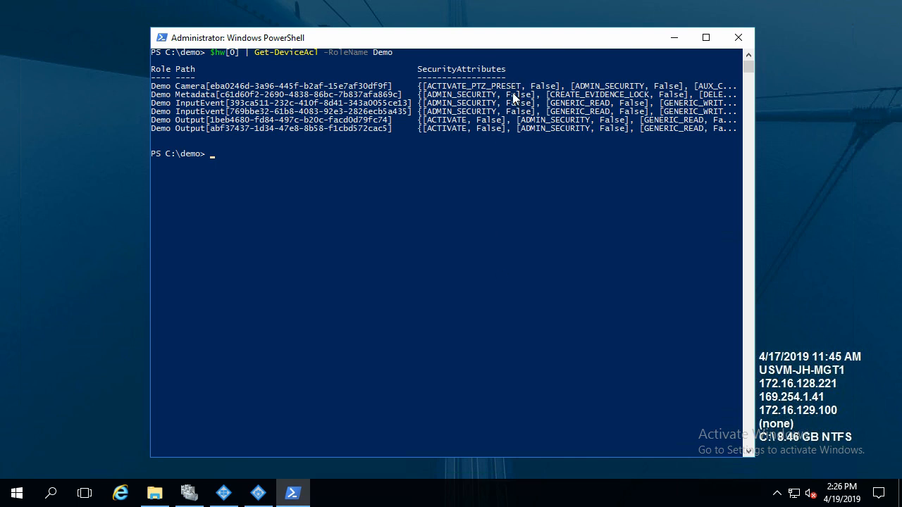
{"action": "mouse_move", "coordinate": [697, 94]}
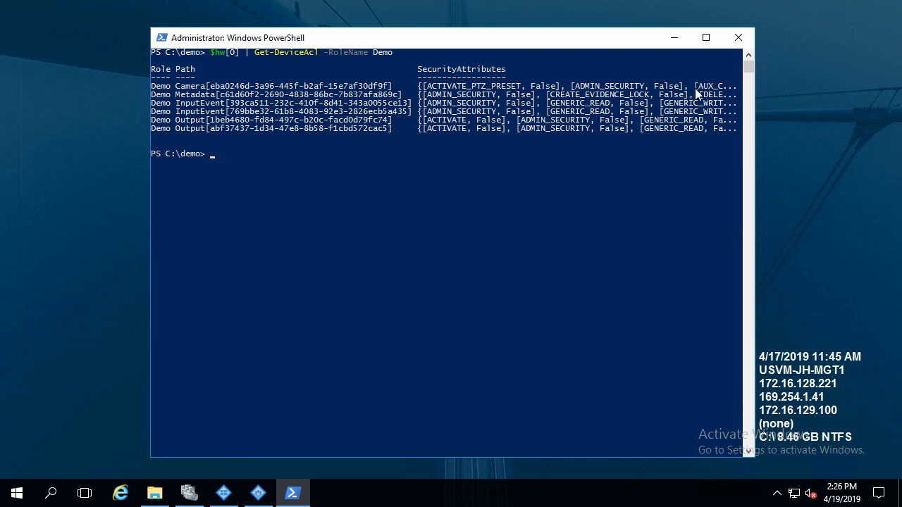
{"action": "mouse_move", "coordinate": [685, 129]}
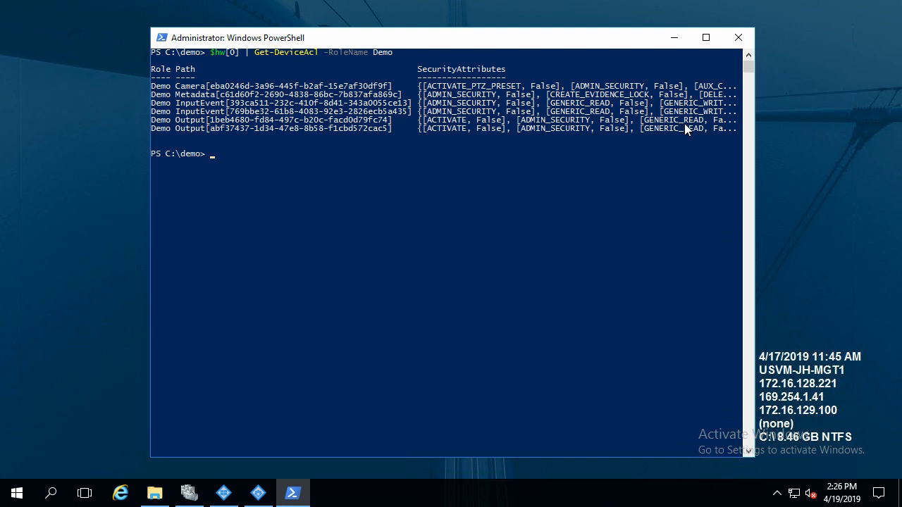
{"action": "mouse_move", "coordinate": [629, 186]}
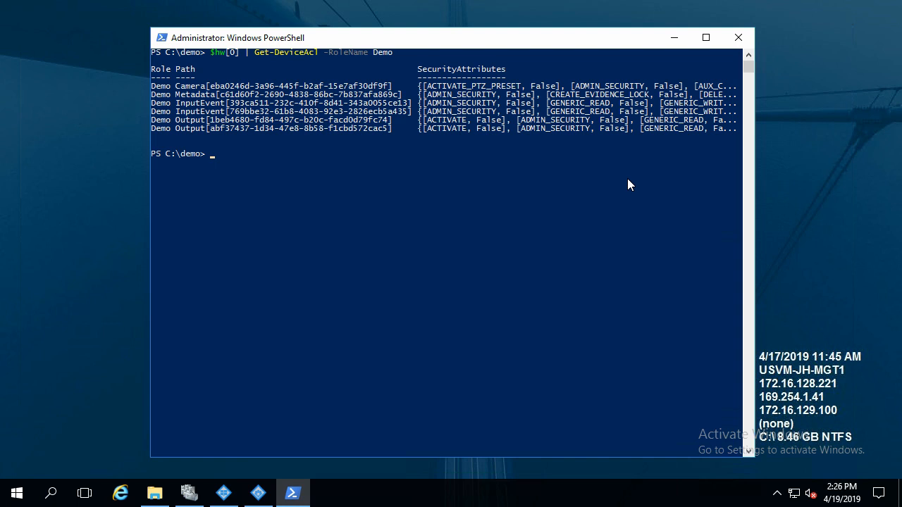
Recall the ACL query prefixed with $acls = to store the Demo role's permission lists.
{"action": "key", "text": "Up"}
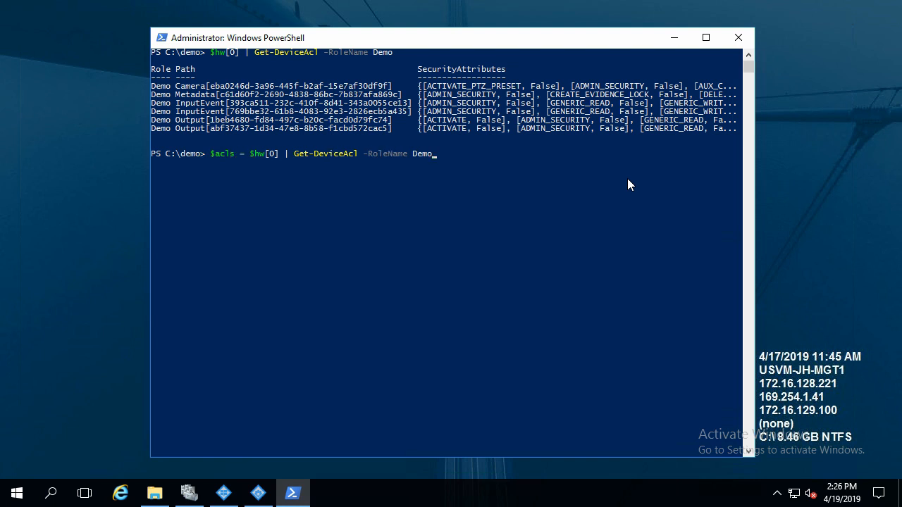
{"action": "key", "text": "Return"}
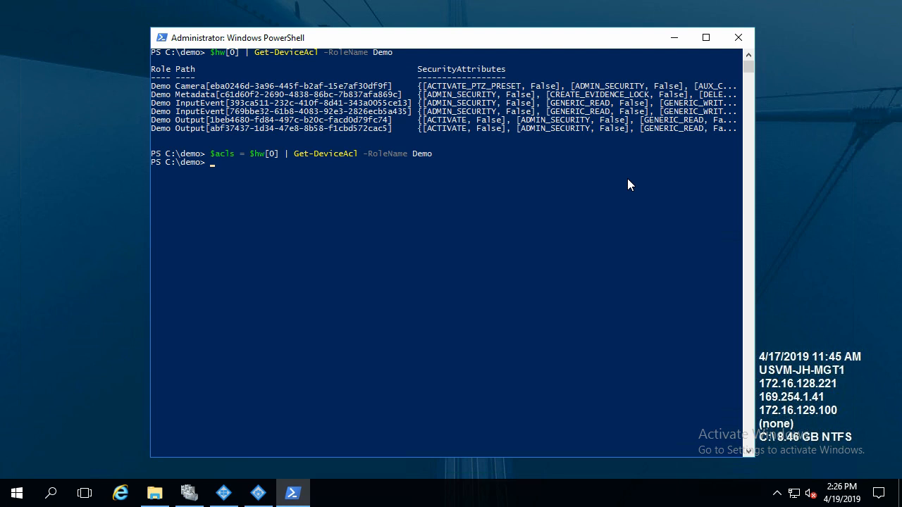
{"action": "type", "text": "$a"}
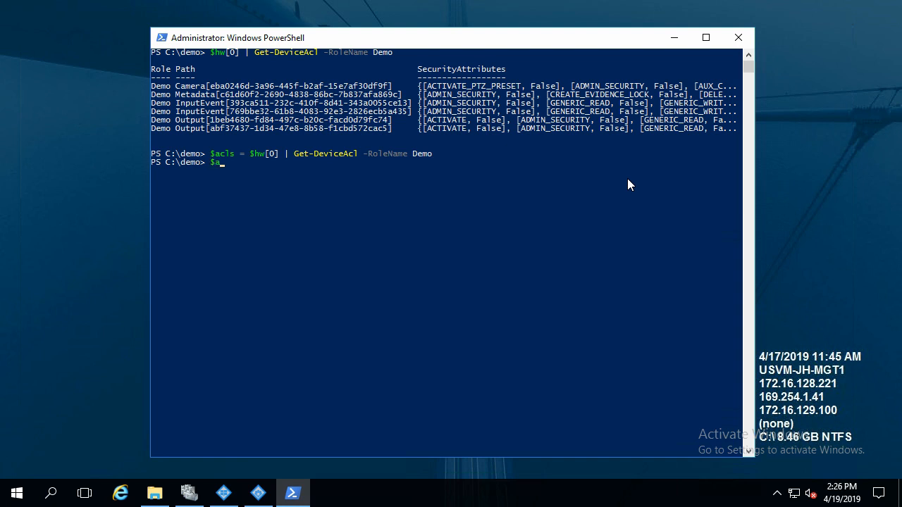
Run foreach ($acl in $acls){ $acl.ApplyTemplate(0)} to grant every permission list template 0.
{"action": "type", "text": "forea"}
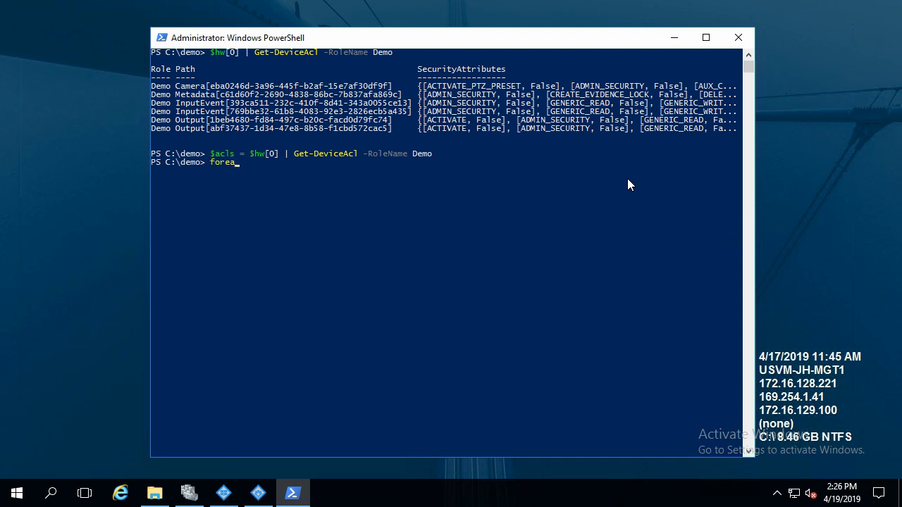
{"action": "type", "text": "ch ($acl"}
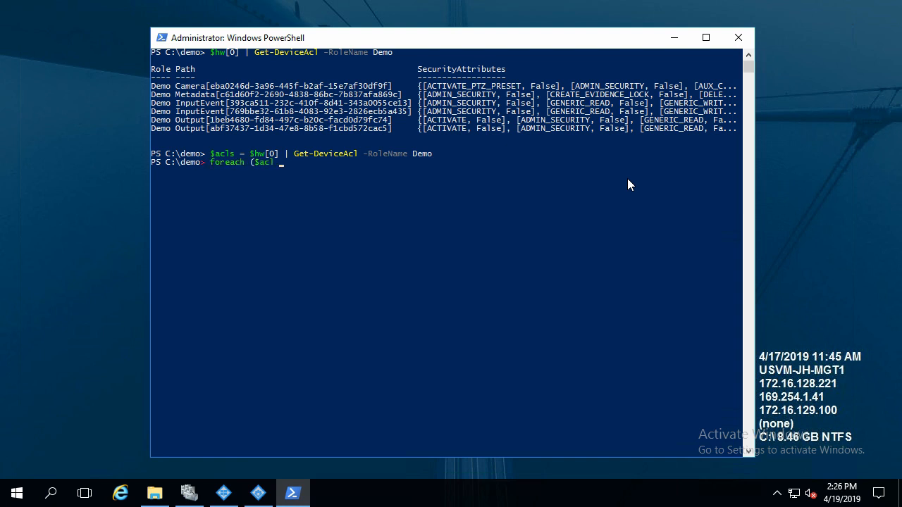
{"action": "type", "text": "in $ac"}
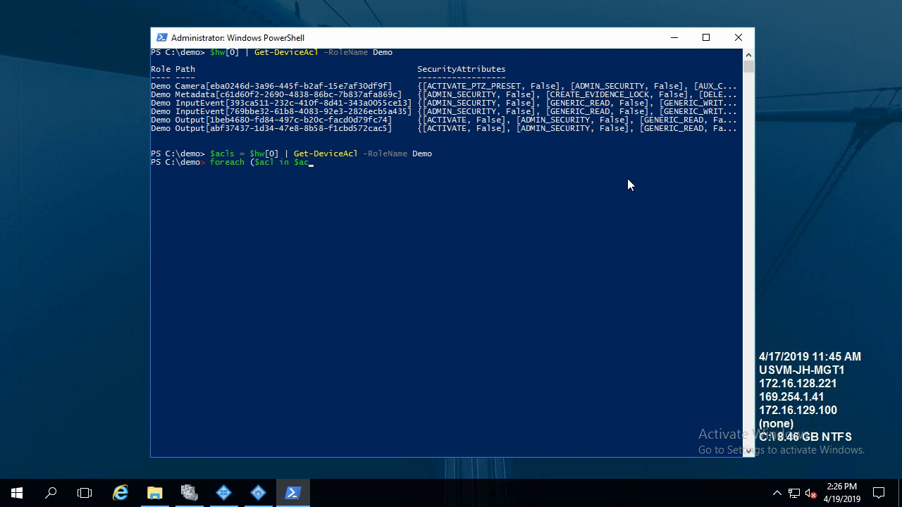
{"action": "type", "text": "ls)"}
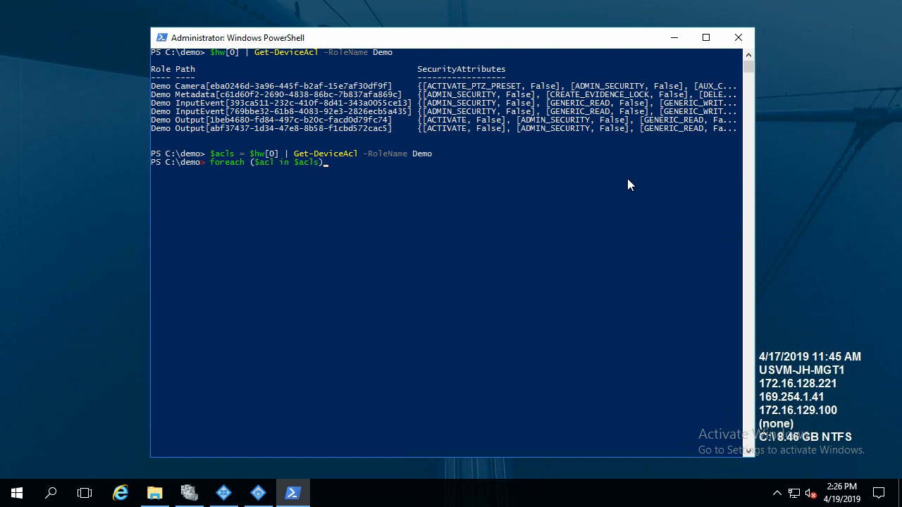
{"action": "type", "text": "{"}
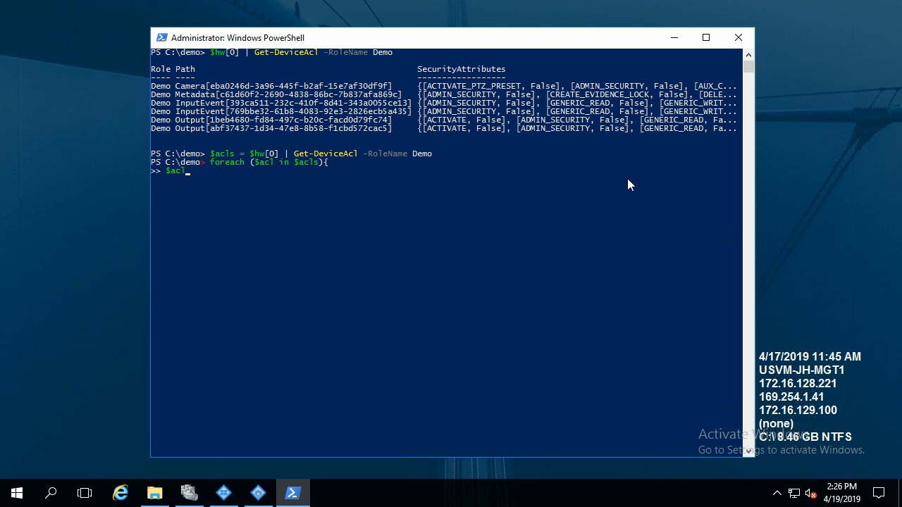
{"action": "type", "text": "."}
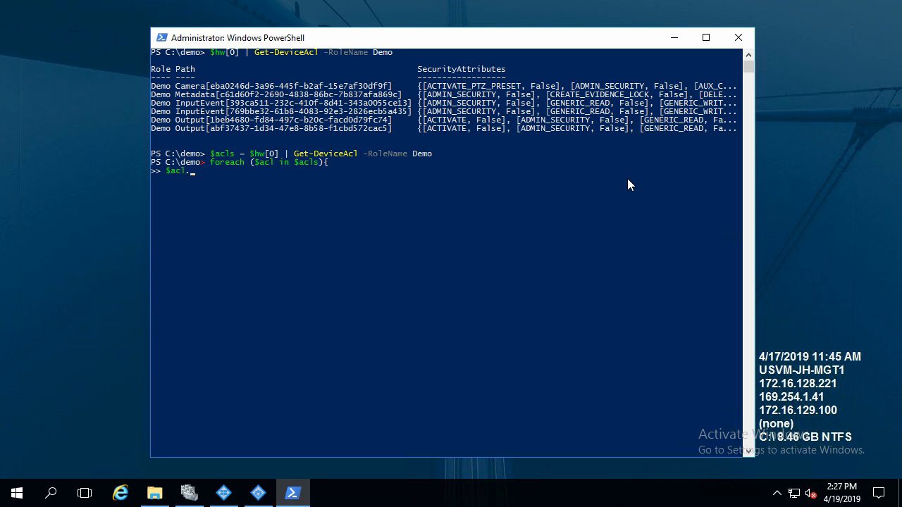
{"action": "type", "text": "ApplyTemplate"}
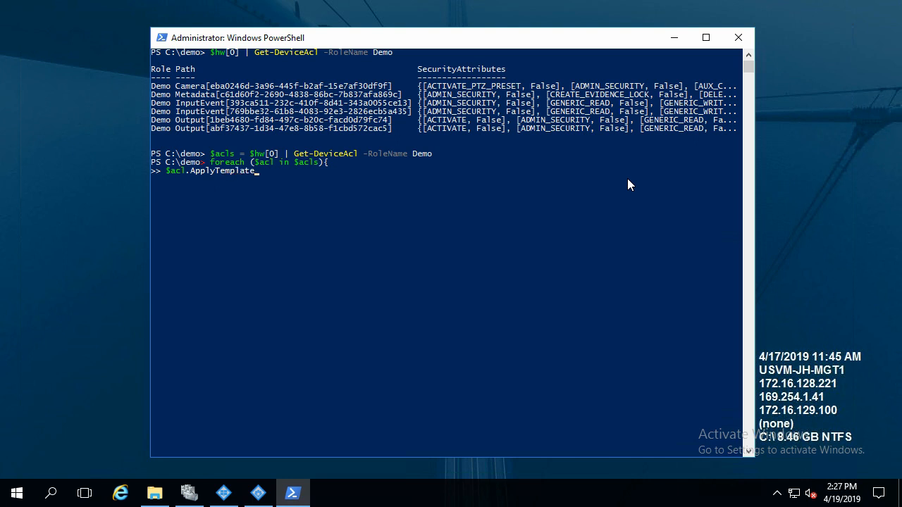
{"action": "type", "text": "(0)"}
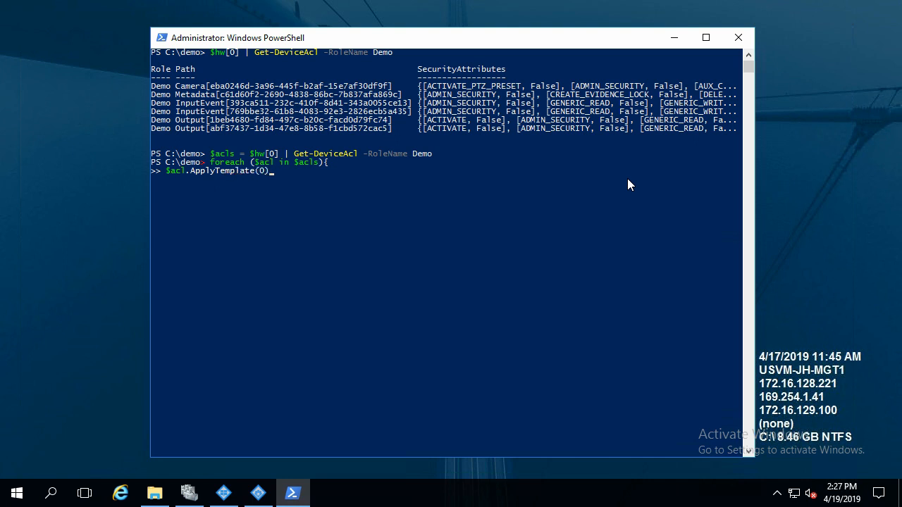
{"action": "type", "text": "}"}
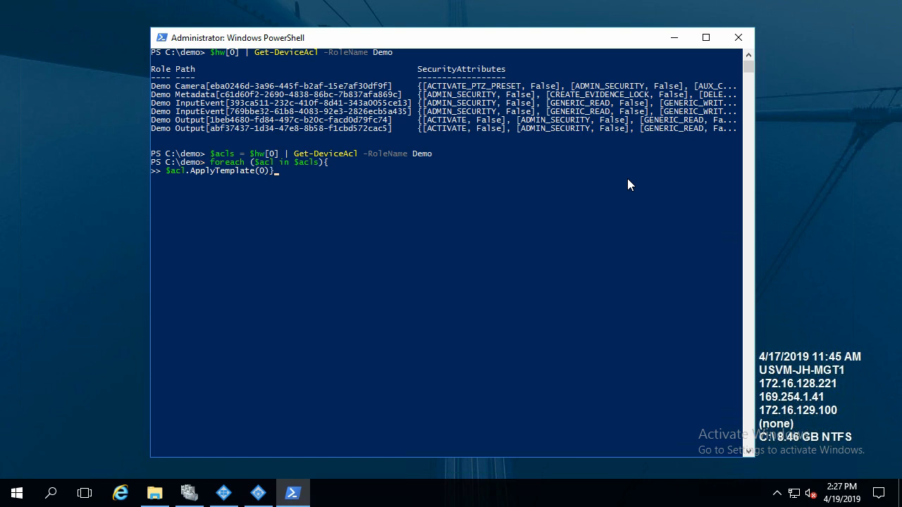
{"action": "key", "text": "Return"}
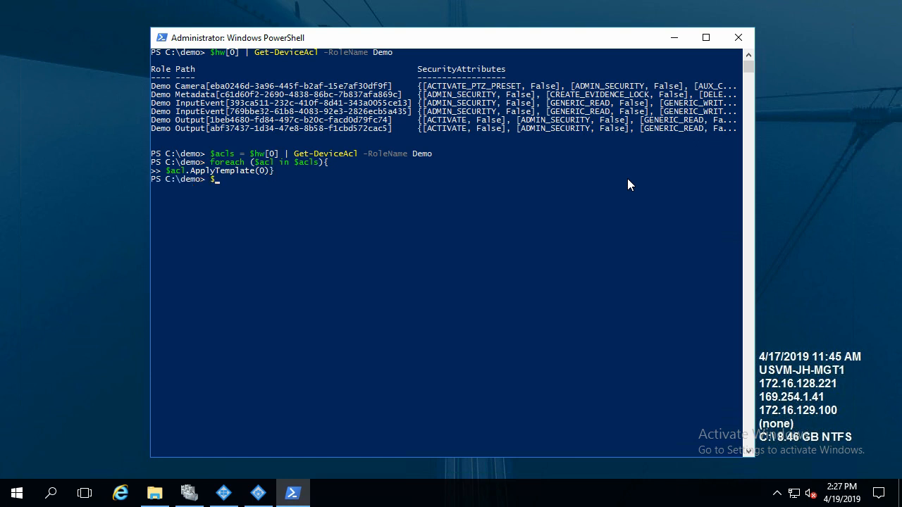
{"action": "type", "text": "a"}
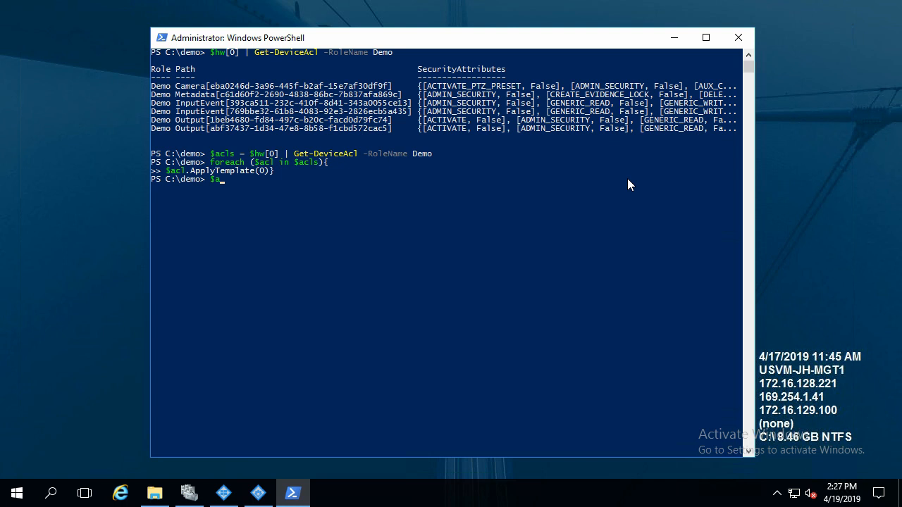
Display $acls showing permissions True, then save them with $acls | Set-DeviceAcl.
{"action": "key", "text": "Return"}
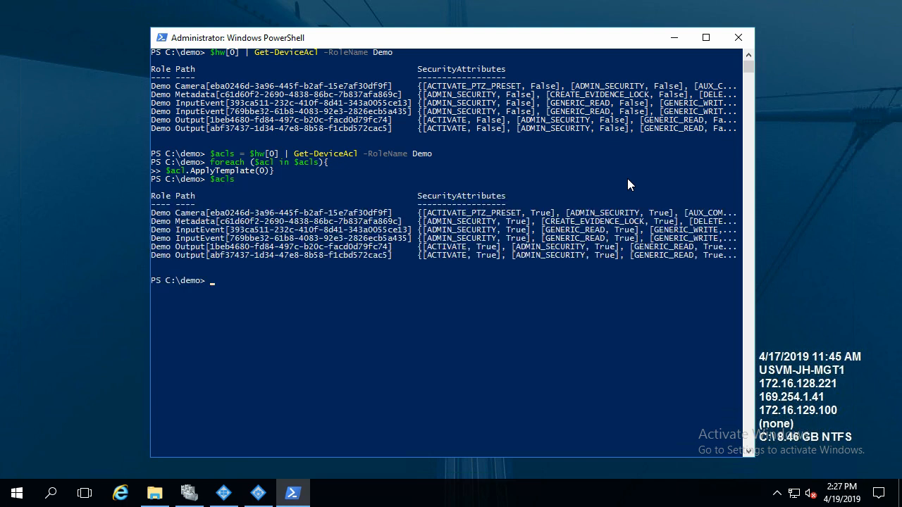
{"action": "mouse_move", "coordinate": [636, 222]}
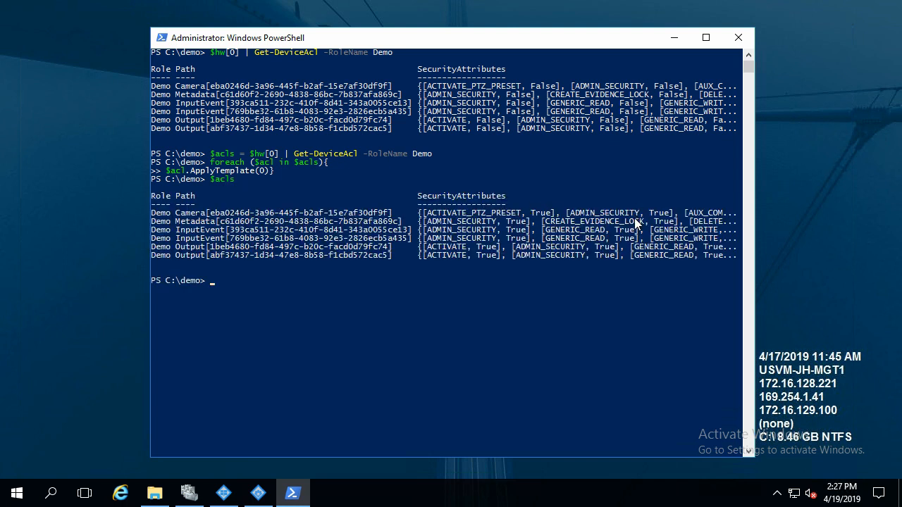
{"action": "mouse_move", "coordinate": [595, 257]}
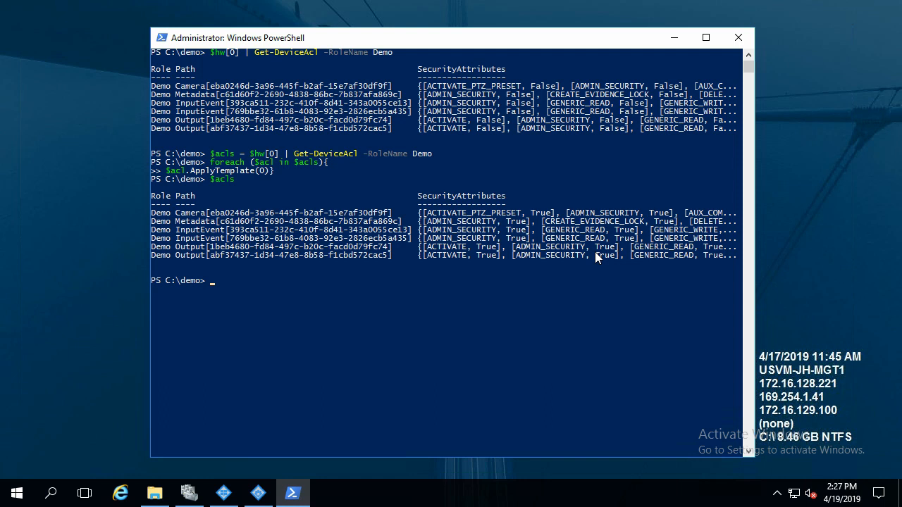
{"action": "type", "text": "$acls | set-decv"}
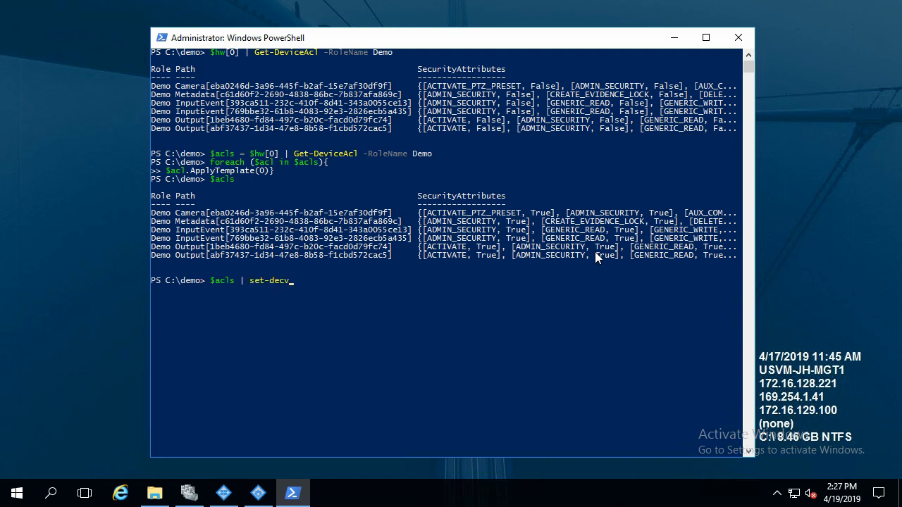
{"action": "type", "text": "iceAcl"}
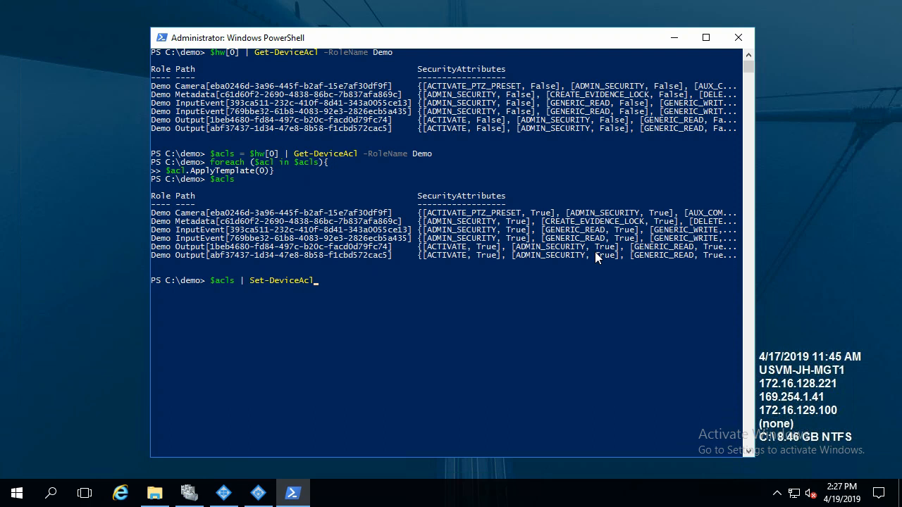
{"action": "mouse_move", "coordinate": [310, 221]}
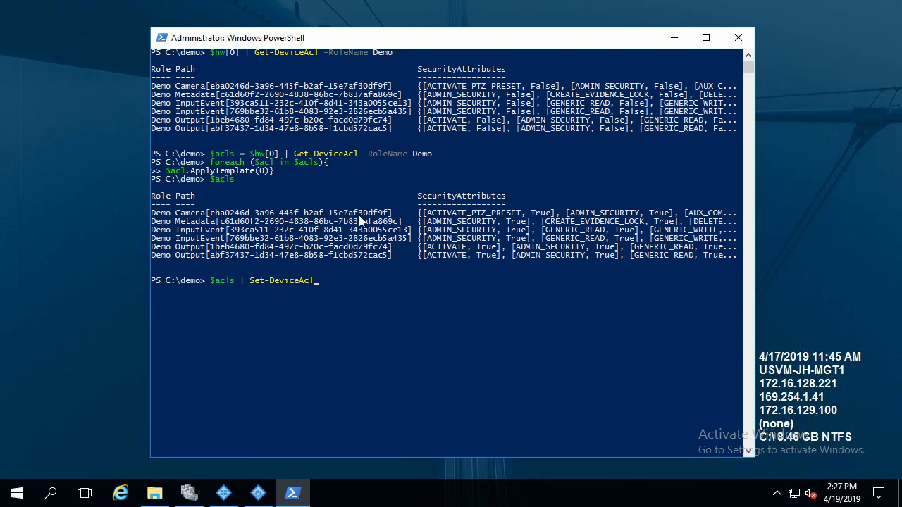
{"action": "mouse_move", "coordinate": [683, 227]}
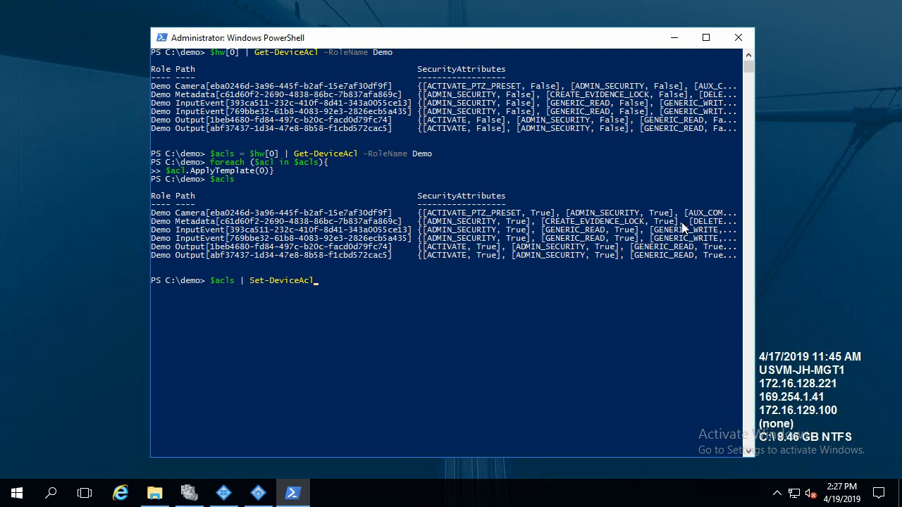
{"action": "key", "text": "Return"}
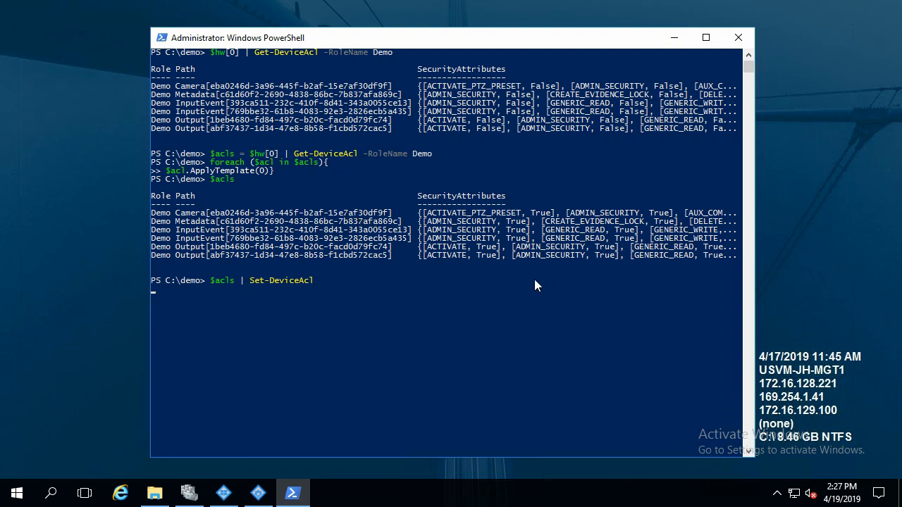
{"action": "key", "text": "Return"}
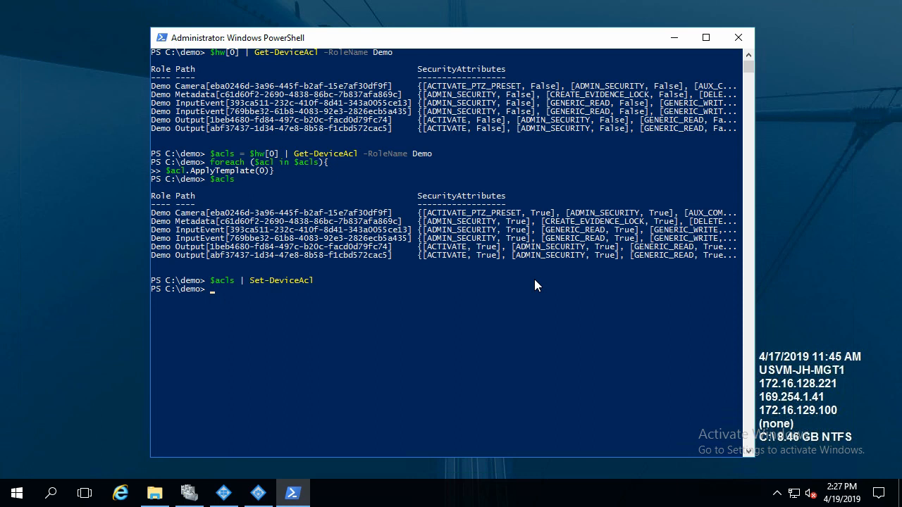
Re-query $hw[0] | Get-DeviceAcl -RoleName Demo to confirm every permission reads True.
{"action": "type", "text": "$he"}
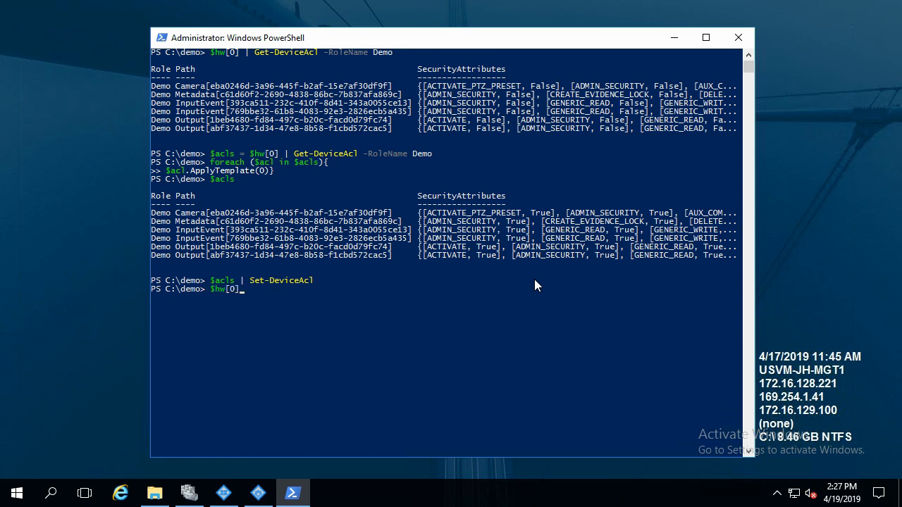
{"action": "type", "text": "| get-DeviceAcl"}
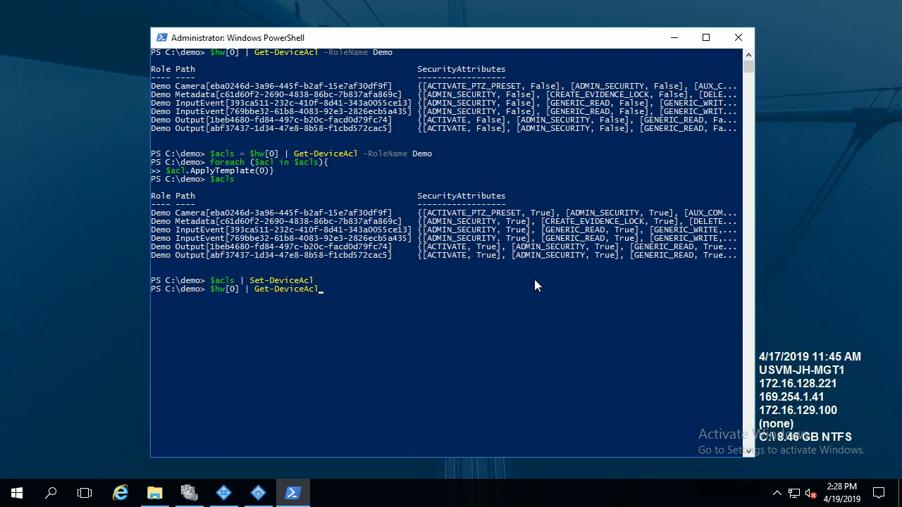
{"action": "type", "text": "-RoleName"}
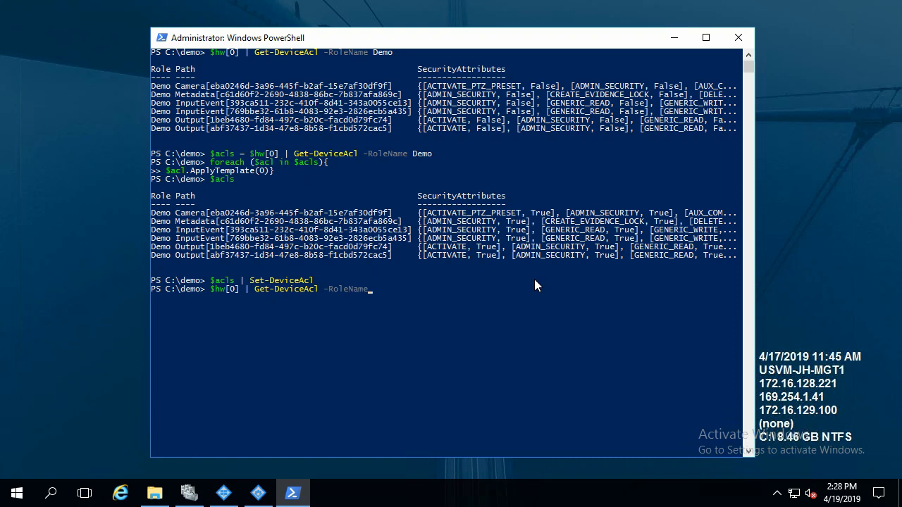
{"action": "key", "text": "Return"}
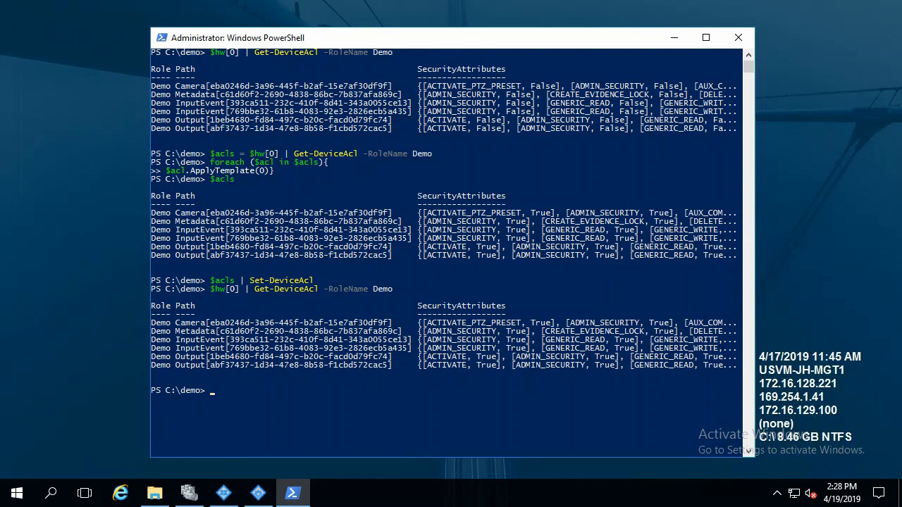
Open AddUniversalDriver.ps1 from C:\demo for editing in PowerShell ISE.
{"action": "left_click", "coordinate": [154, 493]}
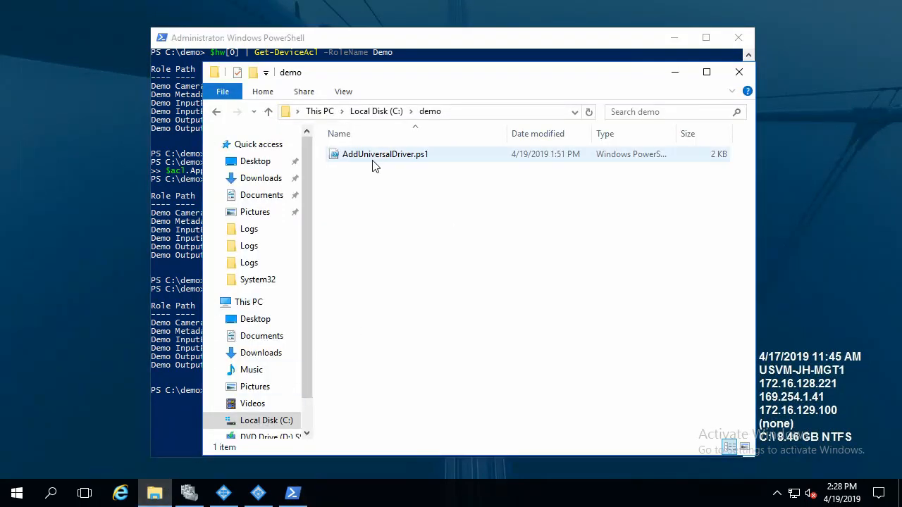
{"action": "right_click", "coordinate": [384, 154]}
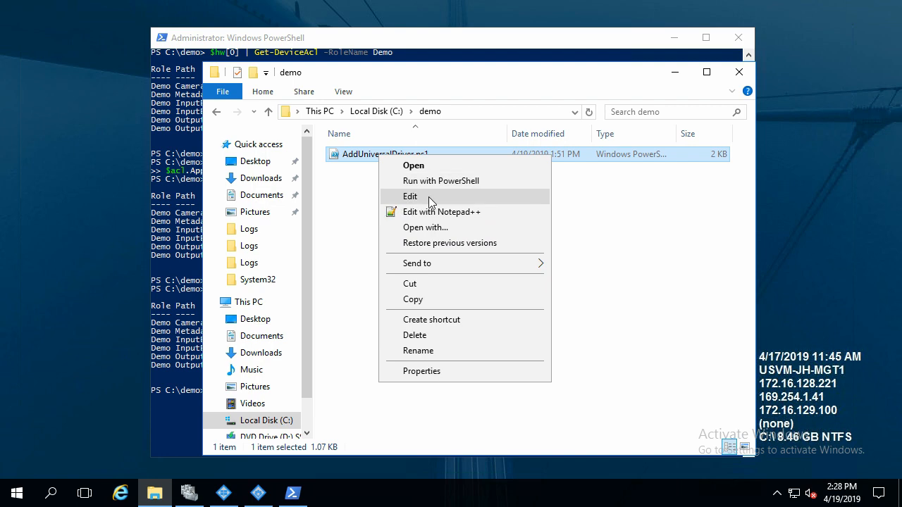
{"action": "left_click", "coordinate": [410, 195]}
{"action": "type", "text": "Import-Module"}
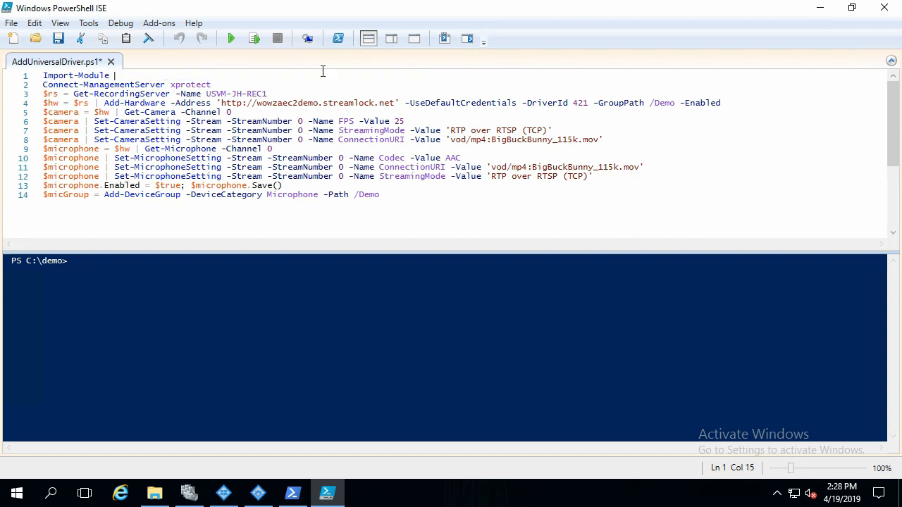
Complete line 1 as Import-Module MilestonePSTools and review the Add-Hardware parameters.
{"action": "type", "text": "Milestone"}
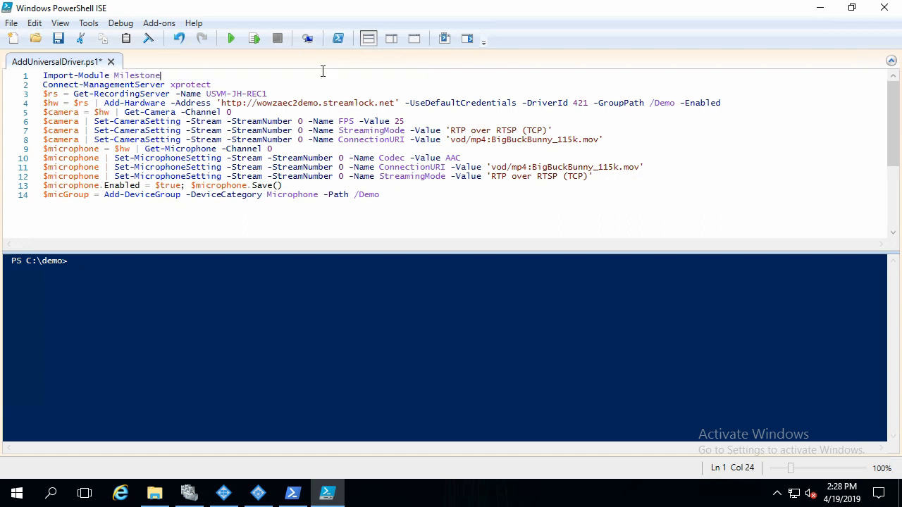
{"action": "type", "text": "PSTools"}
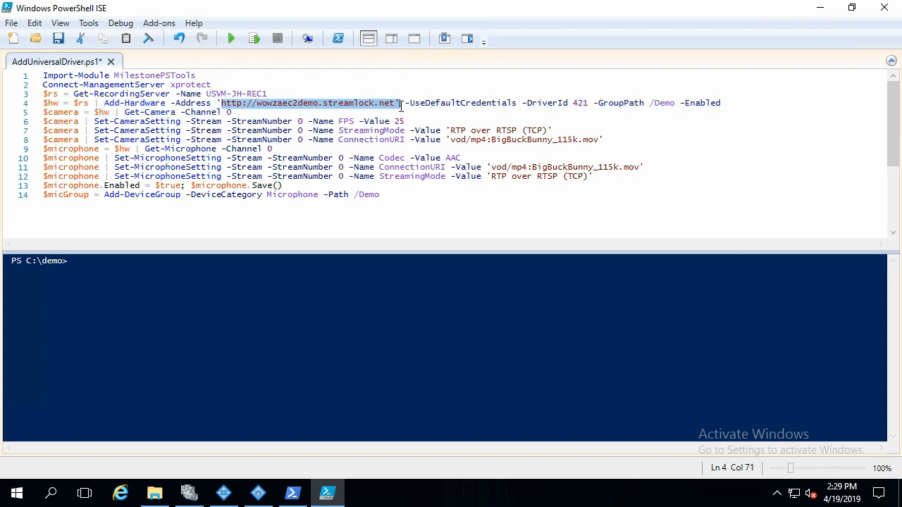
{"action": "key", "text": "Left"}
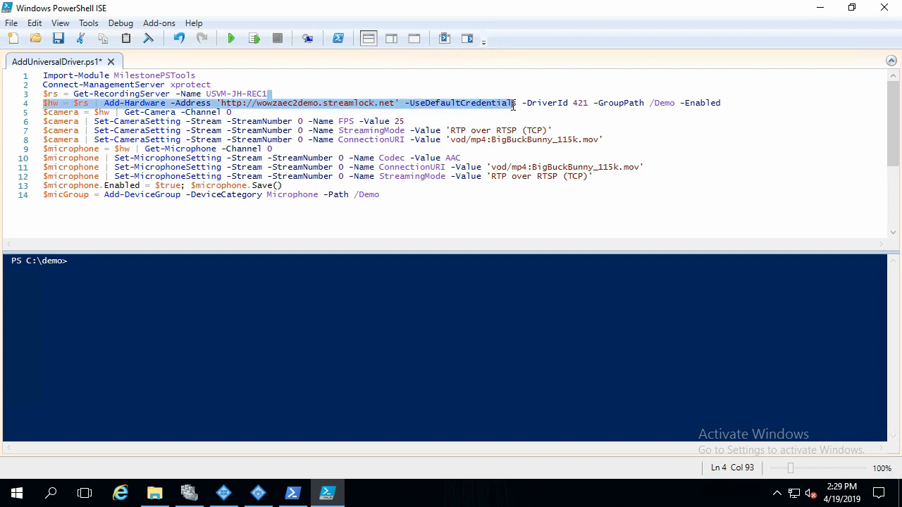
{"action": "left_click", "coordinate": [579, 102]}
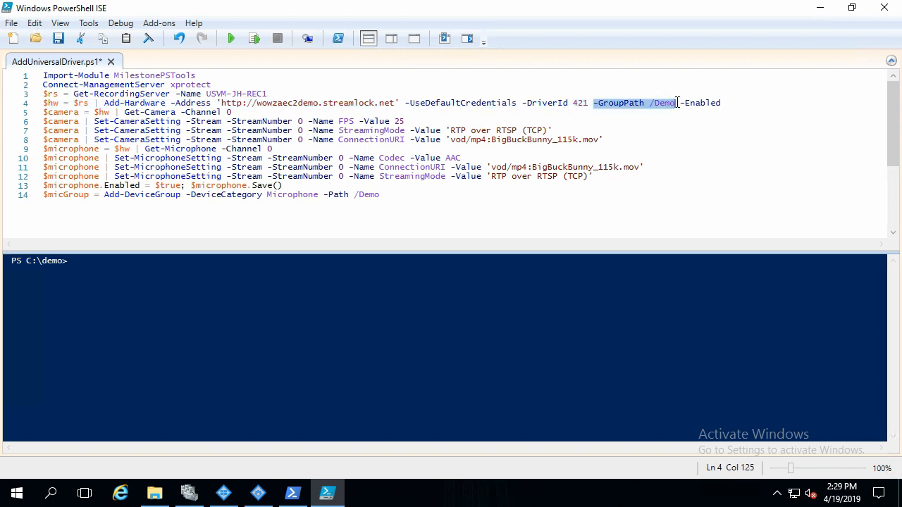
{"action": "mouse_move", "coordinate": [673, 112]}
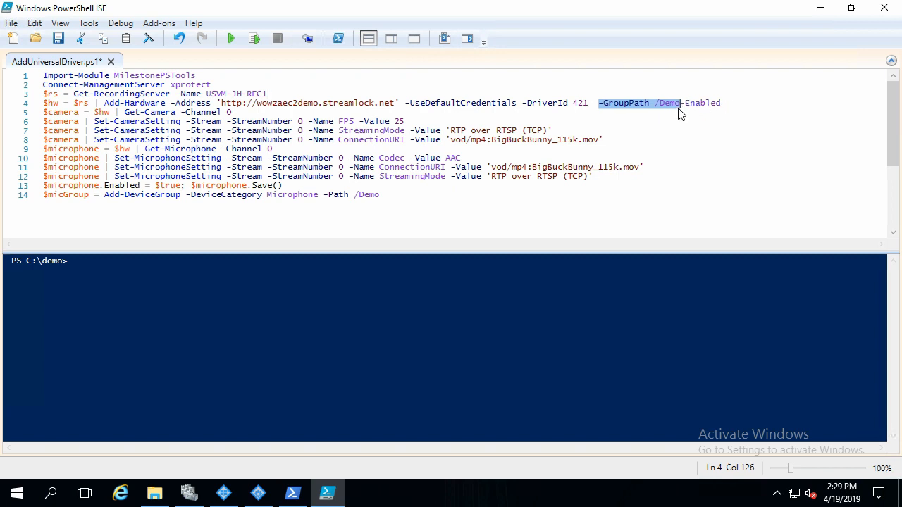
{"action": "left_click", "coordinate": [598, 103]}
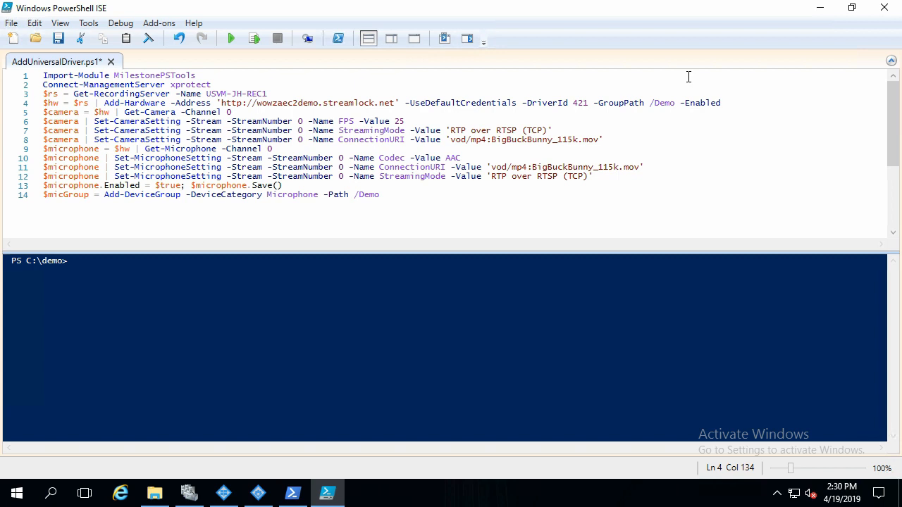
{"action": "mouse_move", "coordinate": [675, 104]}
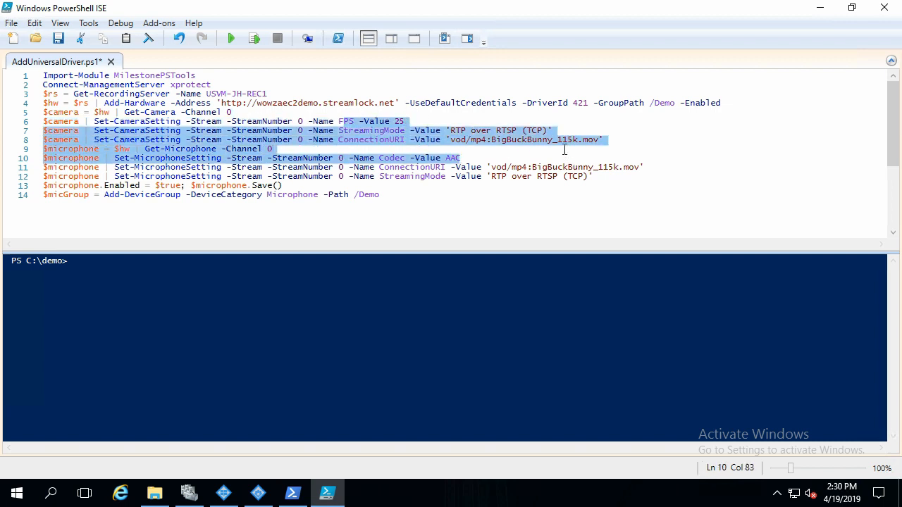
{"action": "left_click", "coordinate": [451, 139]}
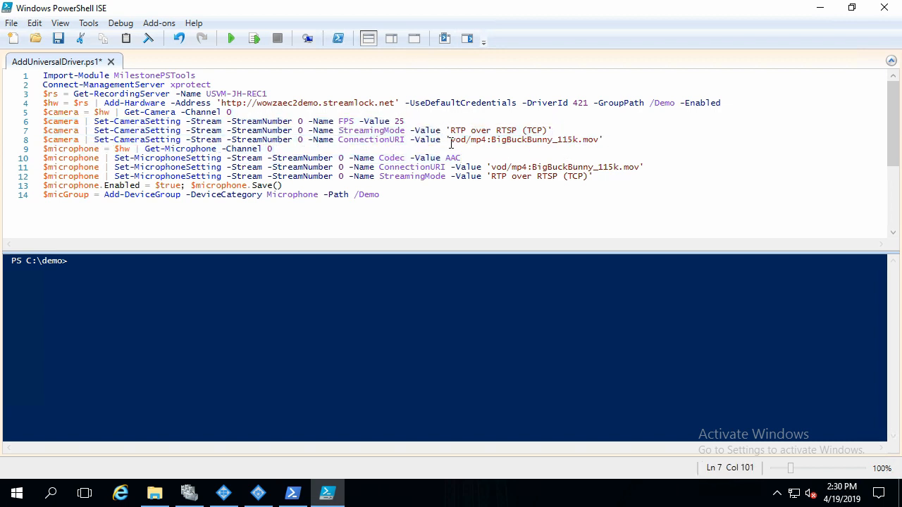
{"action": "left_click", "coordinate": [274, 149]}
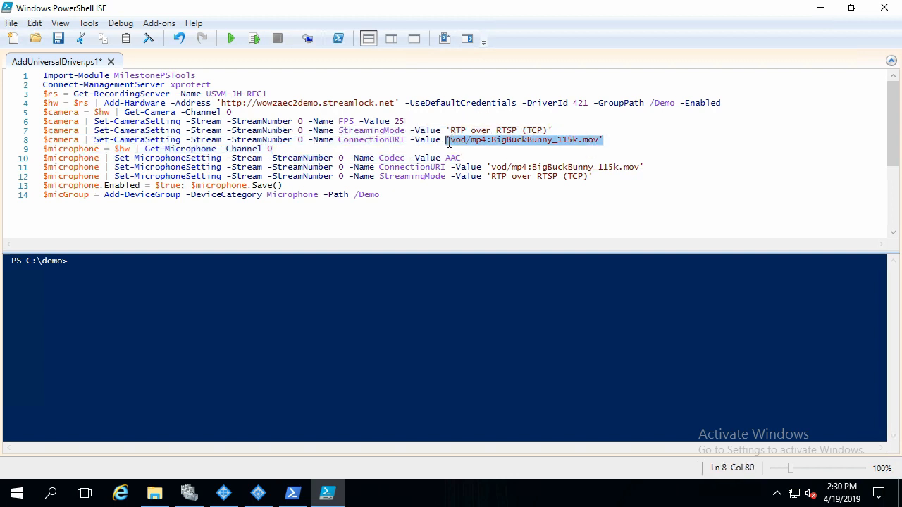
{"action": "left_click", "coordinate": [88, 140]}
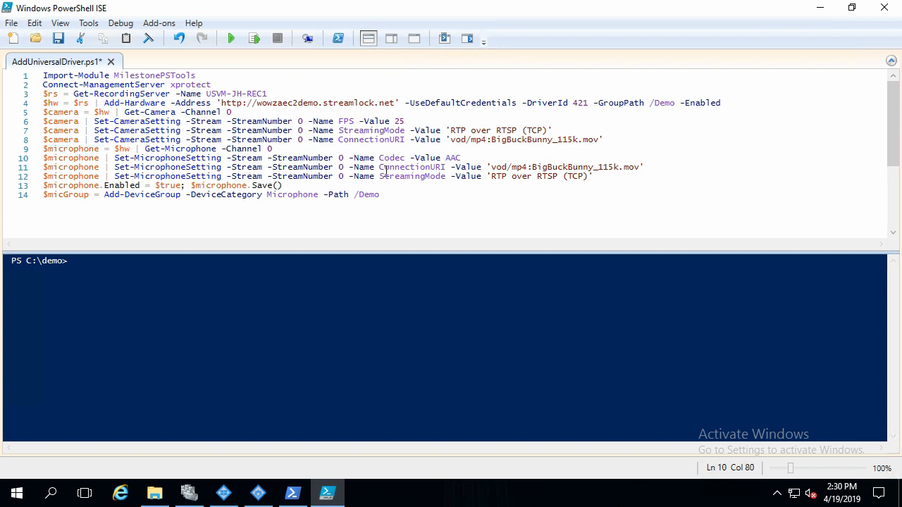
{"action": "left_click", "coordinate": [401, 176]}
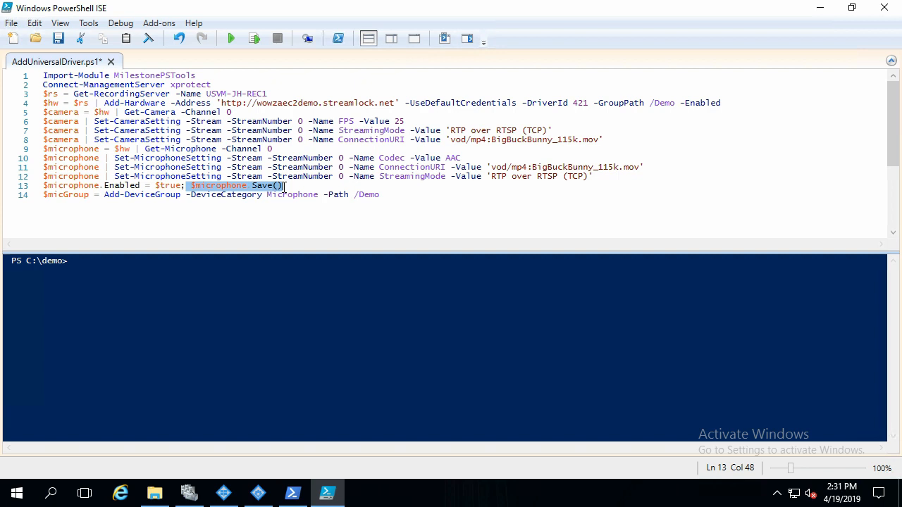
{"action": "left_click", "coordinate": [285, 185]}
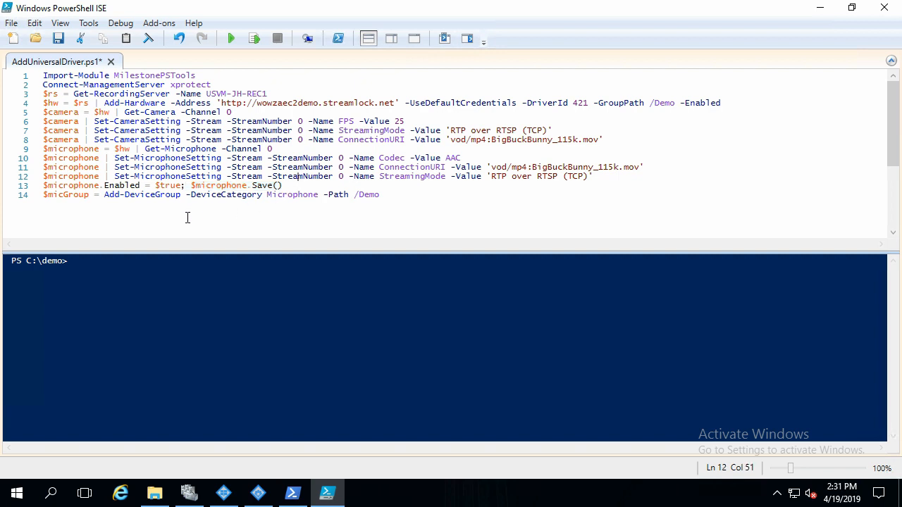
{"action": "double_click", "coordinate": [111, 194]}
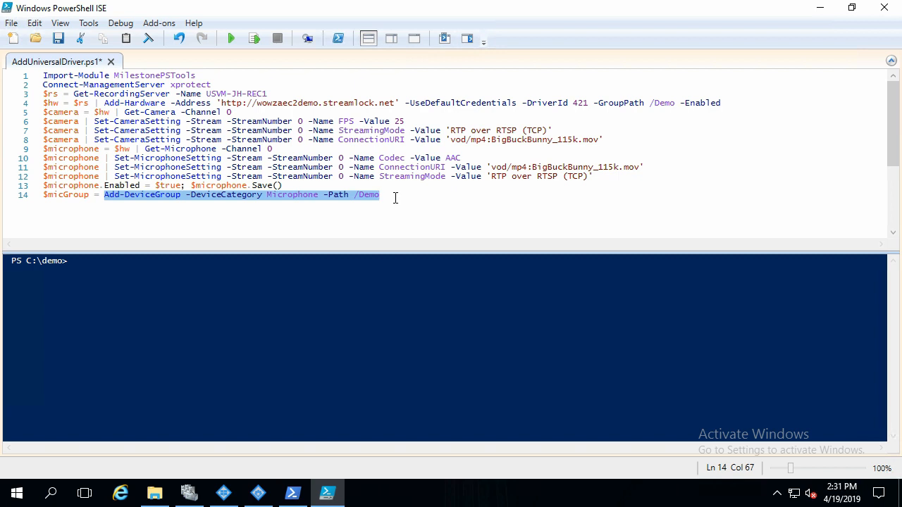
{"action": "mouse_move", "coordinate": [184, 232]}
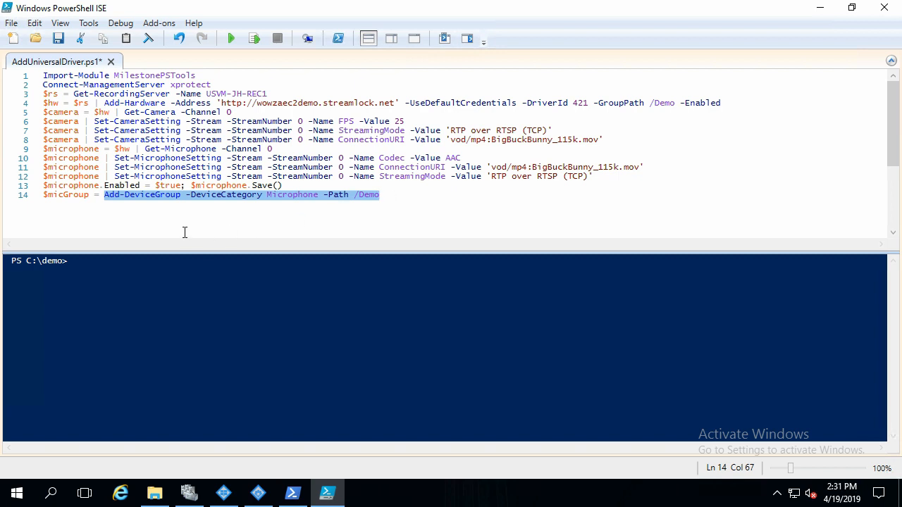
{"action": "left_click", "coordinate": [452, 158]}
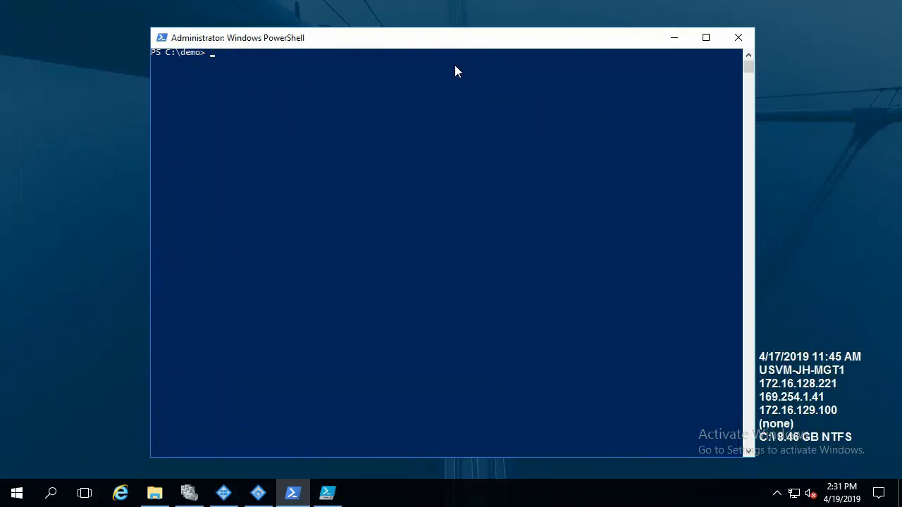
Dot-source .\AddUniversalDriver.ps1 from C:\demo, then switch to the Smart Client.
{"action": "type", "text": ". .\\AddUniversalDriver.ps1"}
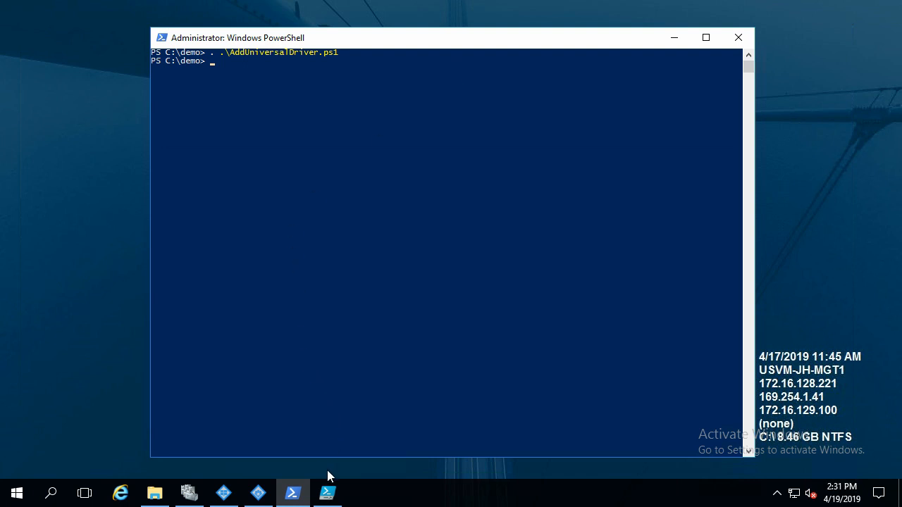
{"action": "left_click", "coordinate": [223, 492]}
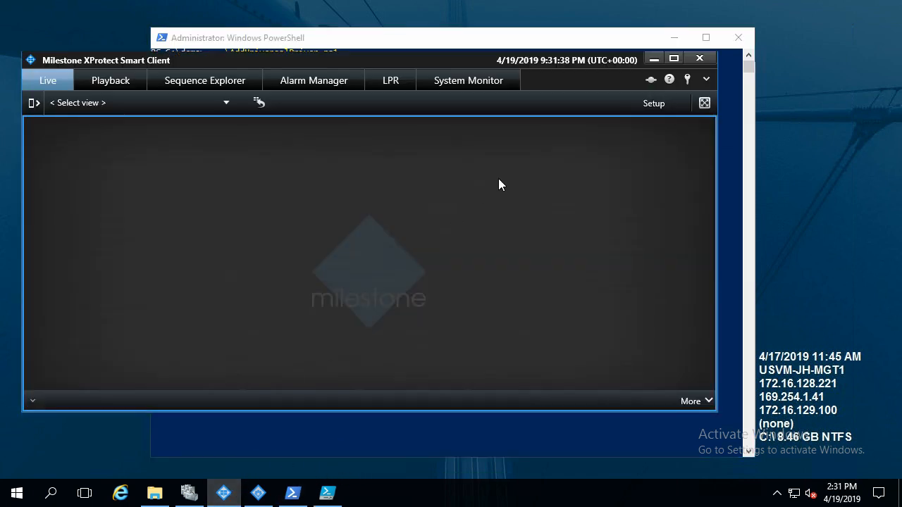
{"action": "mouse_move", "coordinate": [499, 198]}
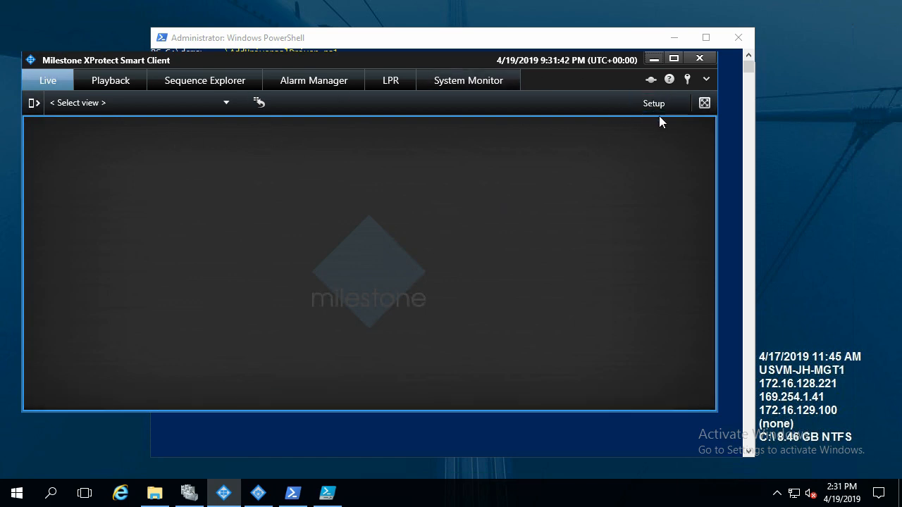
In Setup, add the Universal 1 channel driver camera from XProtect Cluster > Demo to the view.
{"action": "left_click", "coordinate": [653, 103]}
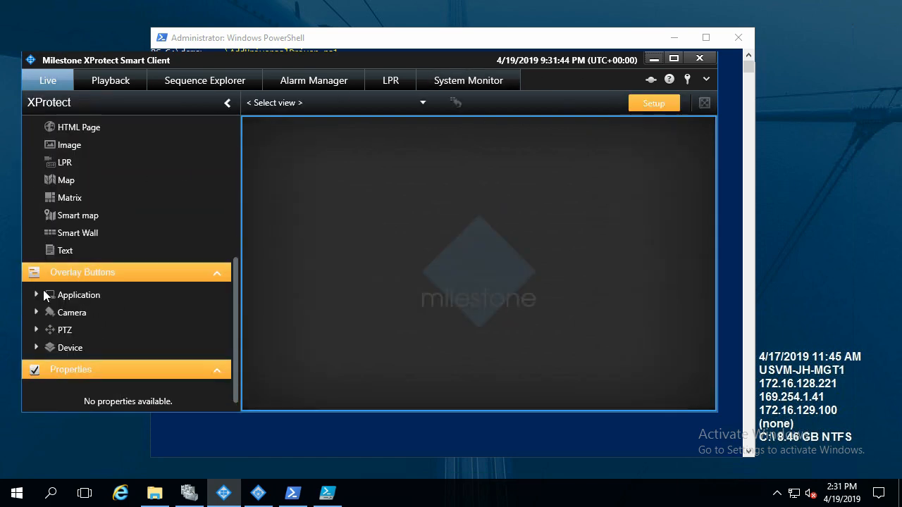
{"action": "scroll", "scroll_direction": "up", "scroll_amount": 3}
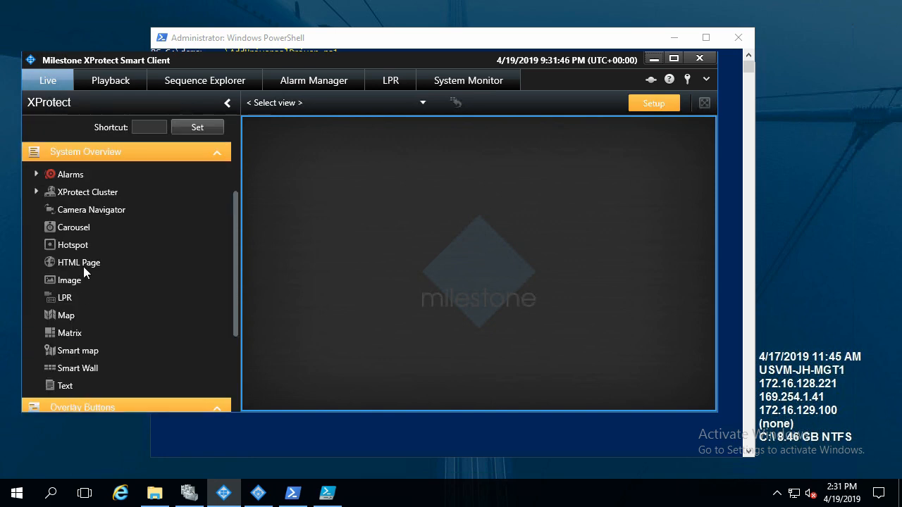
{"action": "left_click", "coordinate": [36, 192]}
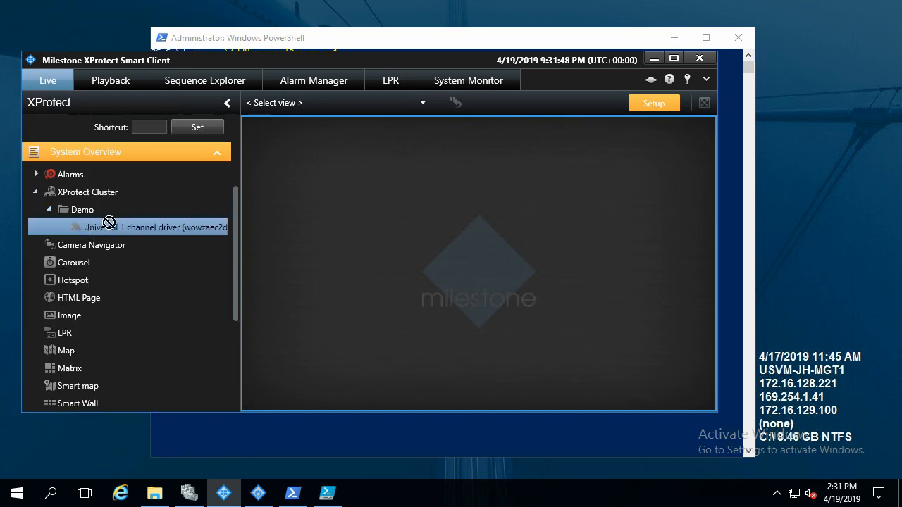
{"action": "double_click", "coordinate": [152, 226]}
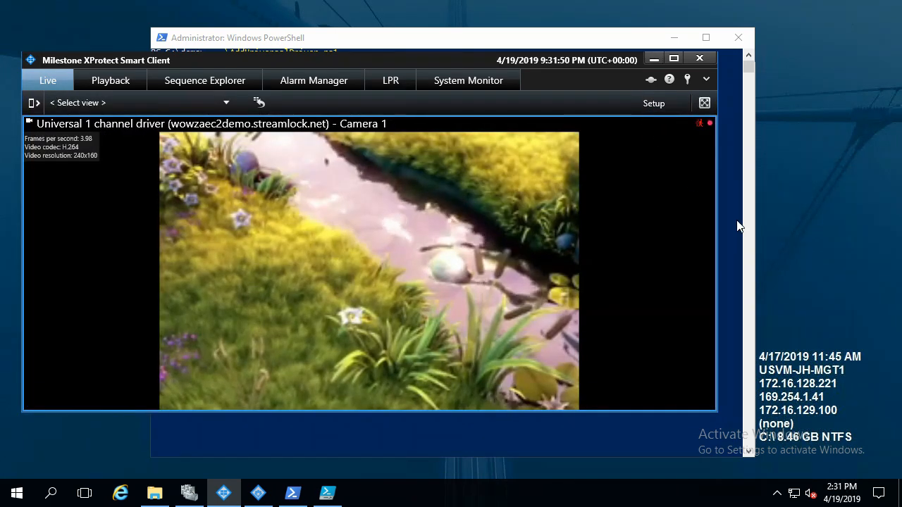